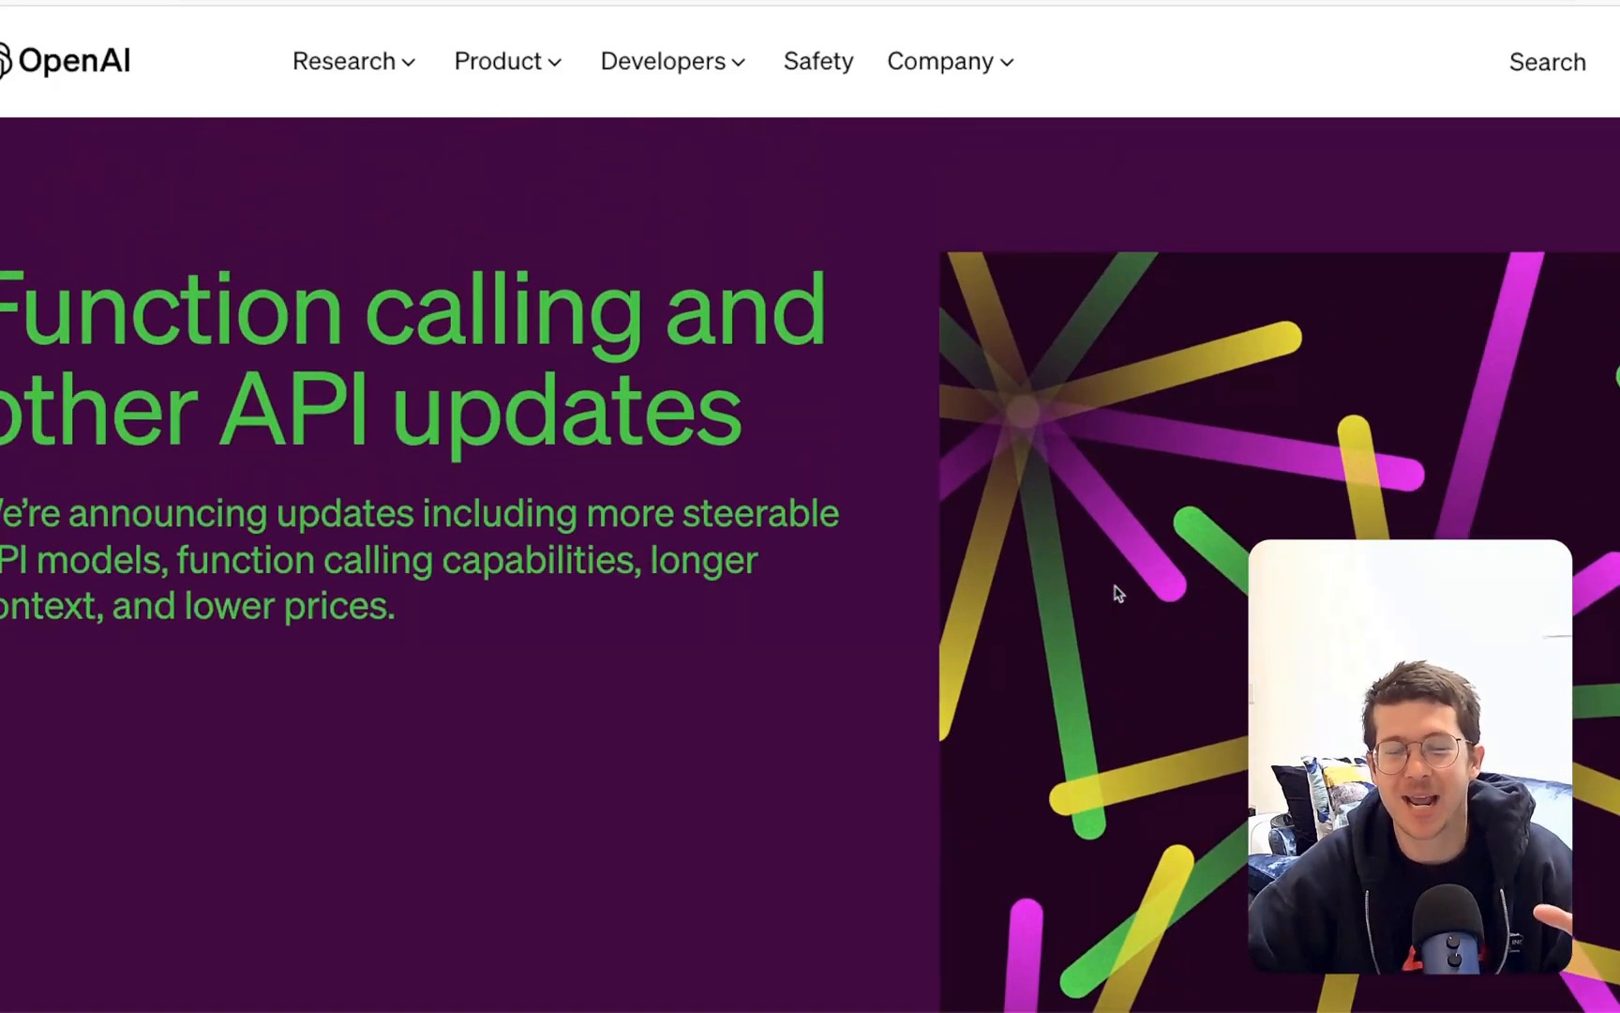
Scroll through the notebook notes and highlight the 16k context phrase
scroll("down", 3)
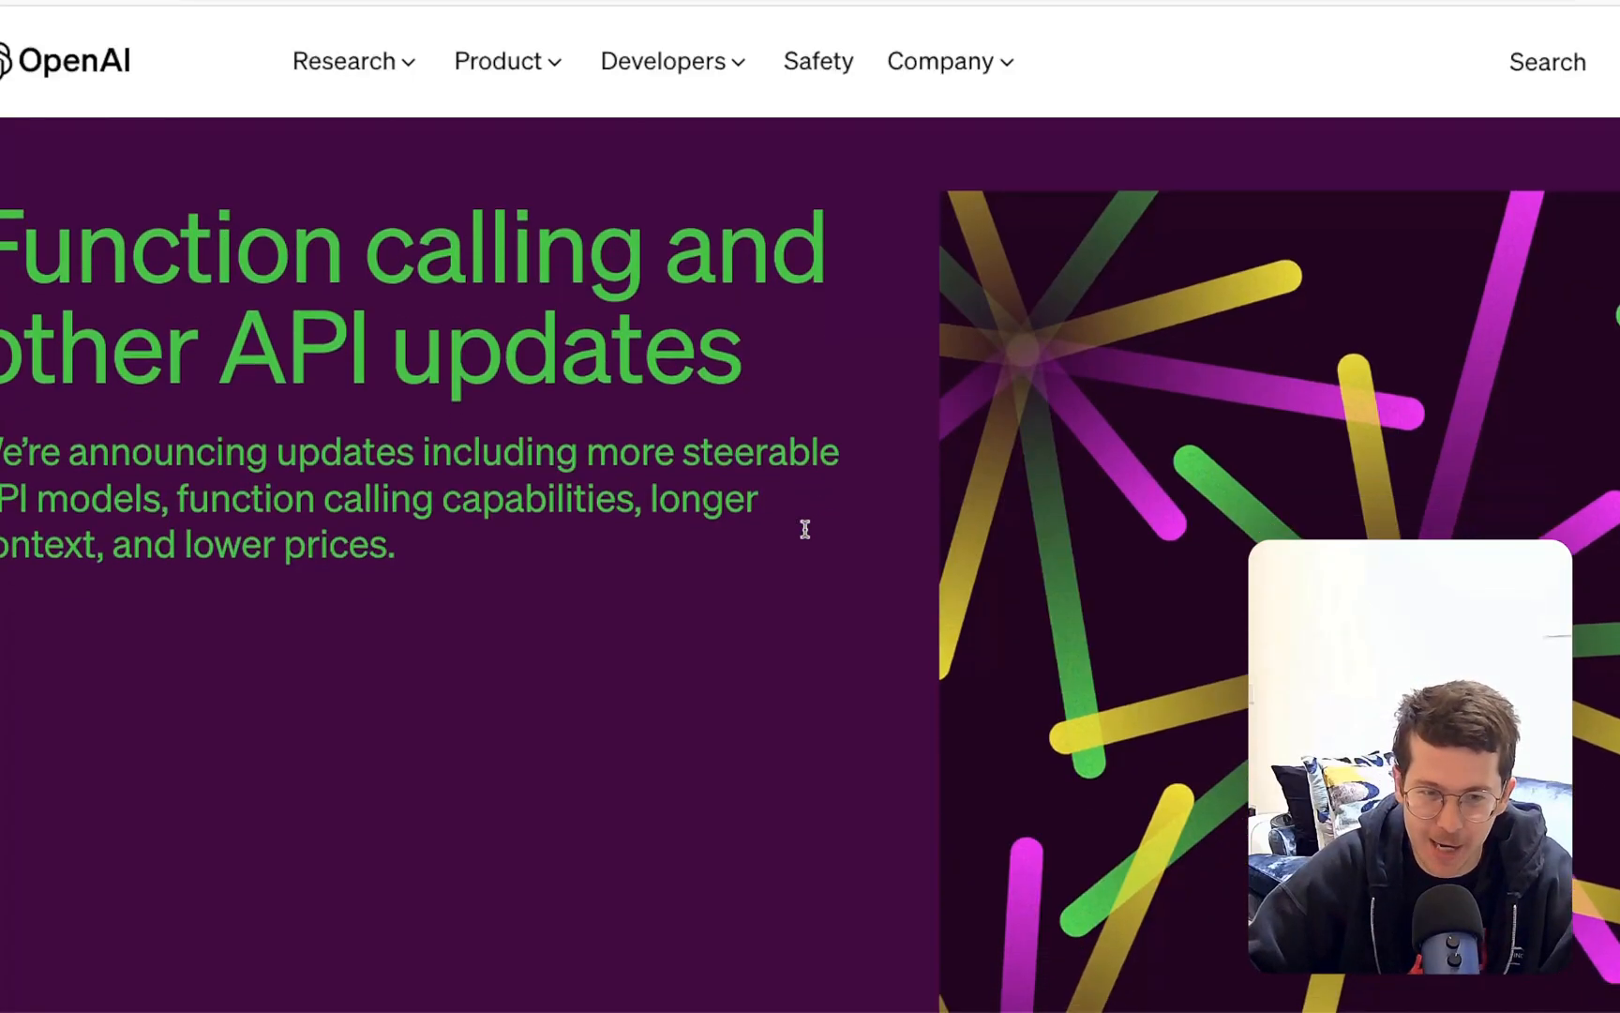
scroll("down", 3)
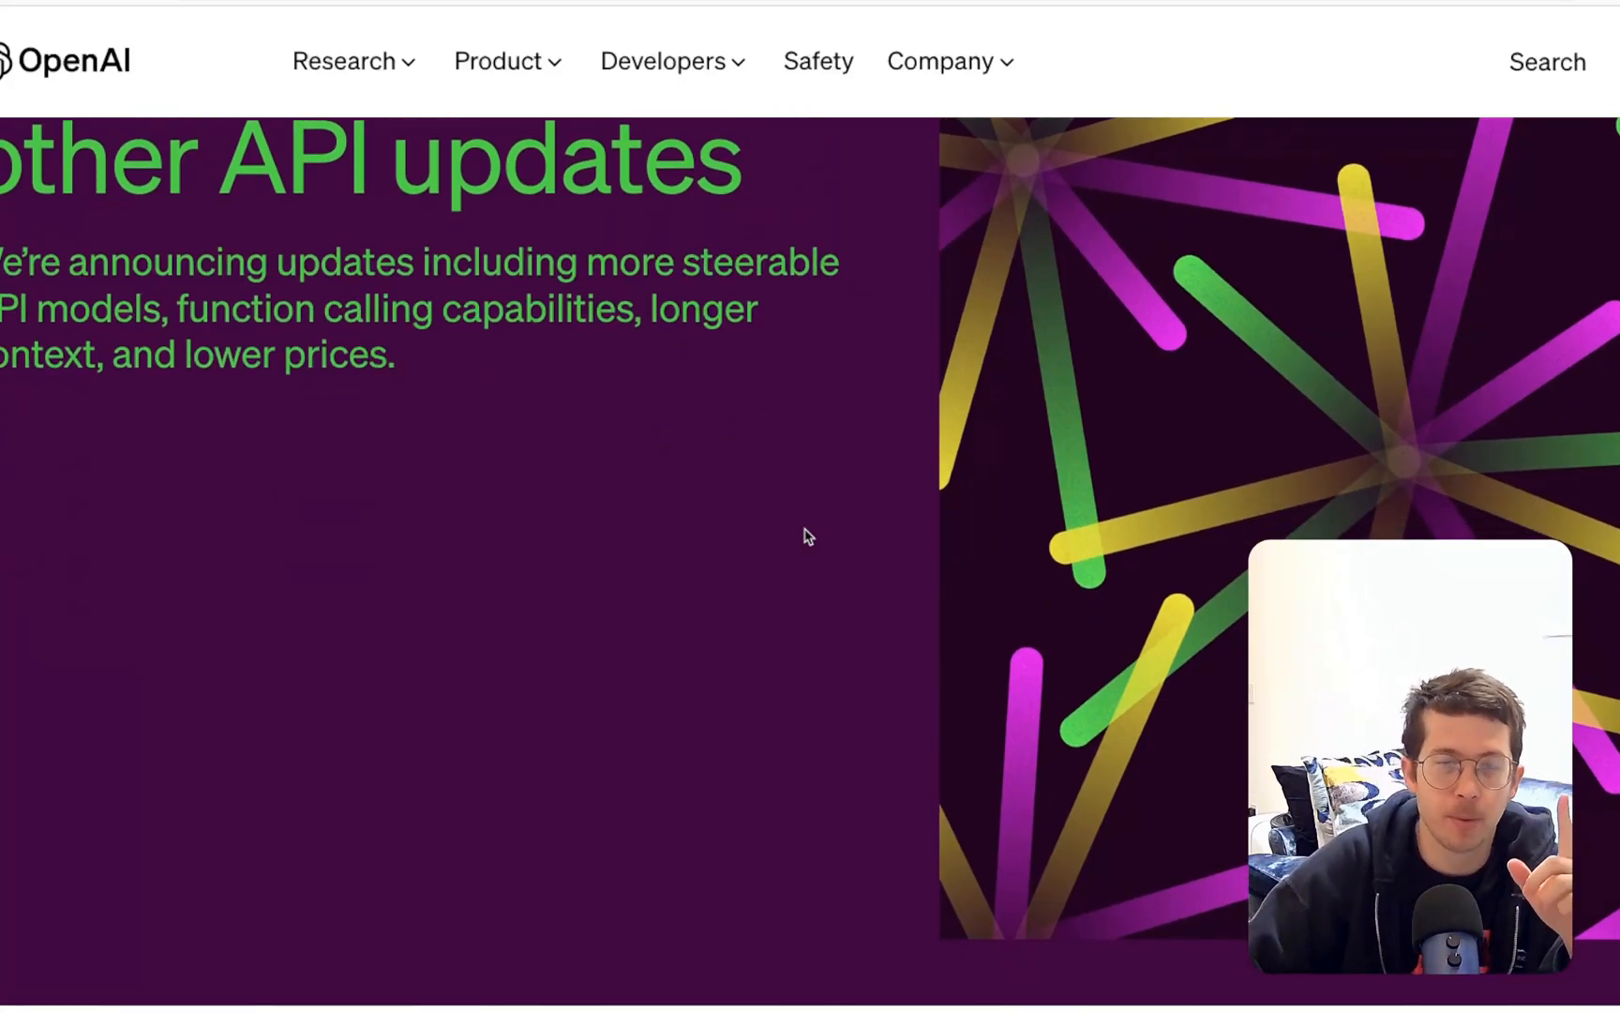
scroll("down", 3)
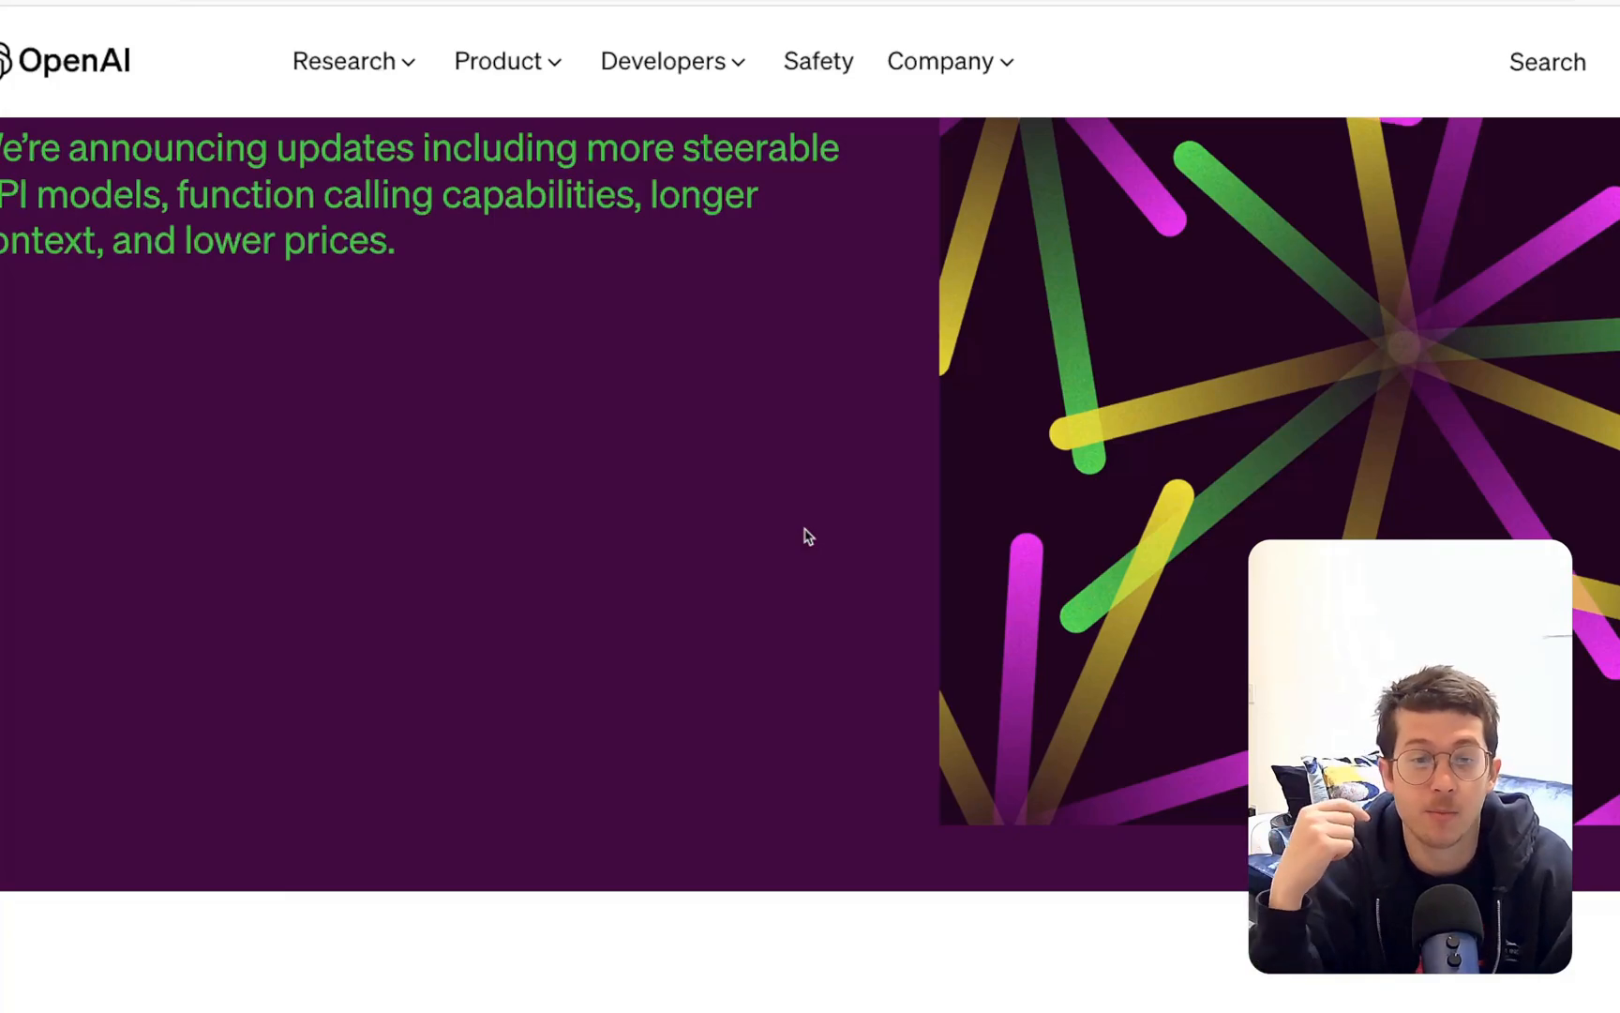
scroll("down", 3)
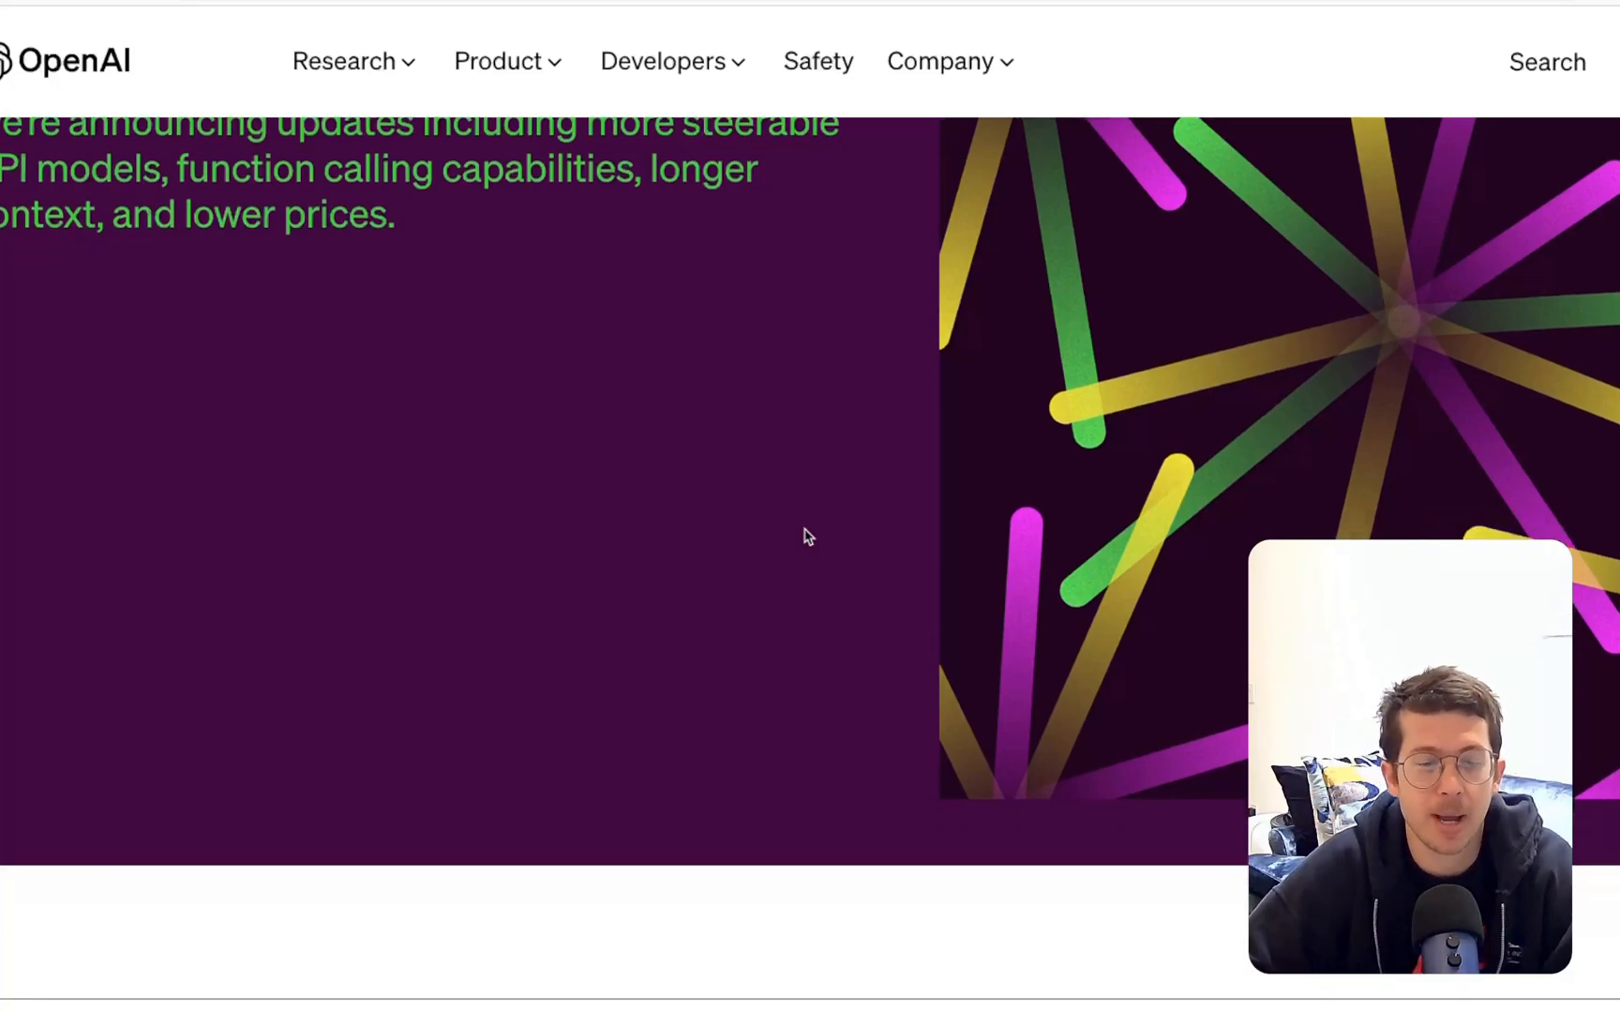
scroll("down", 3)
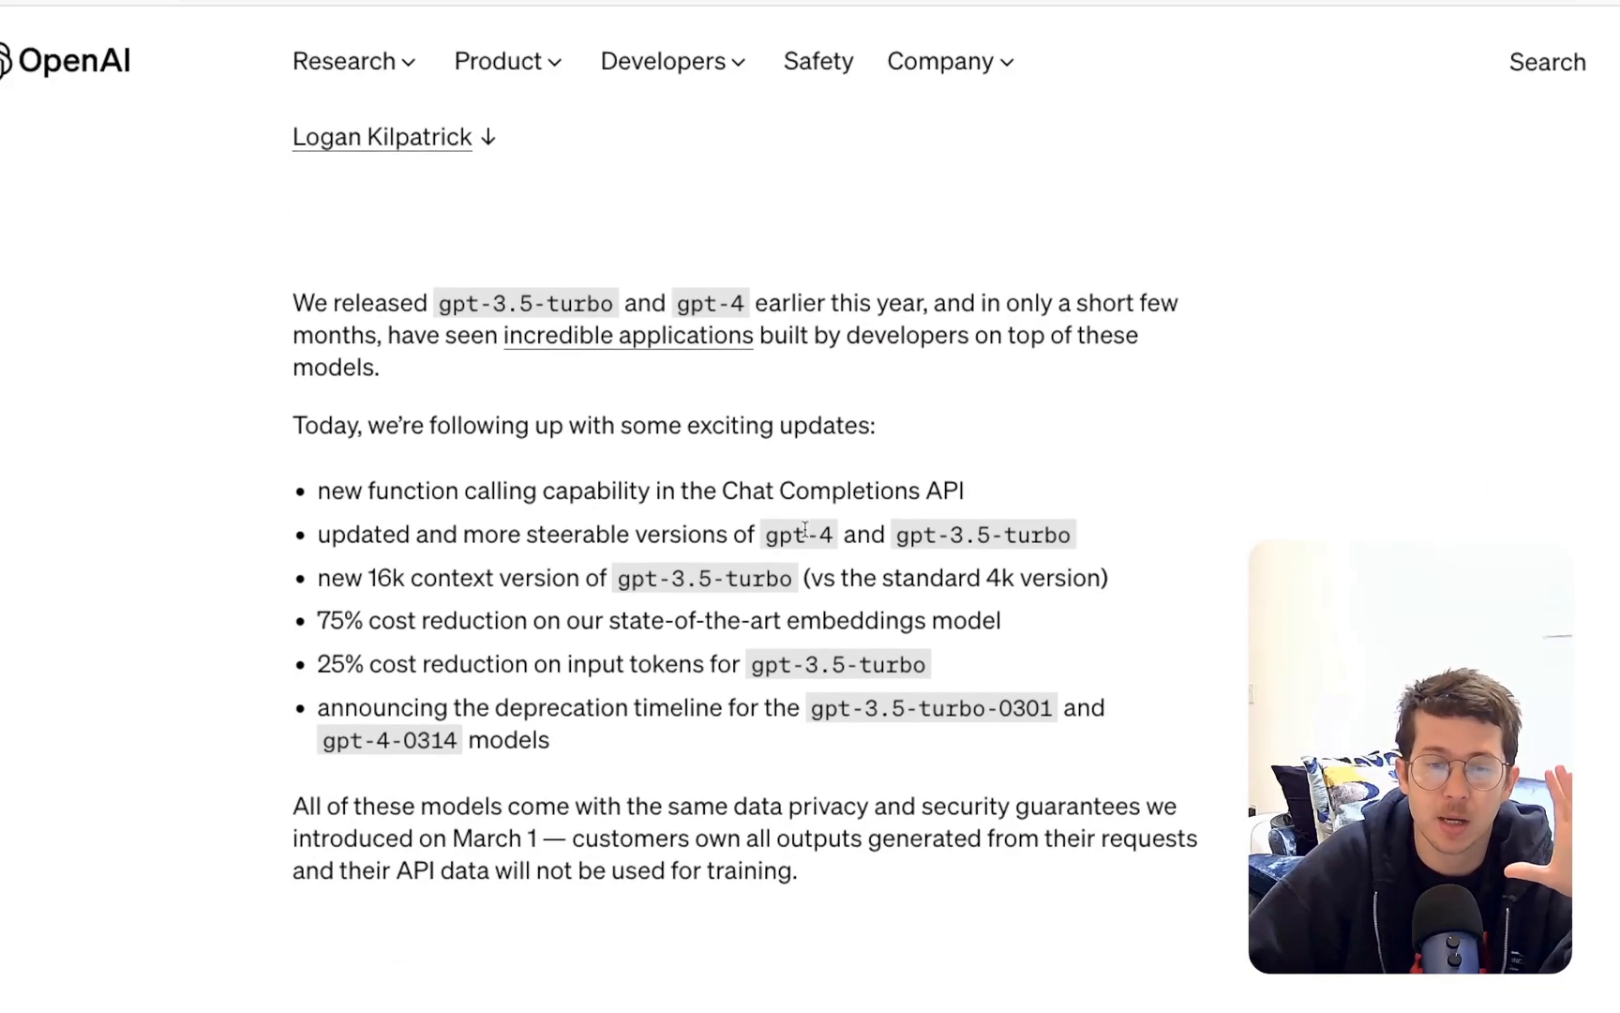
scroll("down", 3)
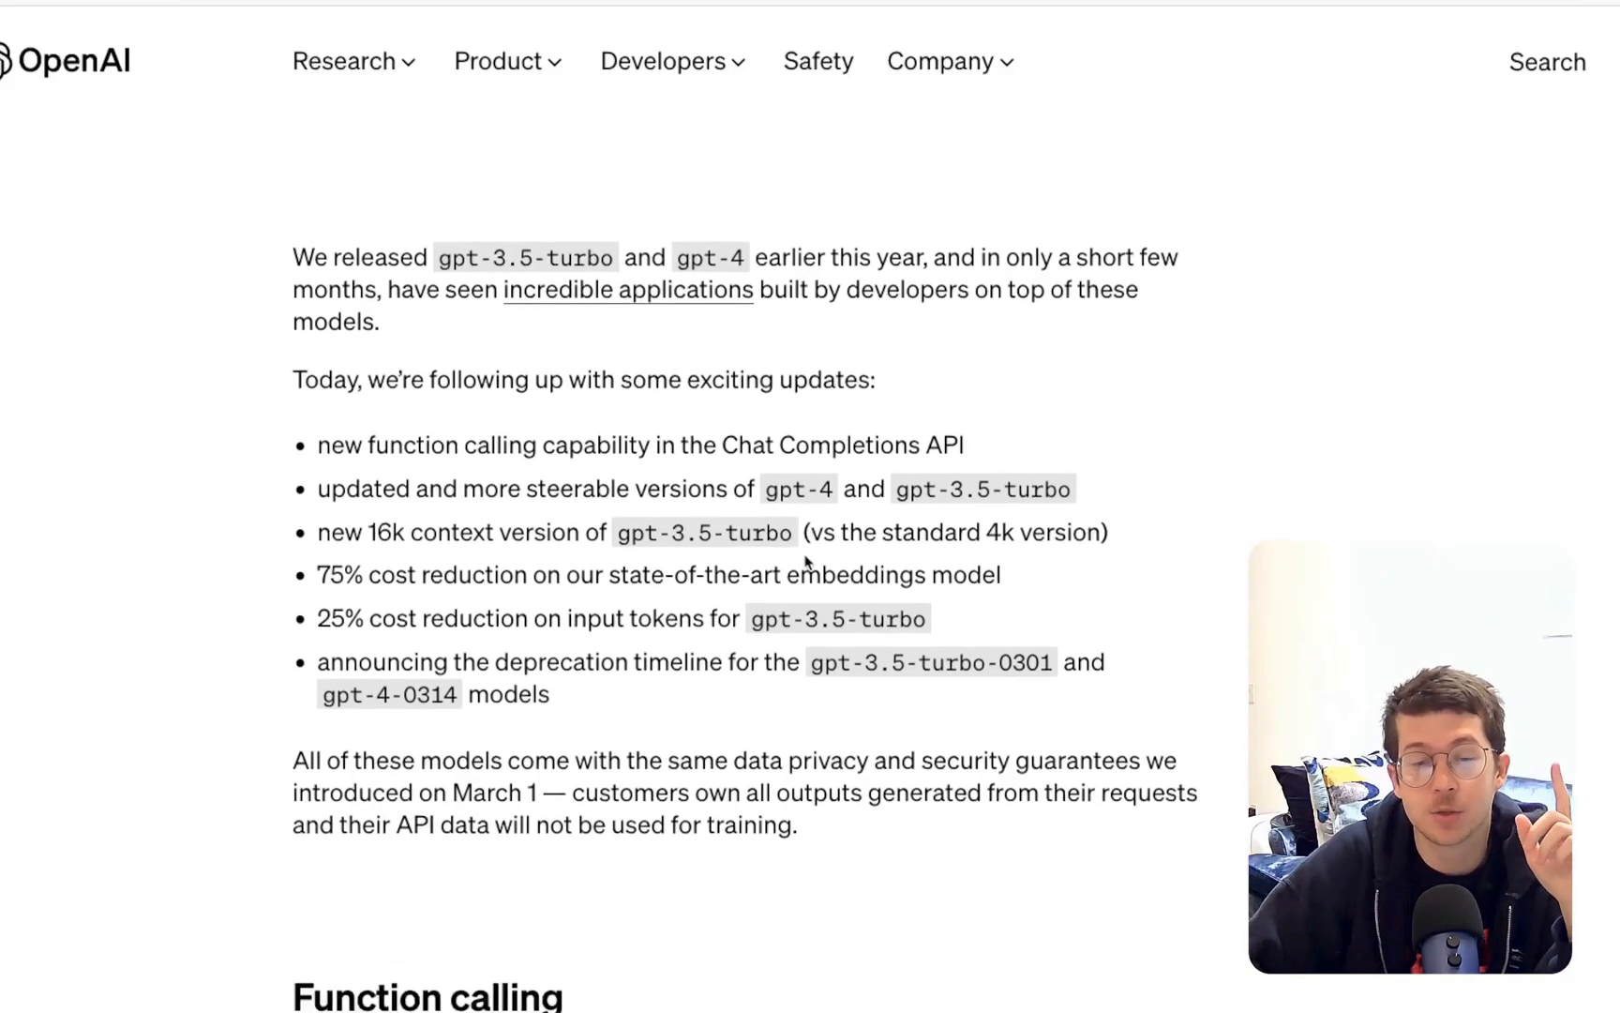
scroll("down", 3)
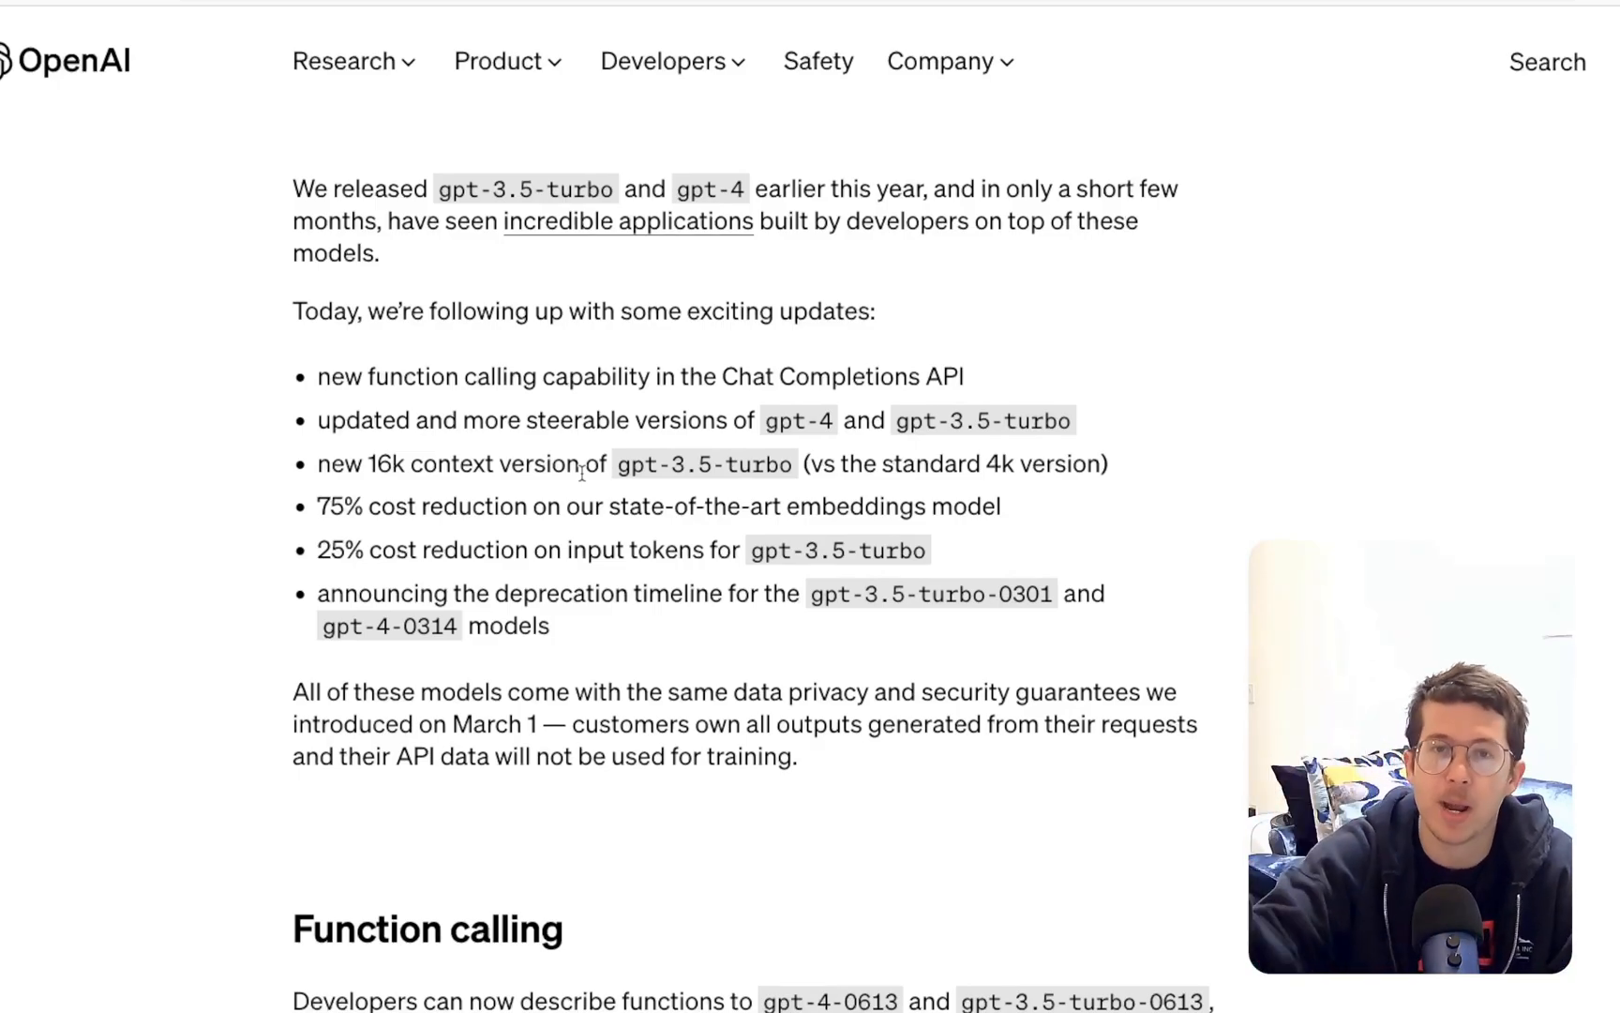
scroll("down", 3)
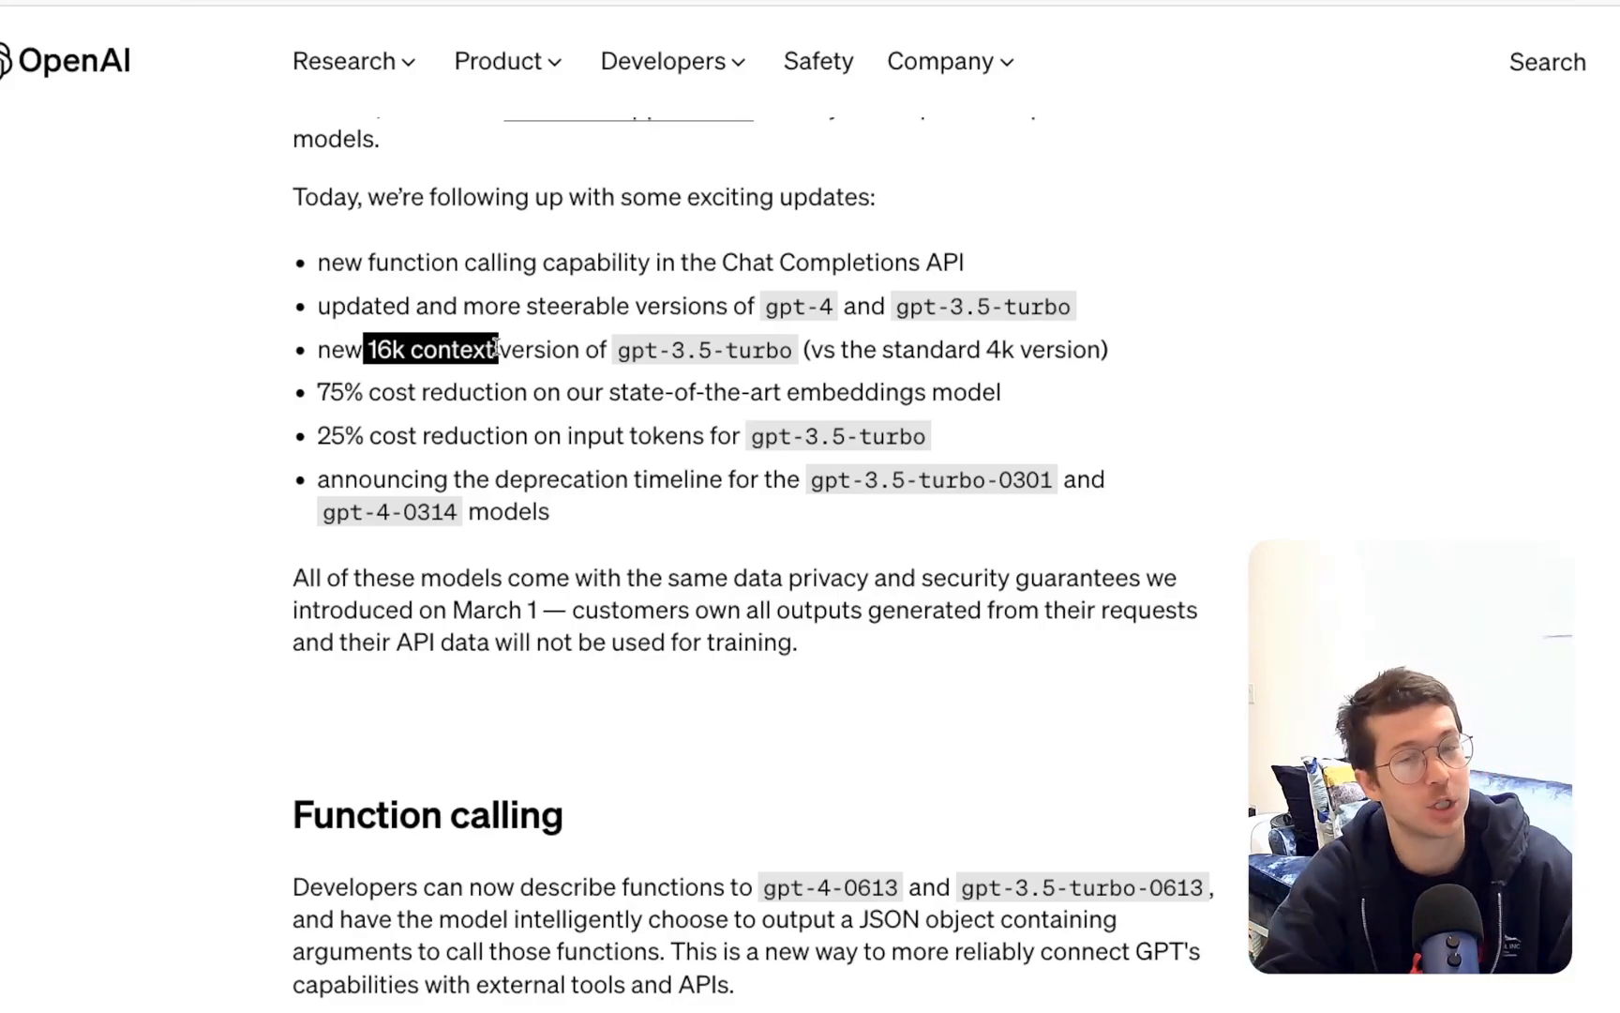
double_click(997, 349)
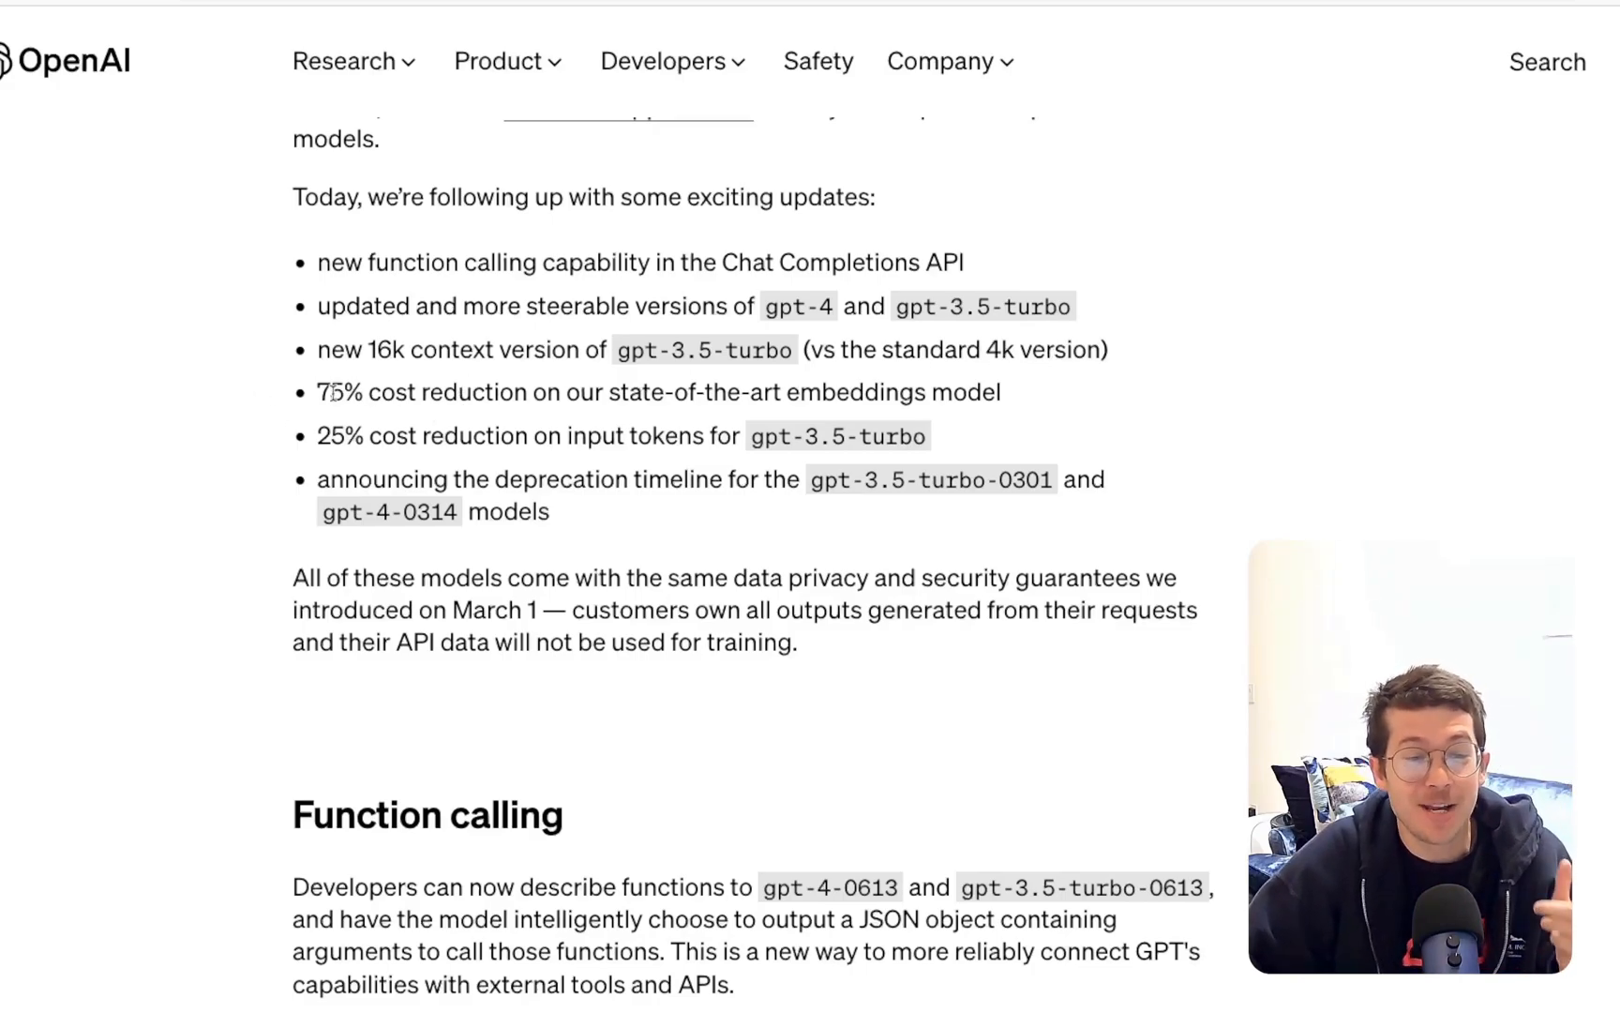
double_click(473, 392)
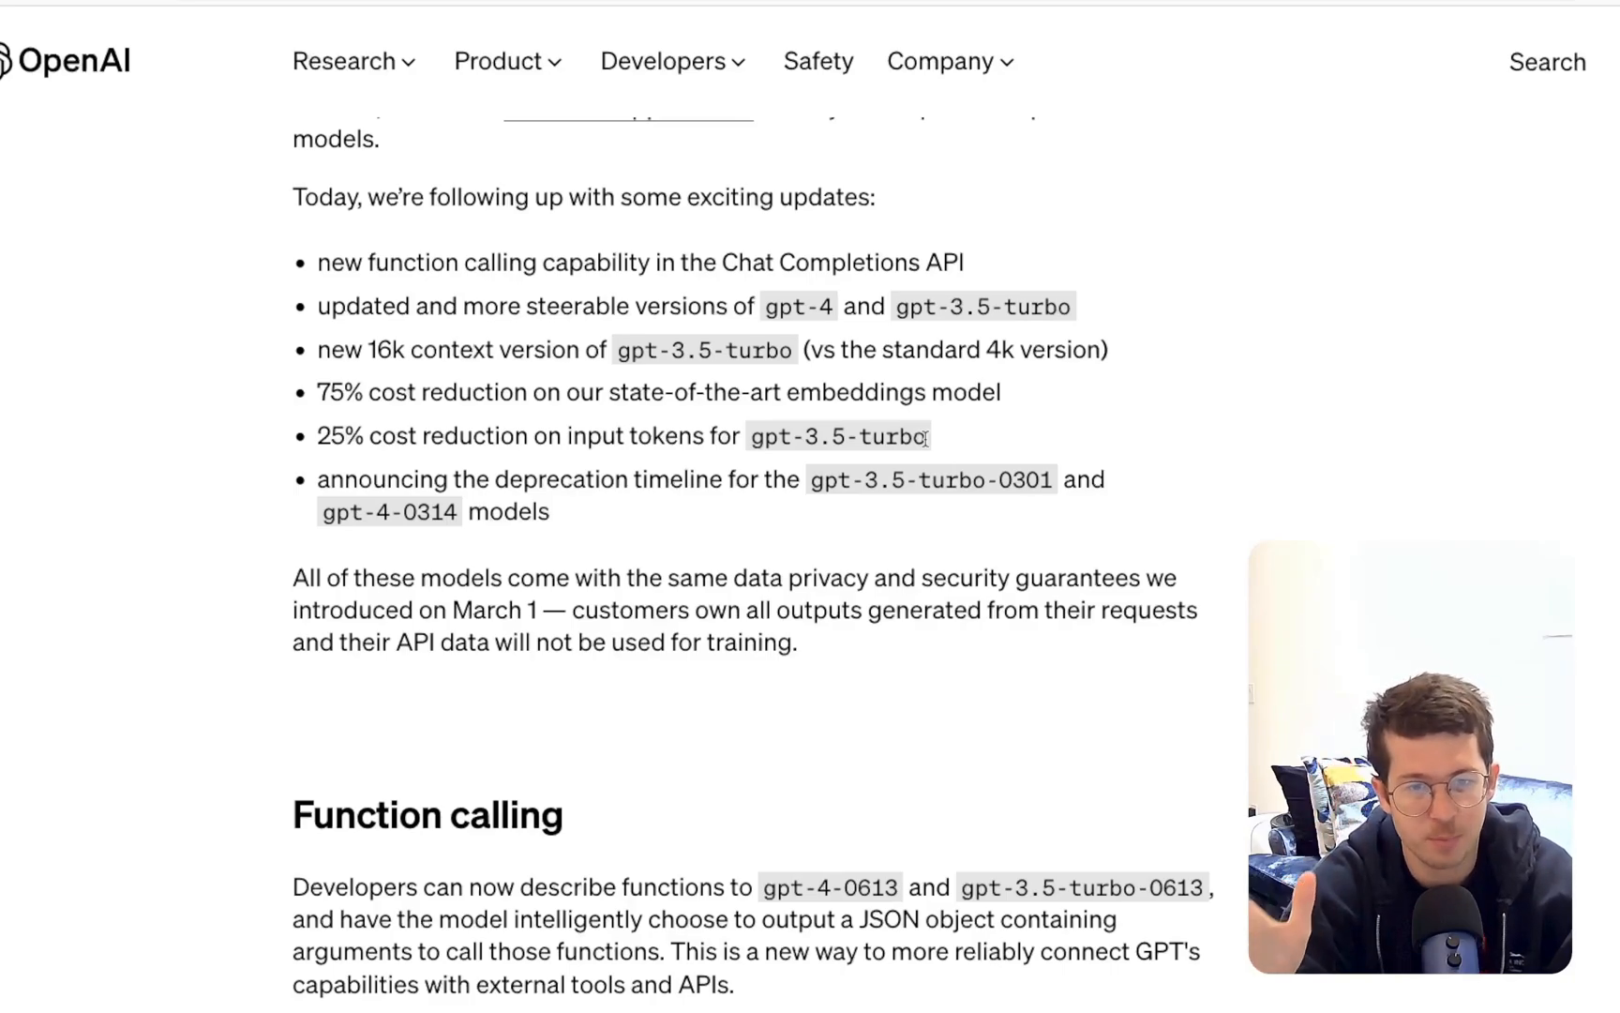
Highlight the phrase about the model choosing to output JSON, then clear it
scroll("down", 3)
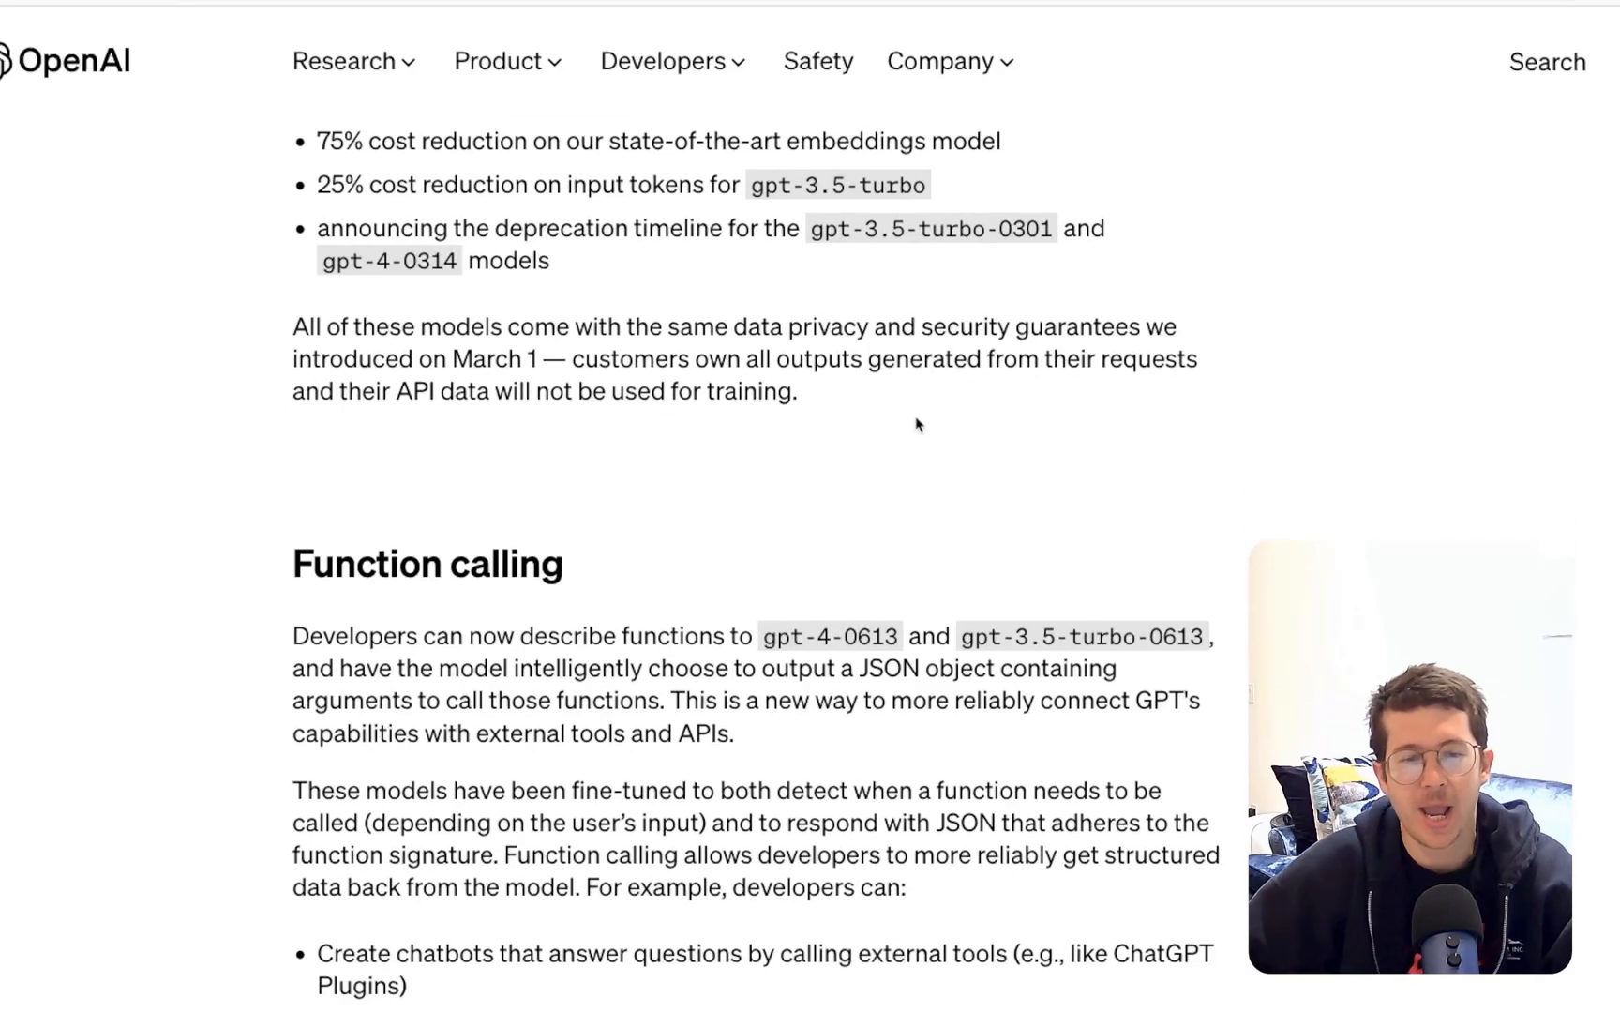
scroll("down", 3)
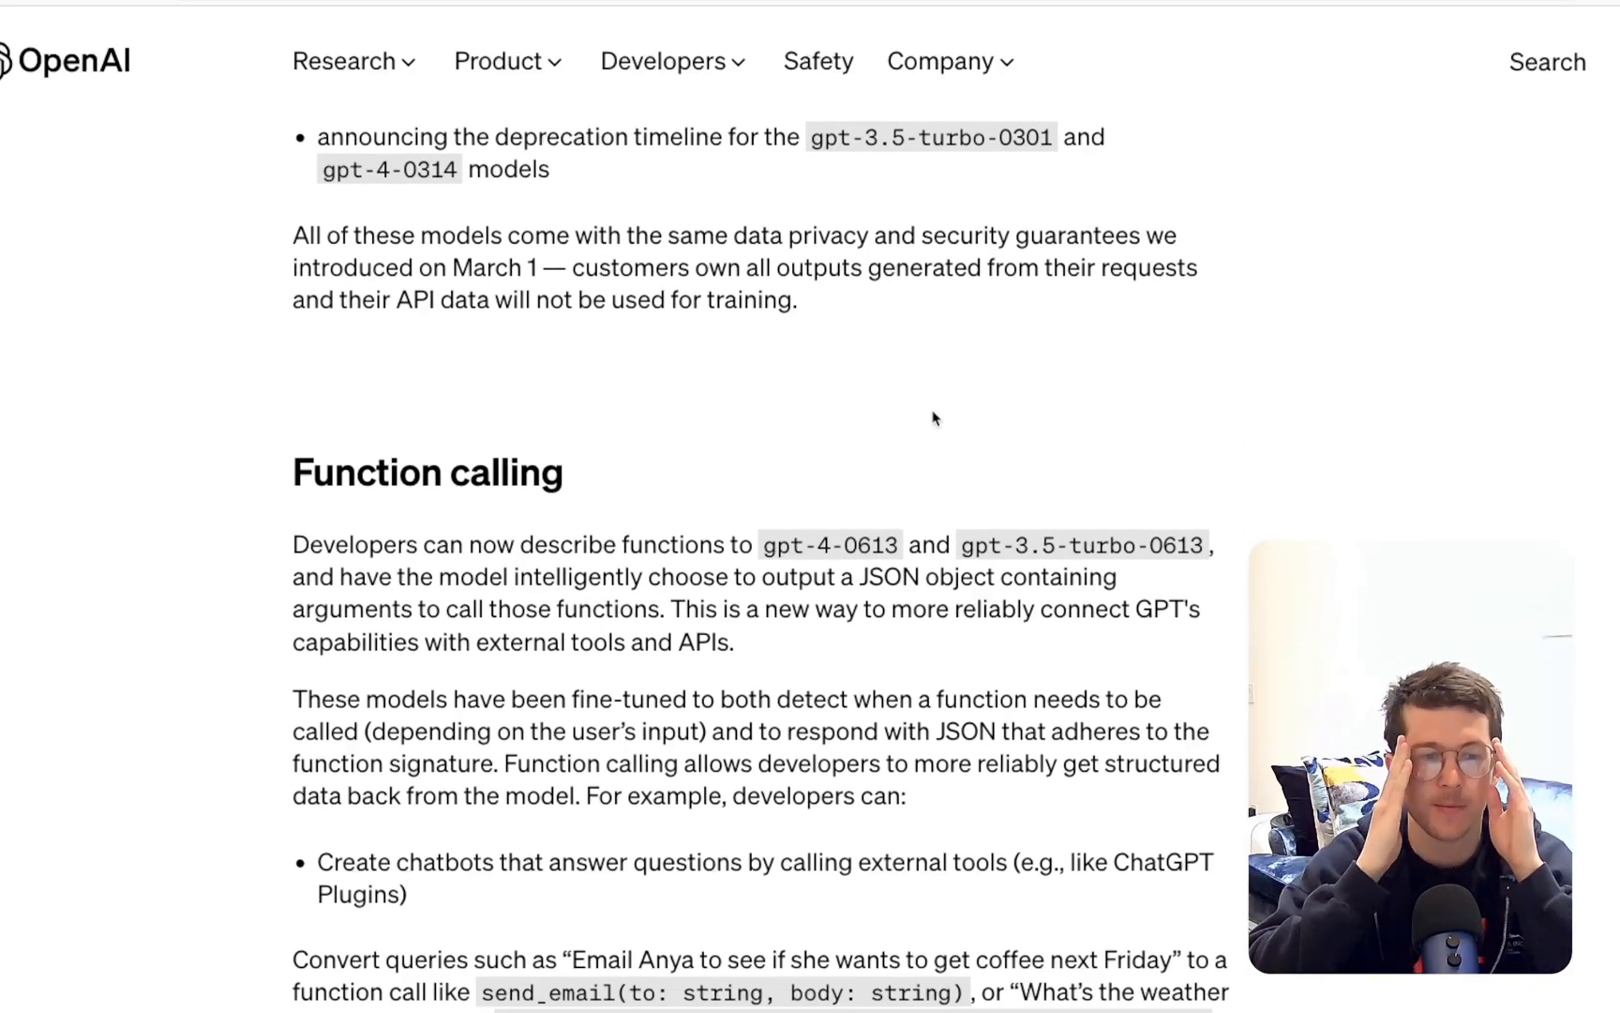
scroll("down", 3)
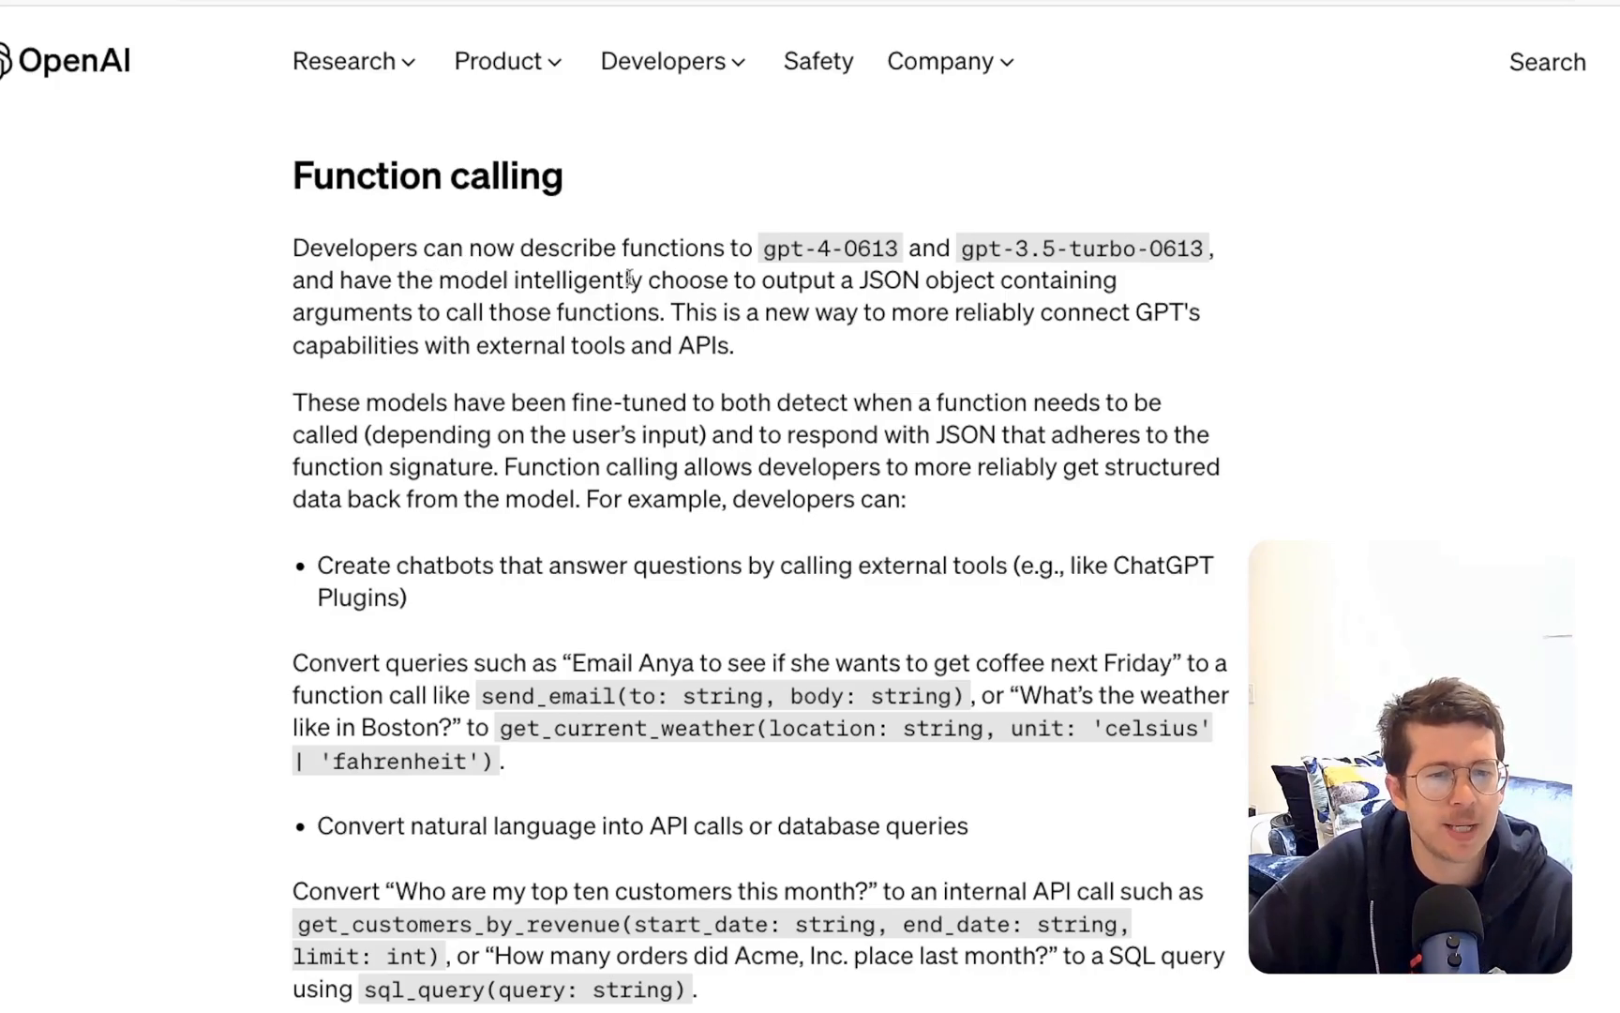
left_click_drag(507, 280, 878, 279)
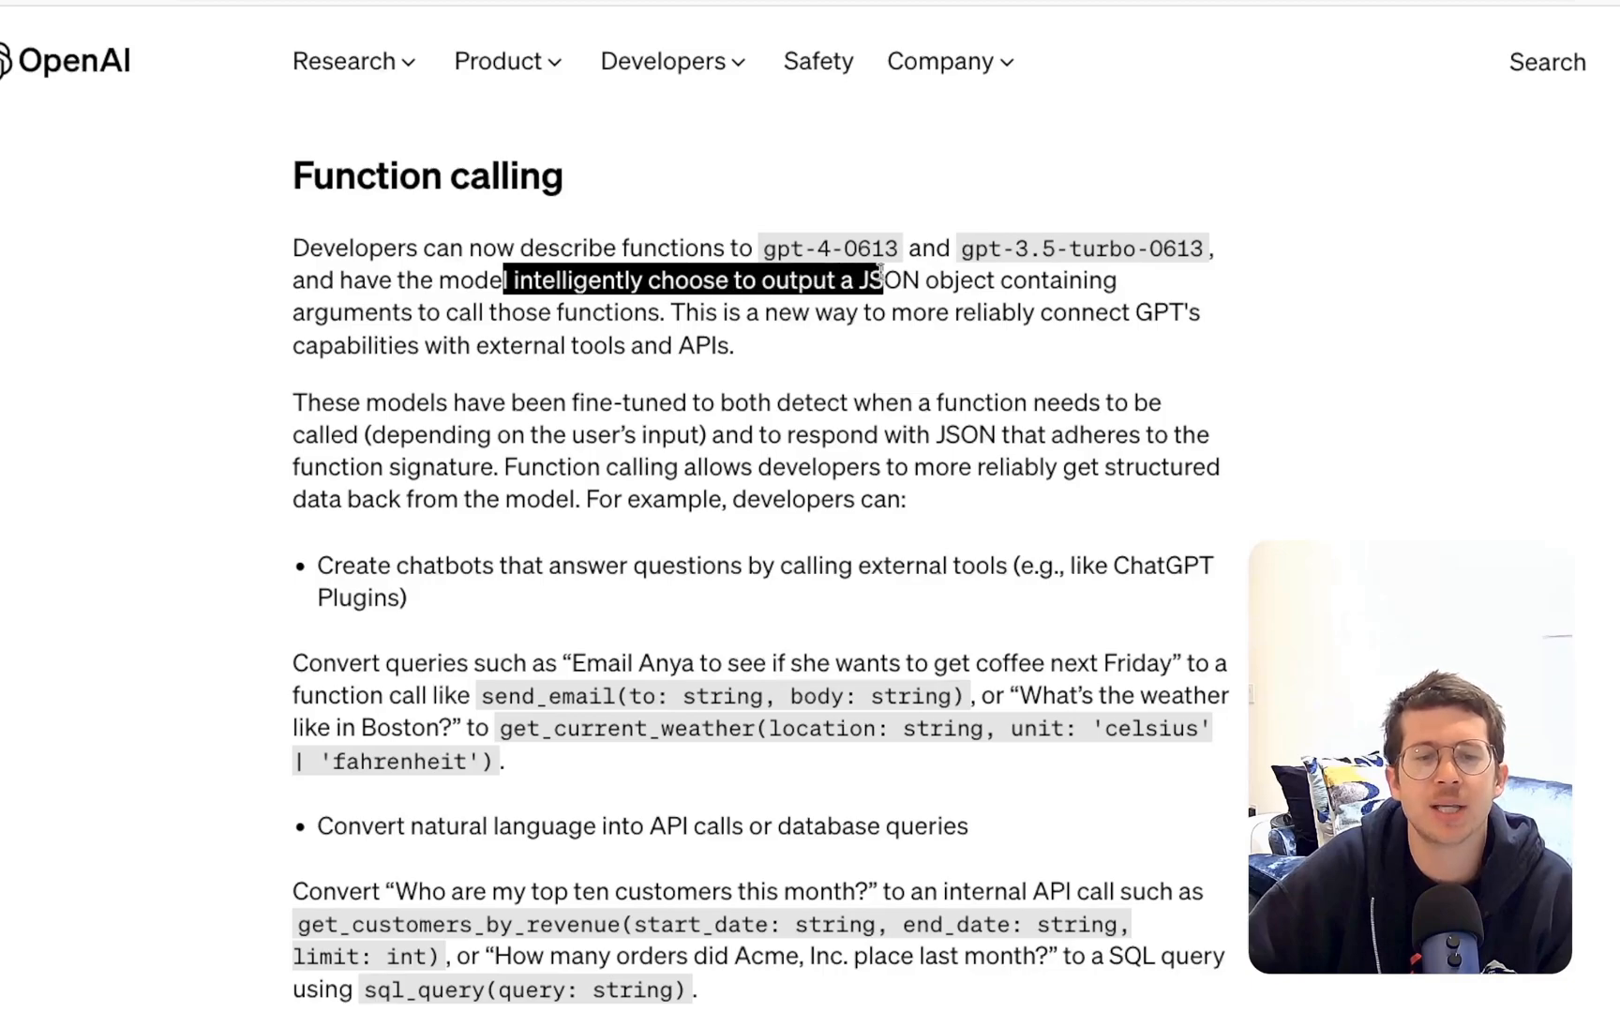
left_click(1156, 286)
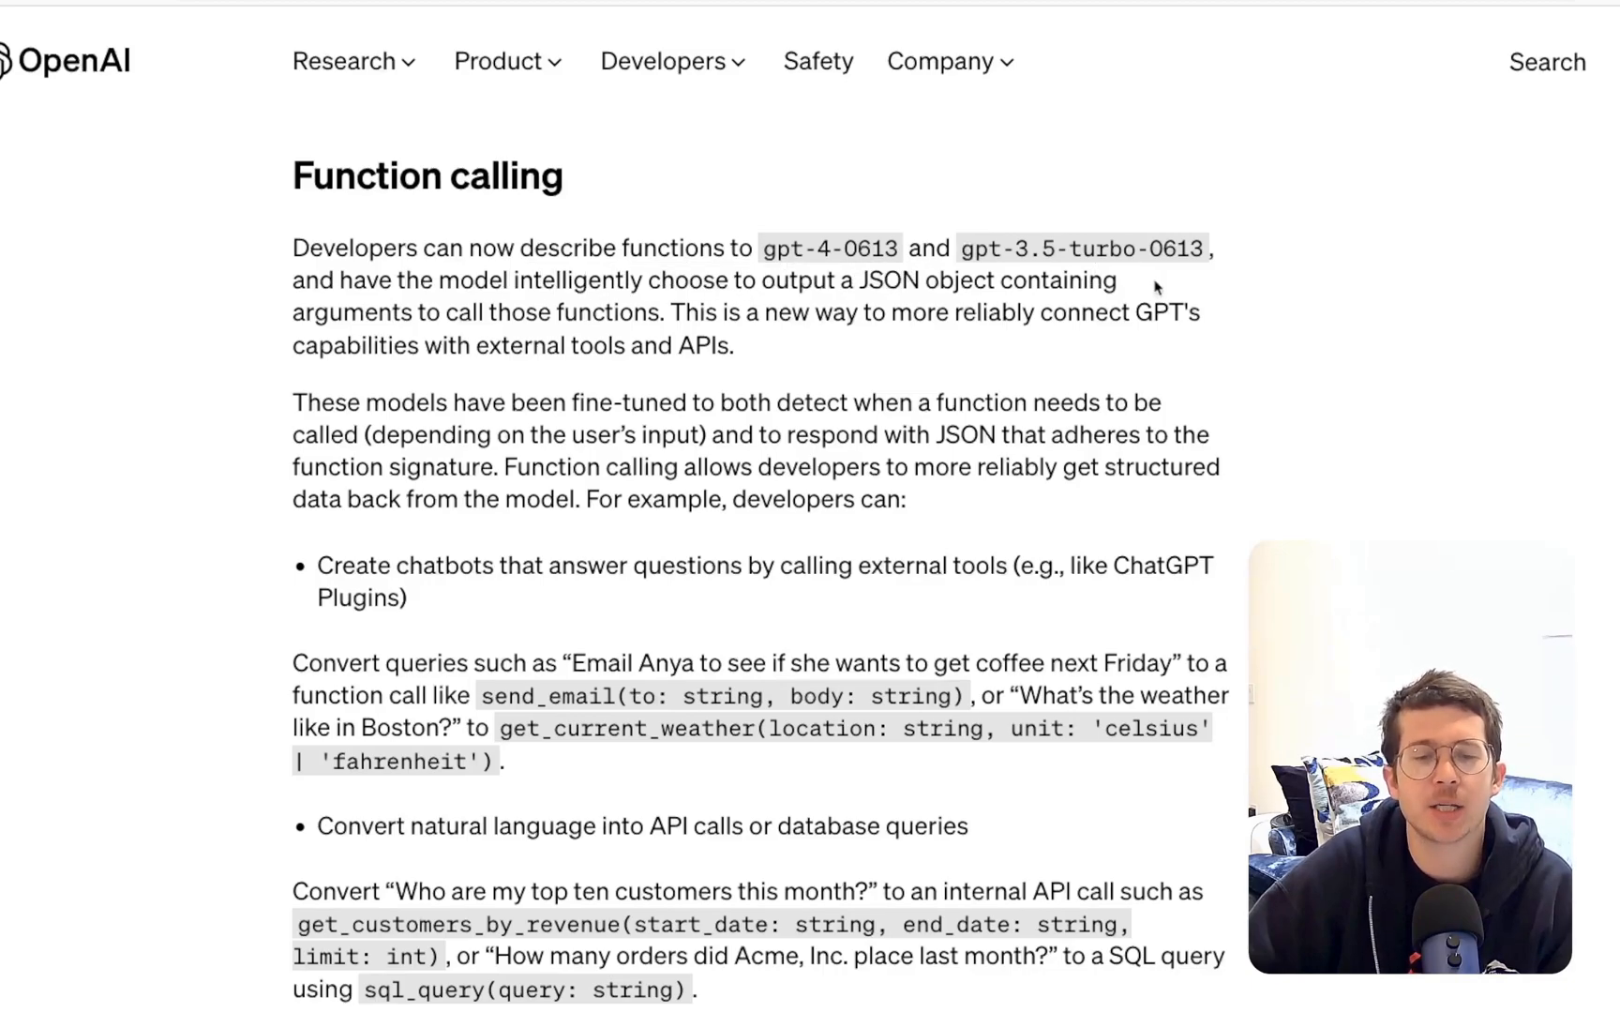
mouse_move(422, 314)
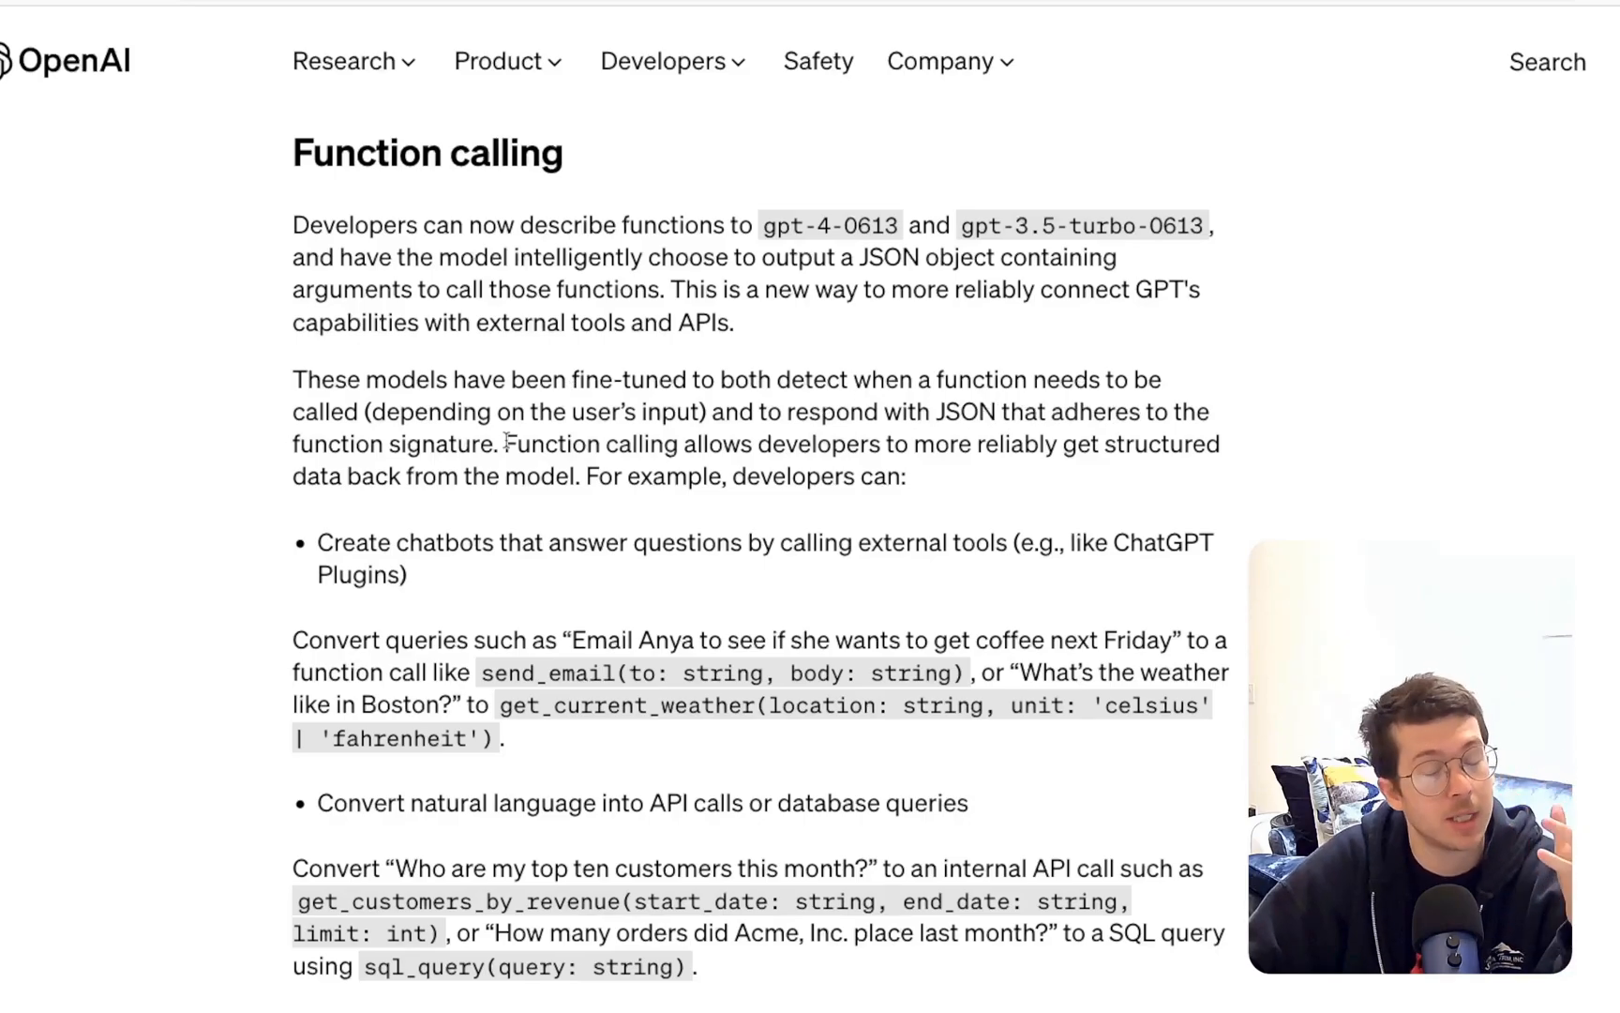
Highlight the 'Email Anya' example query in the function-calling notes
scroll("down", 3)
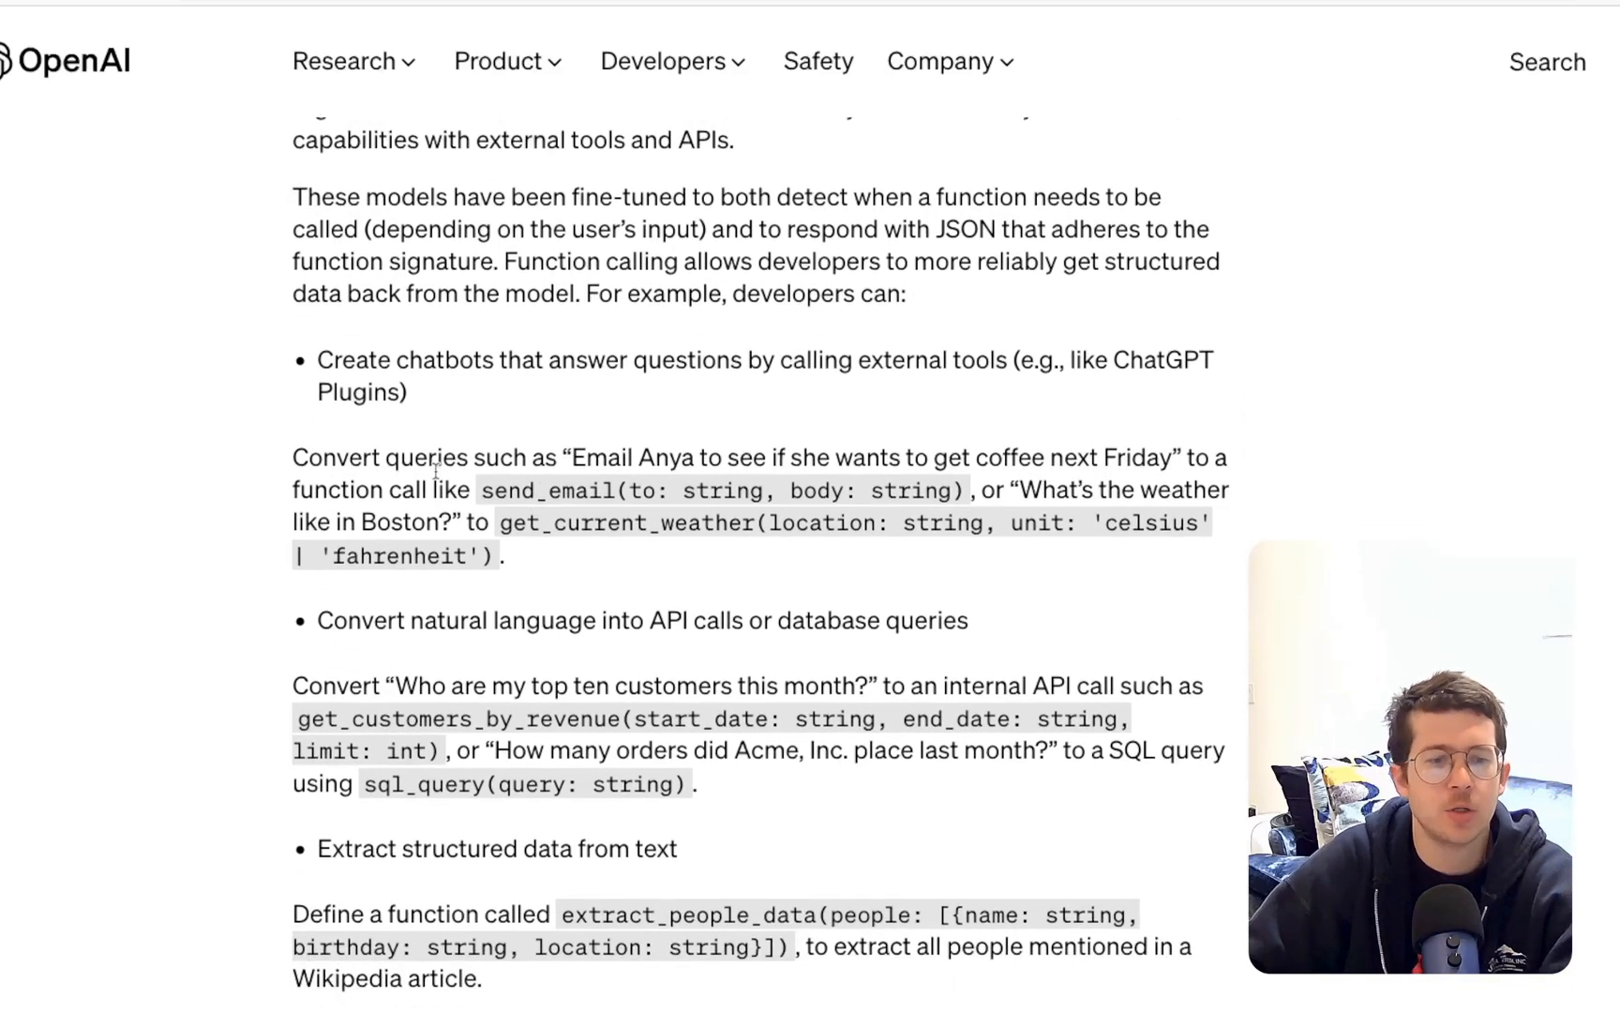
mouse_move(930, 361)
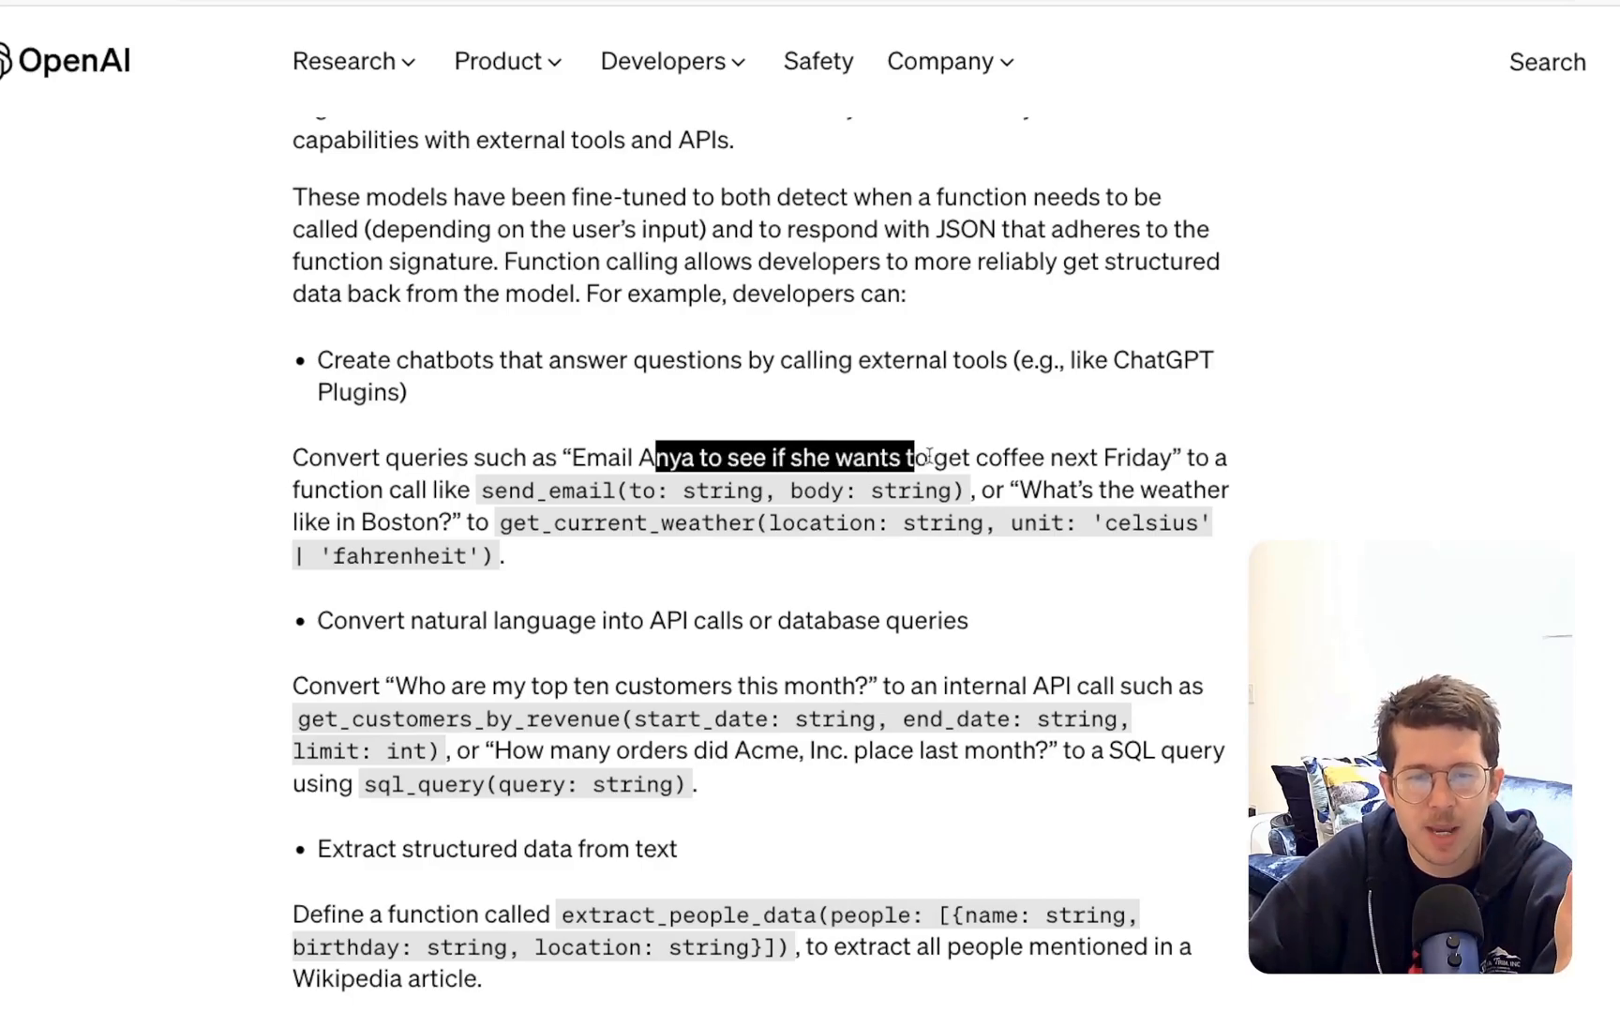
left_click_drag(904, 457, 987, 456)
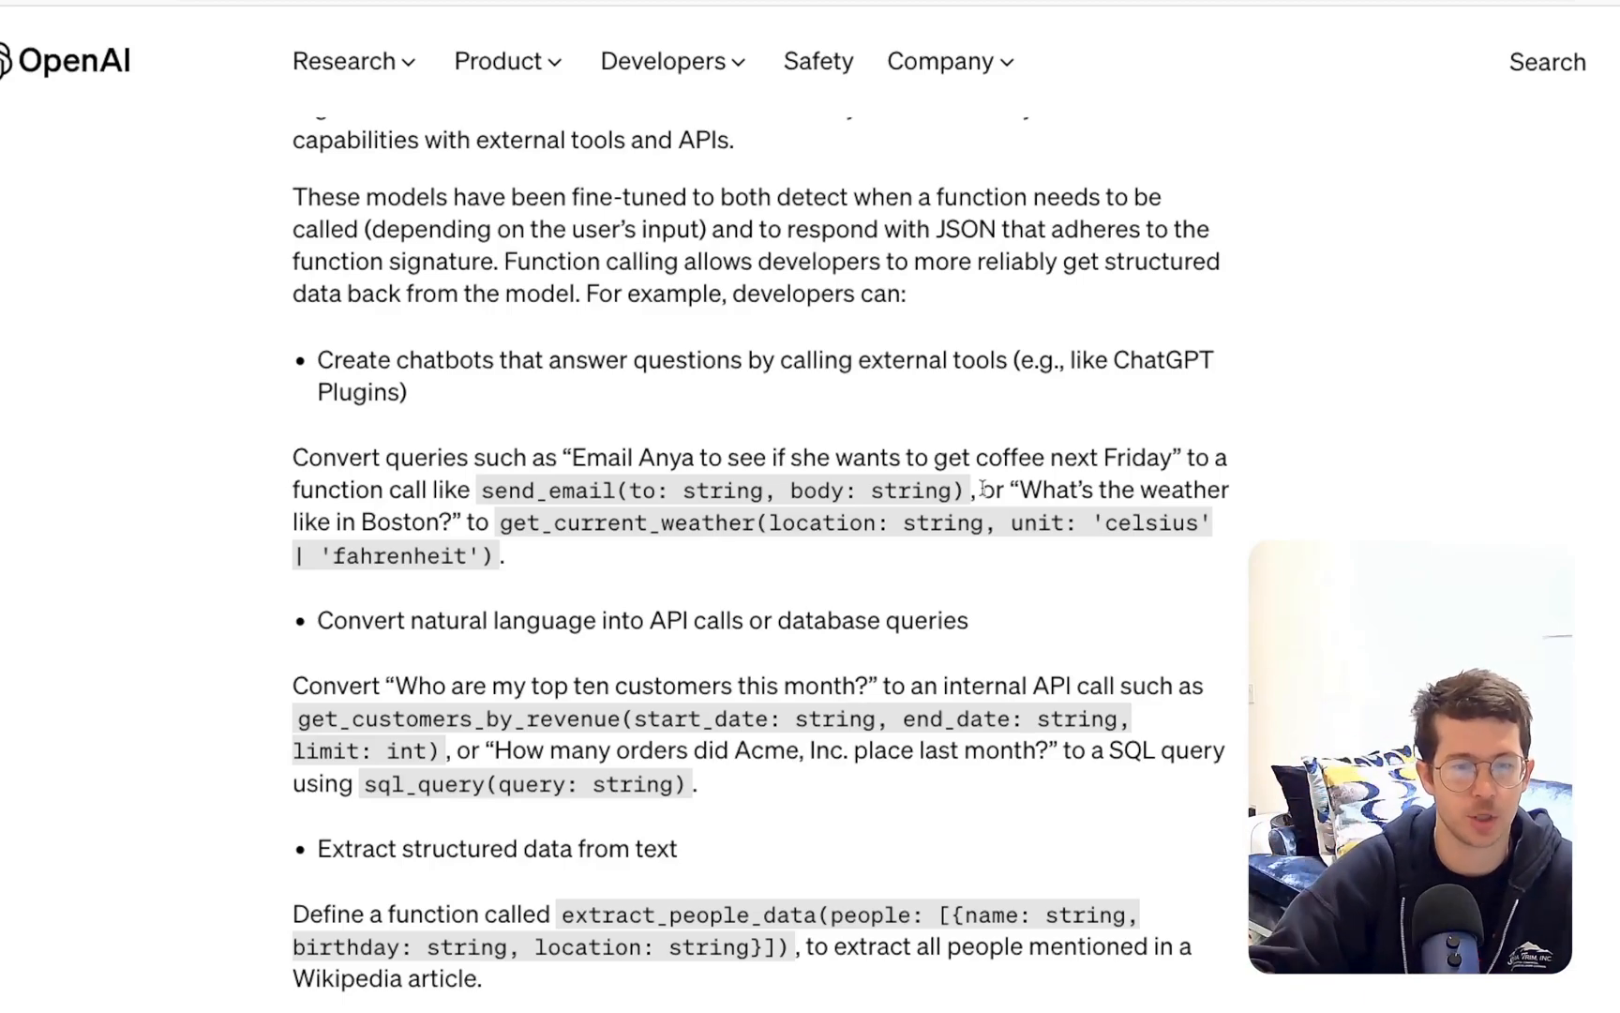
scroll("down", 3)
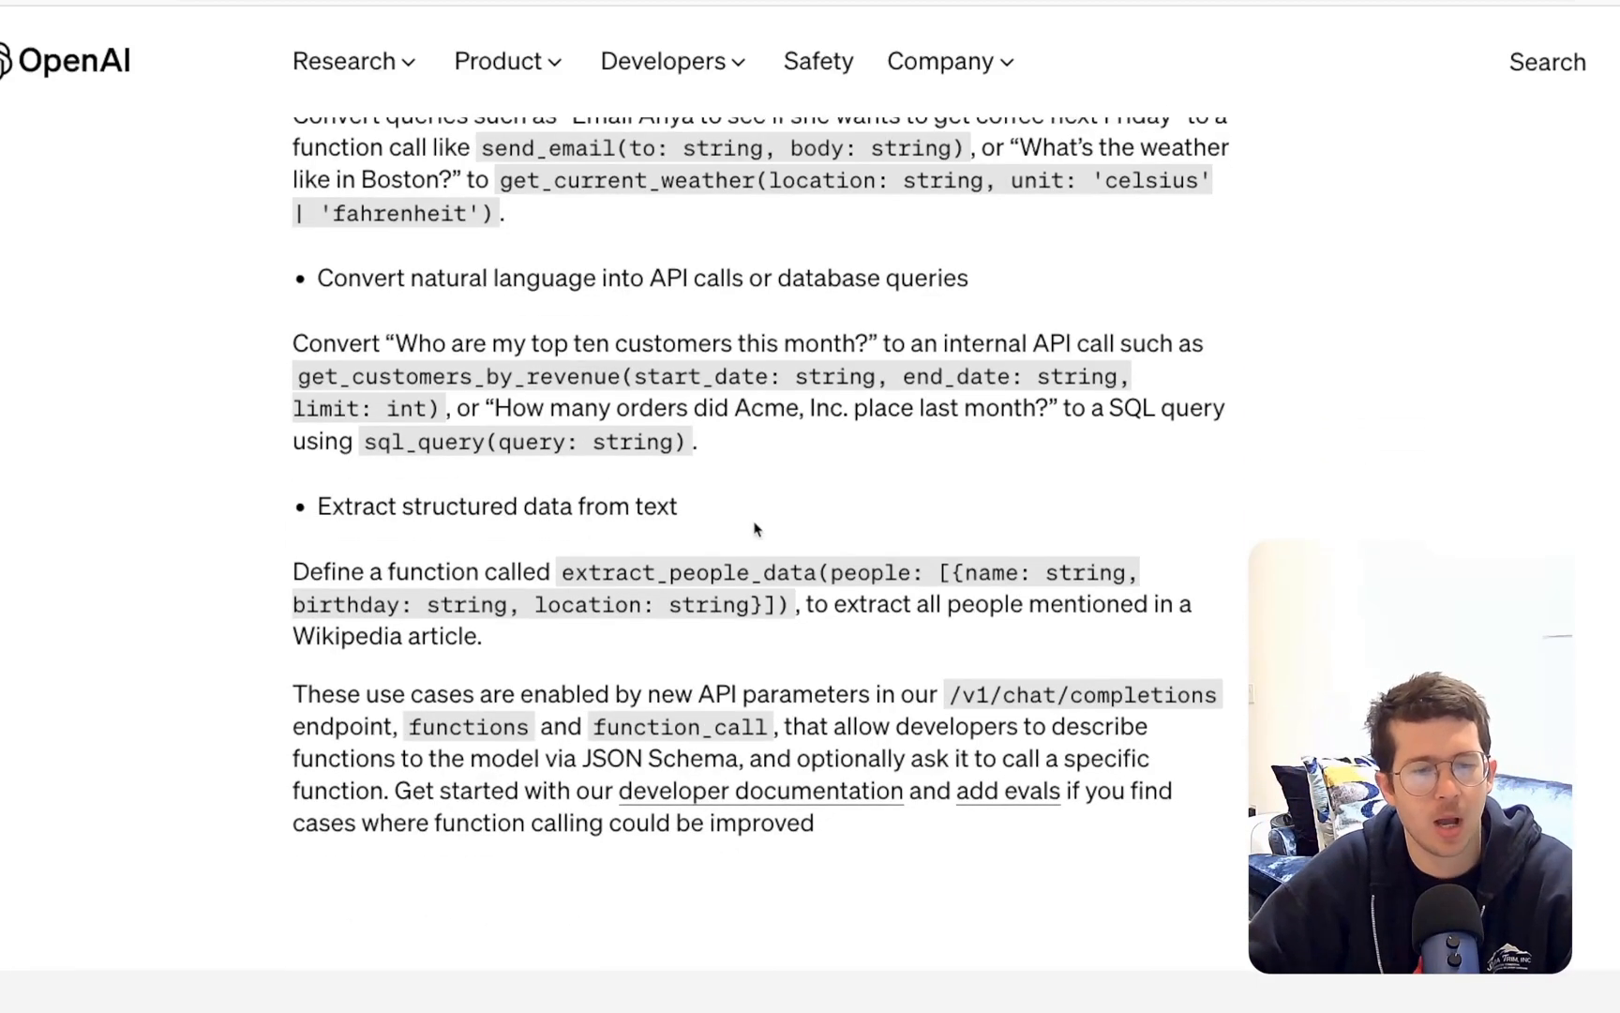
scroll("down", 3)
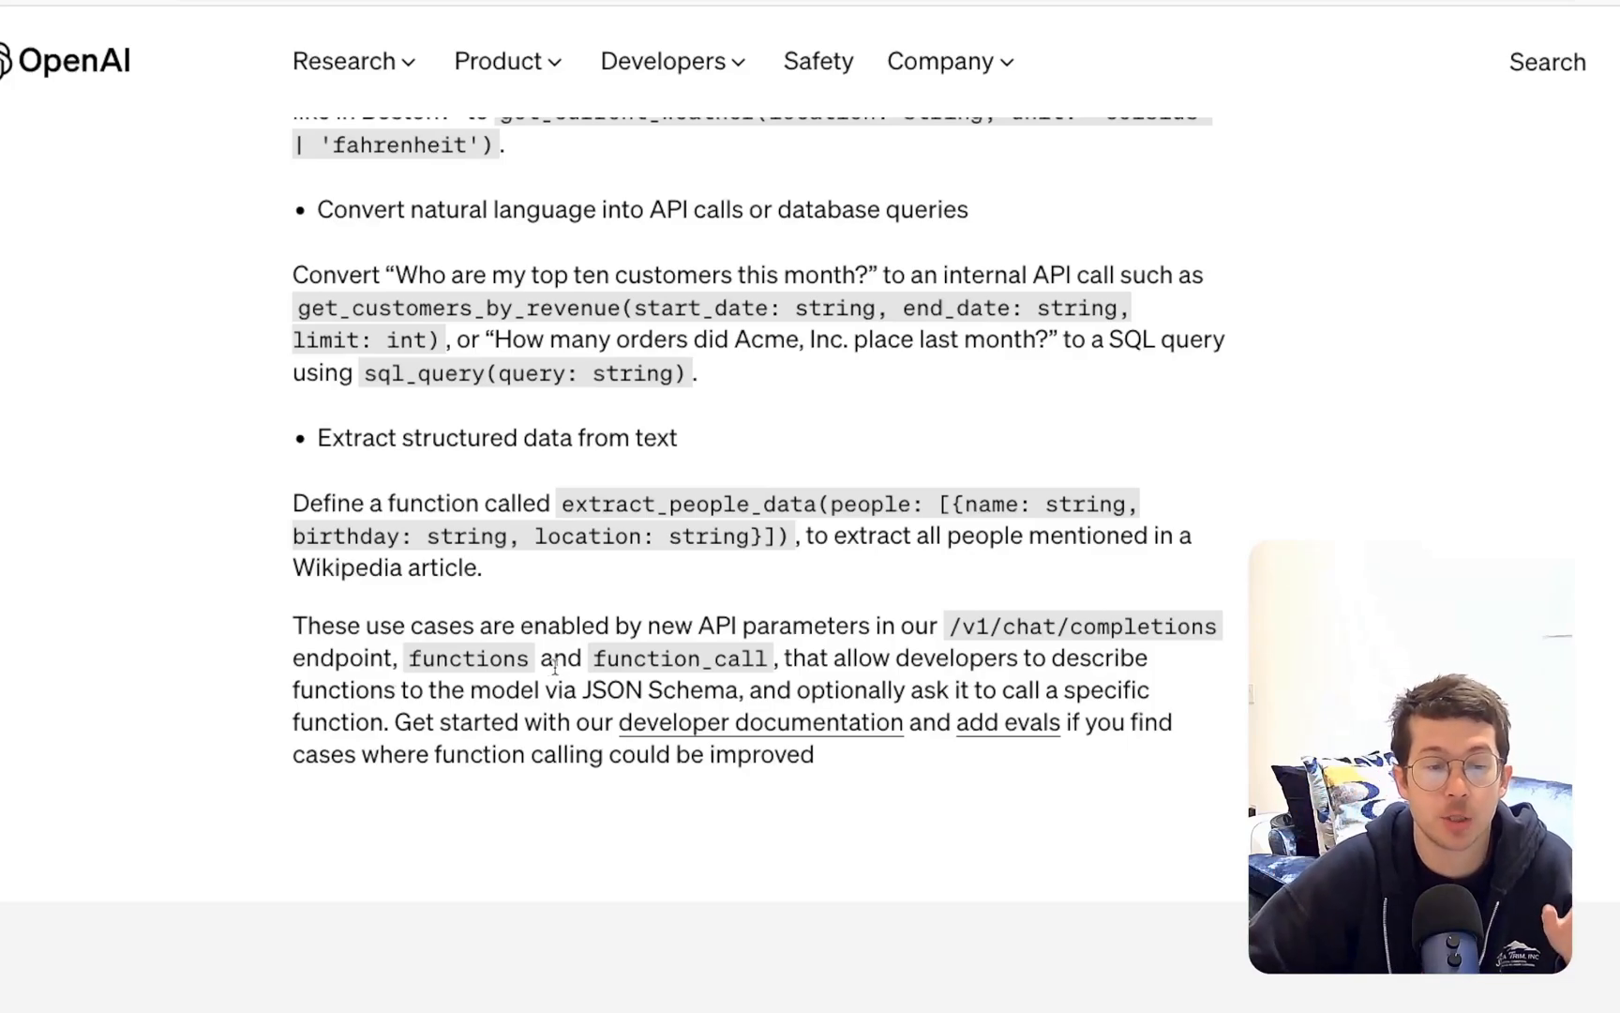
double_click(679, 659)
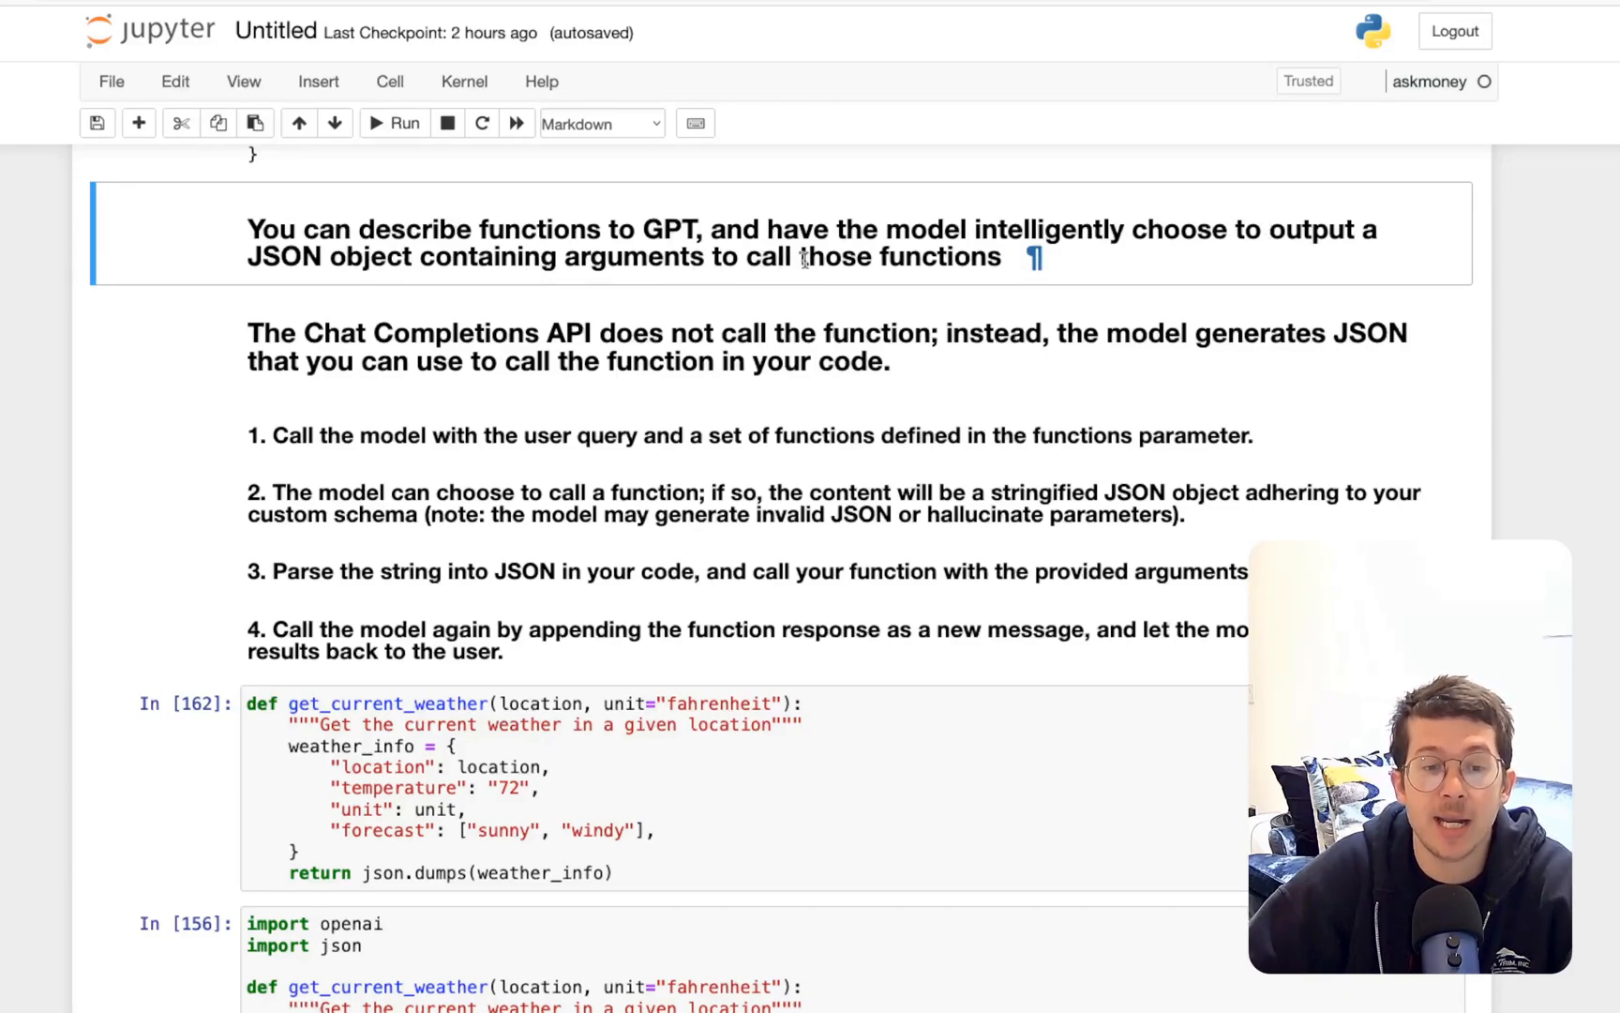
mouse_move(608, 318)
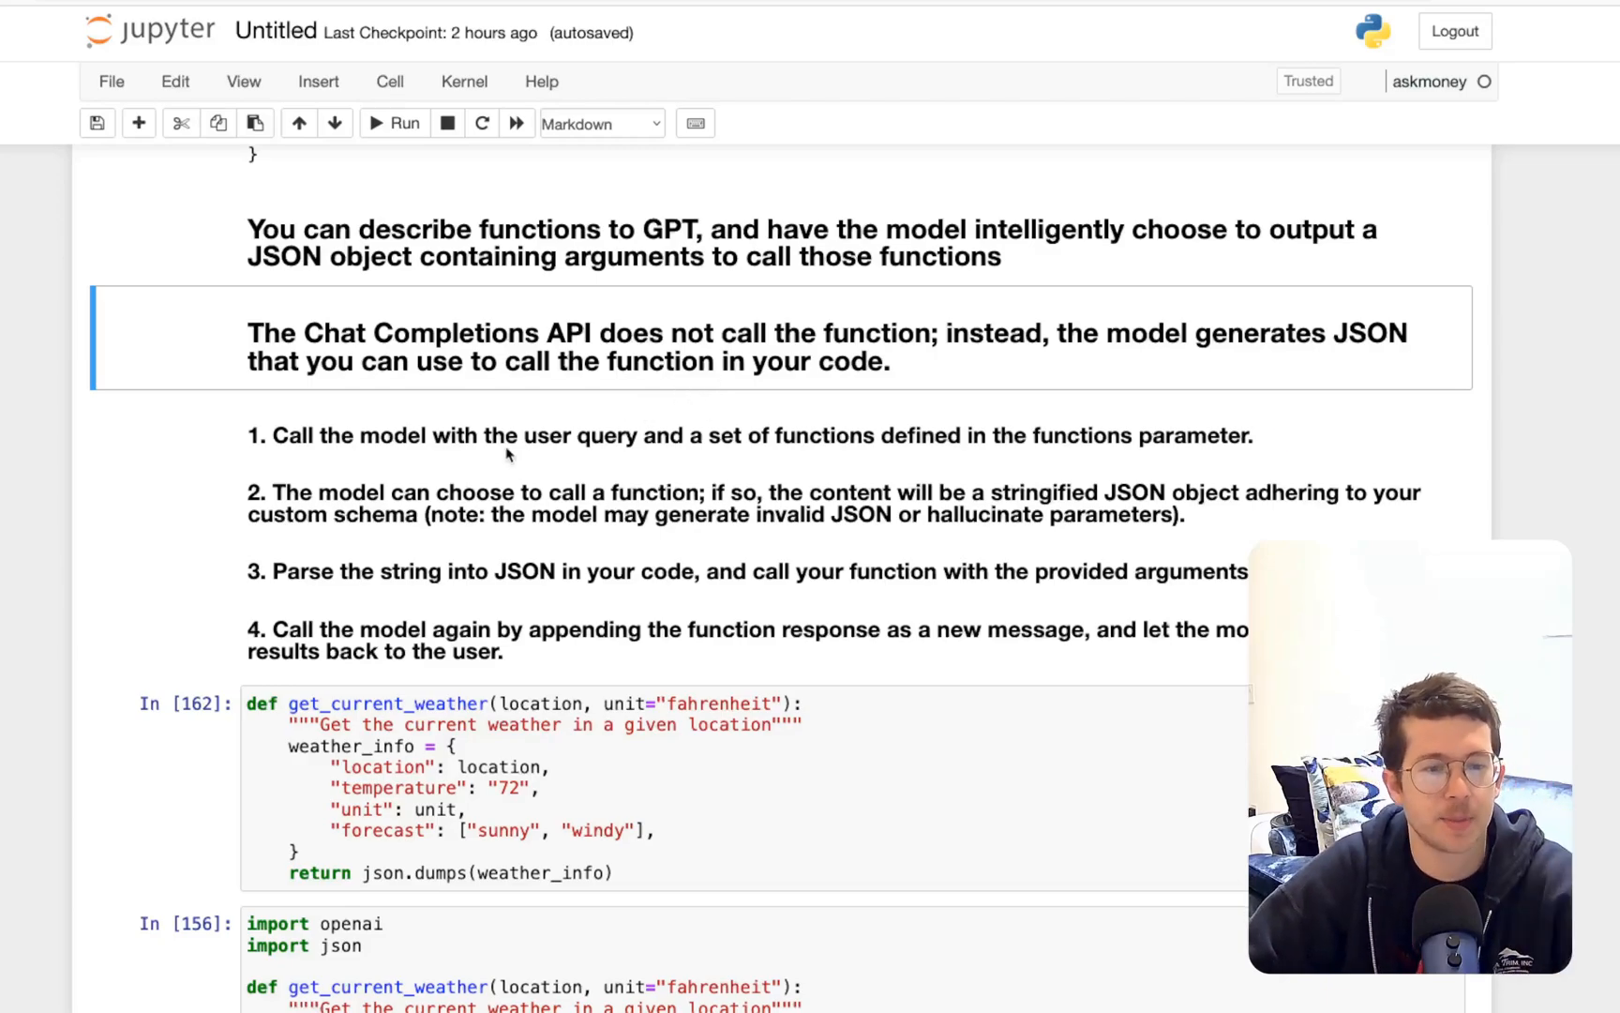
Scroll to the weather function code and highlight every use of the location argument
scroll("down", 3)
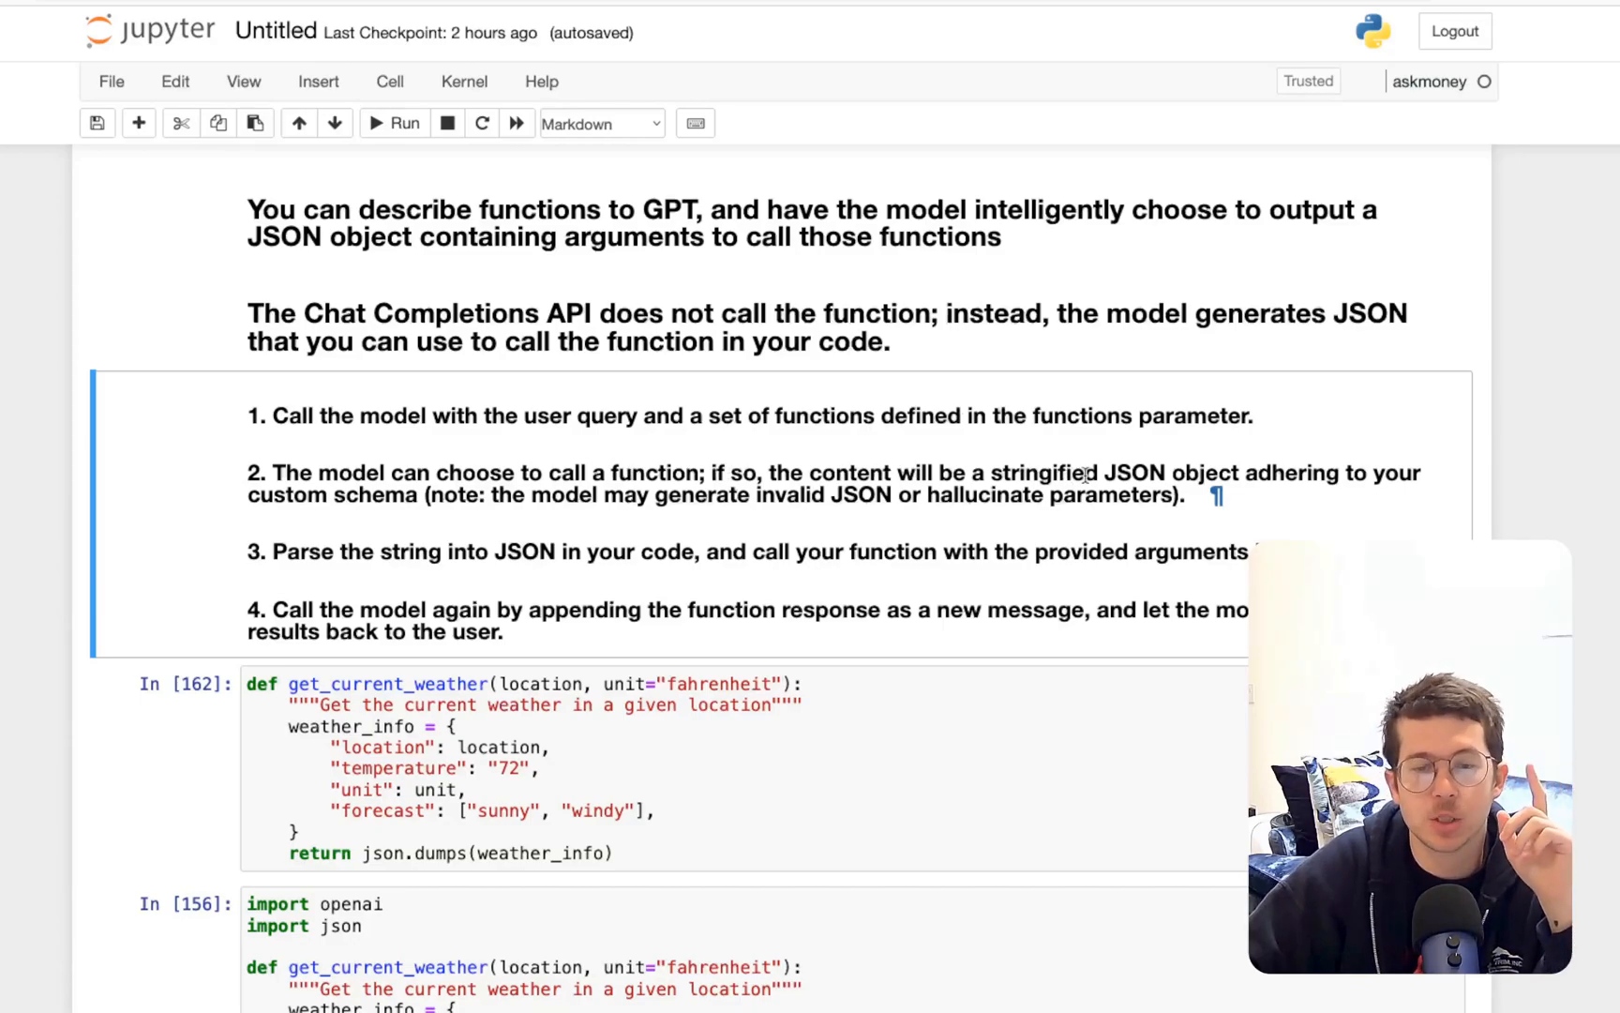
mouse_move(479, 459)
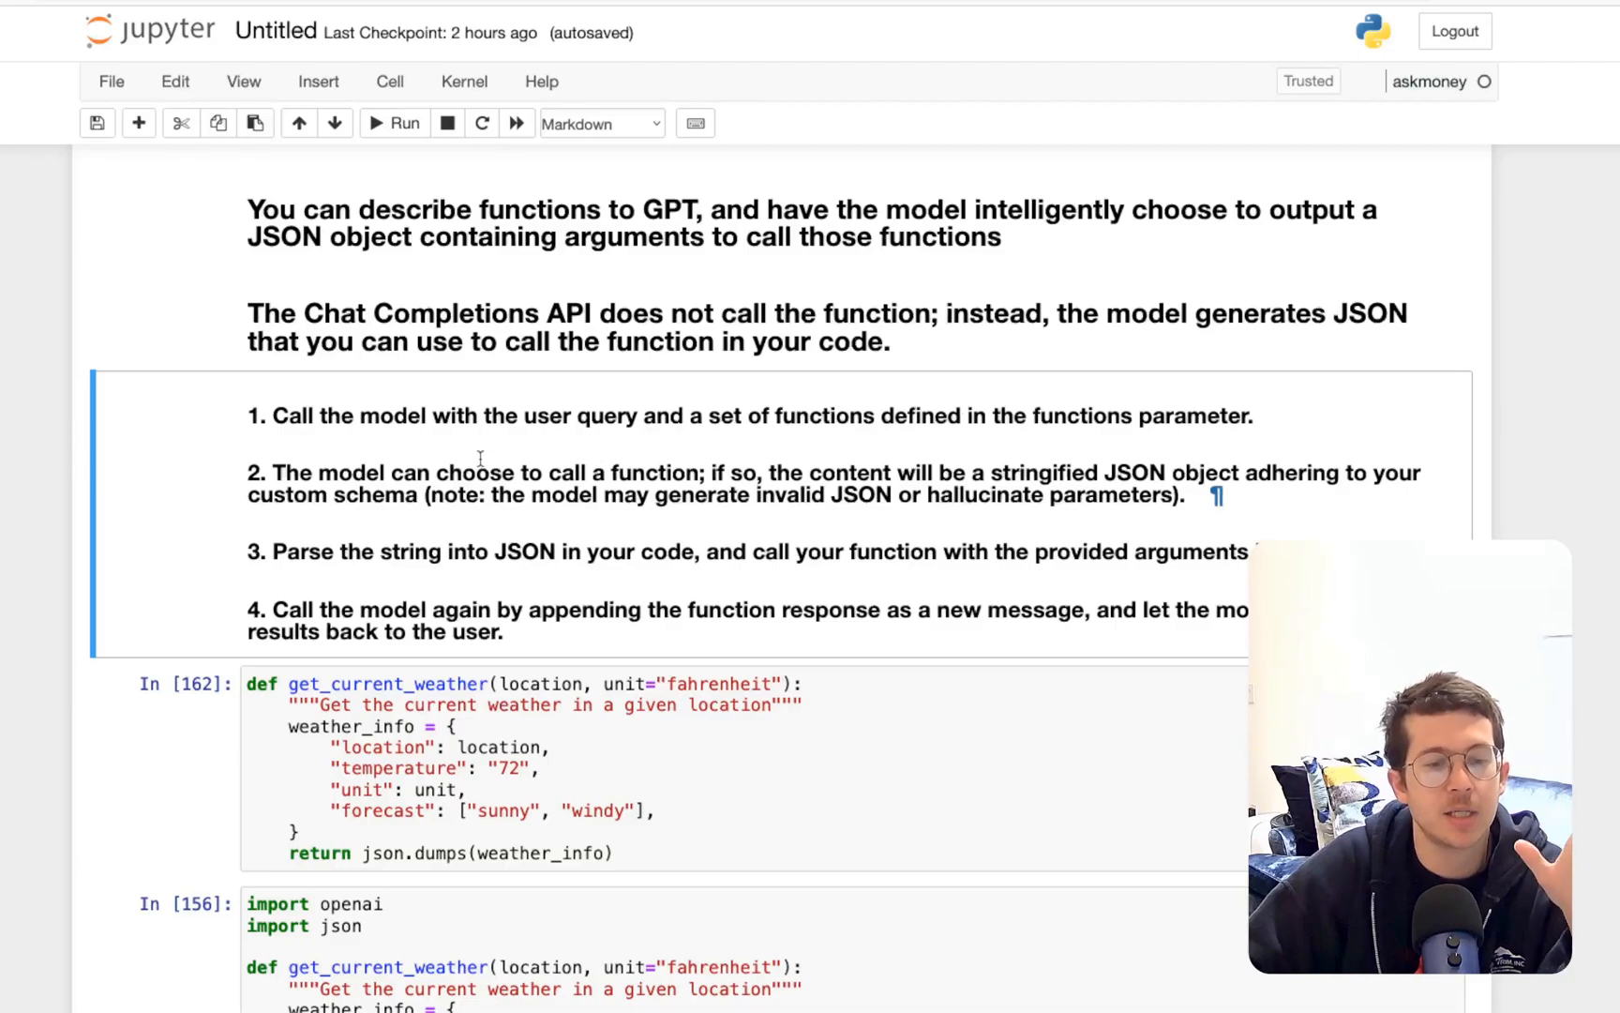
scroll("down", 3)
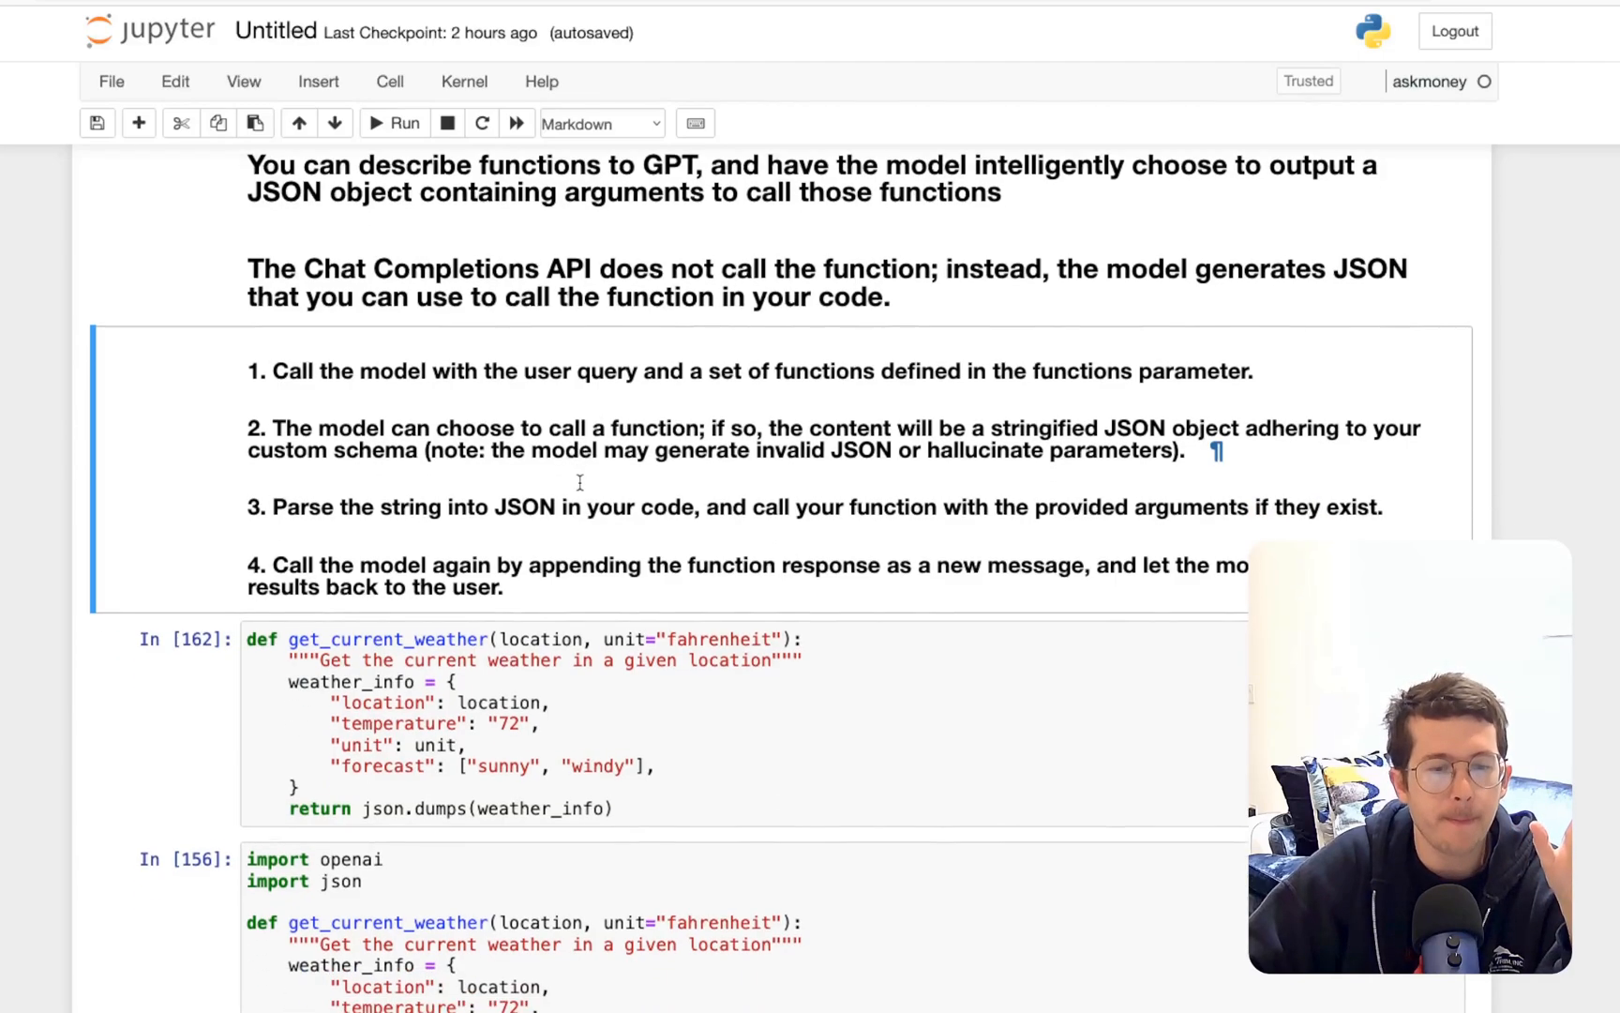
scroll("down", 3)
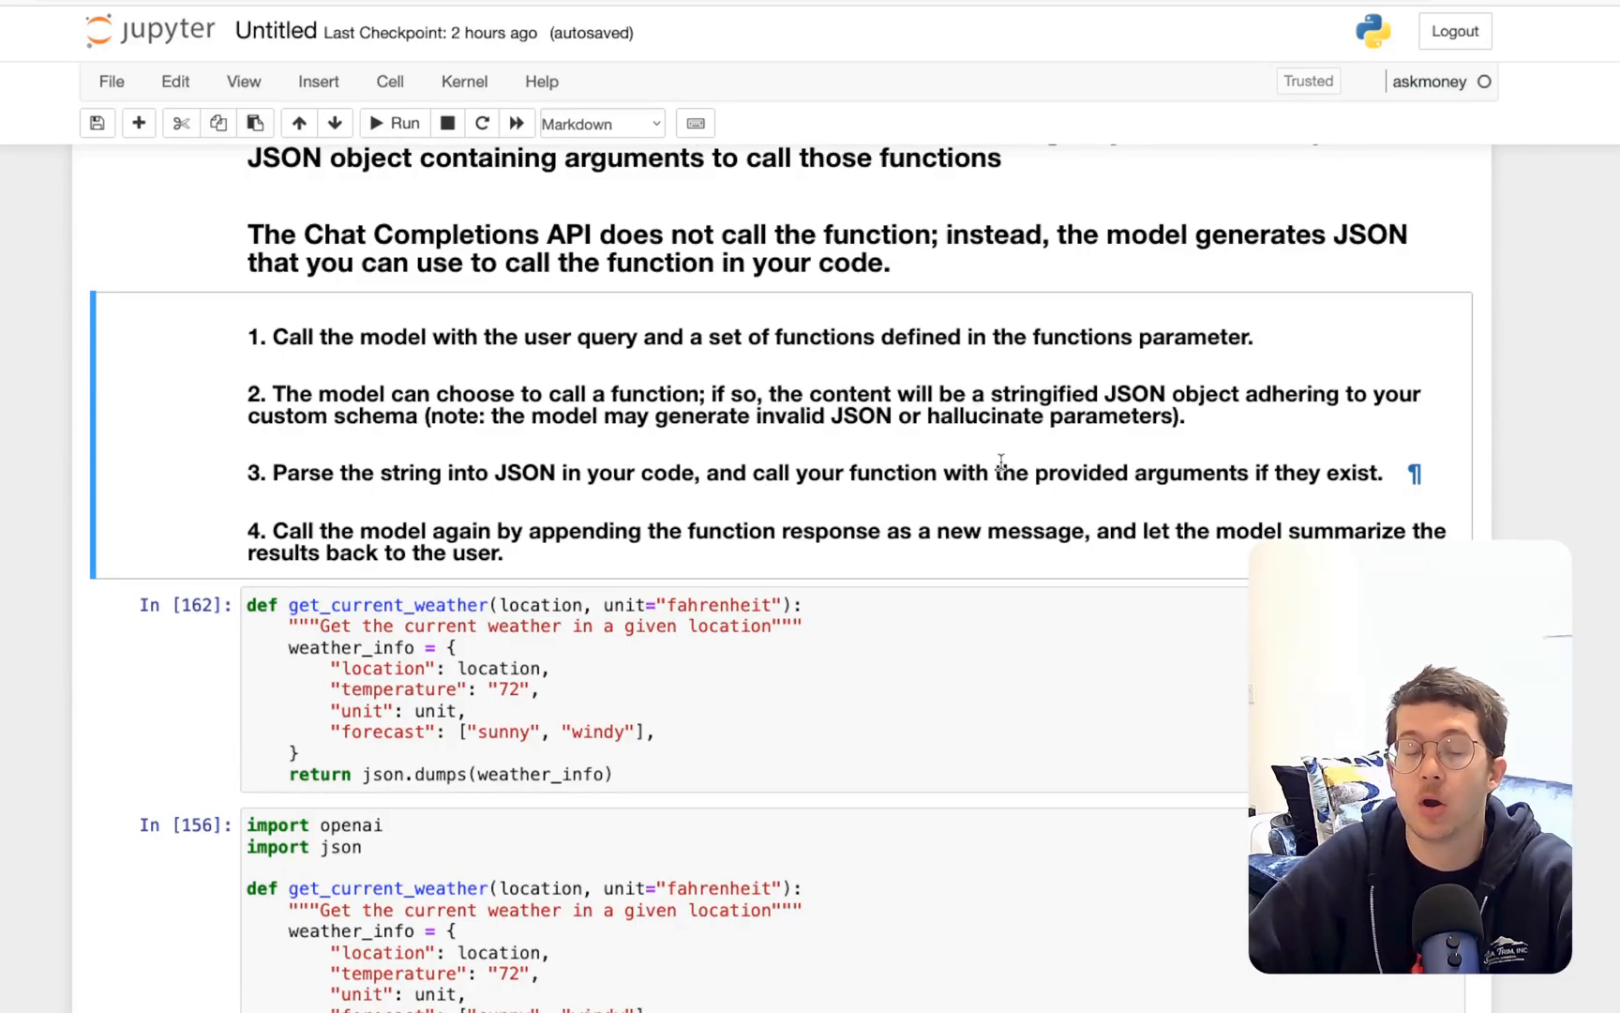
mouse_move(1208, 475)
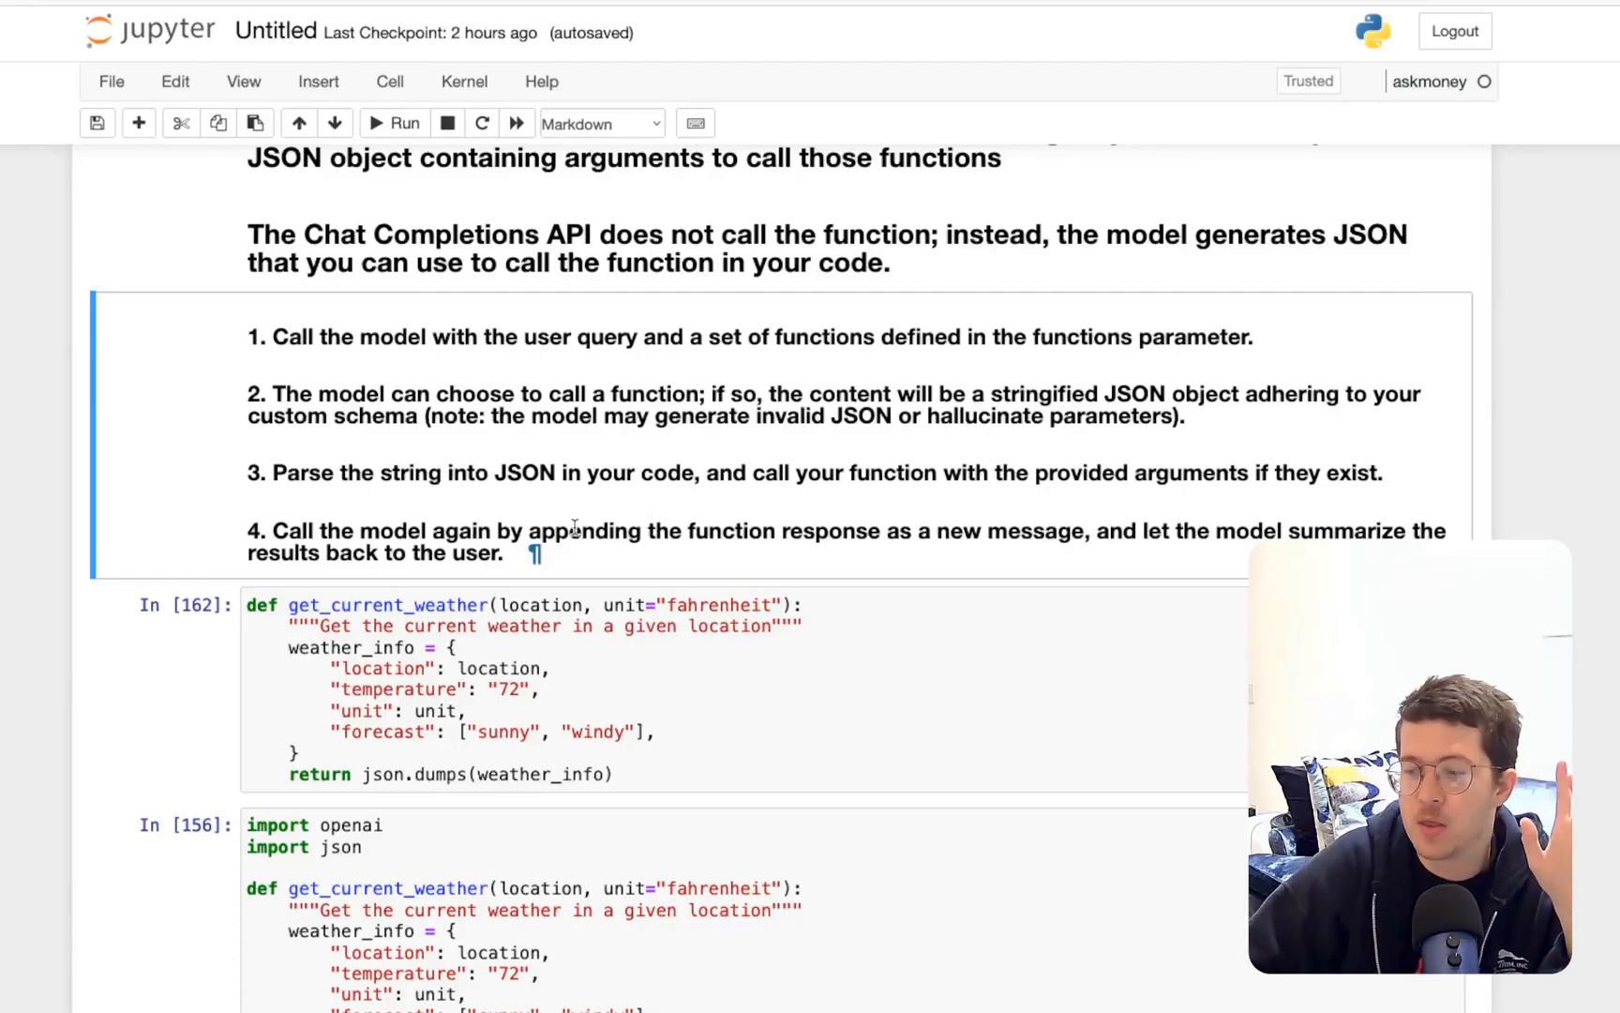
scroll("down", 3)
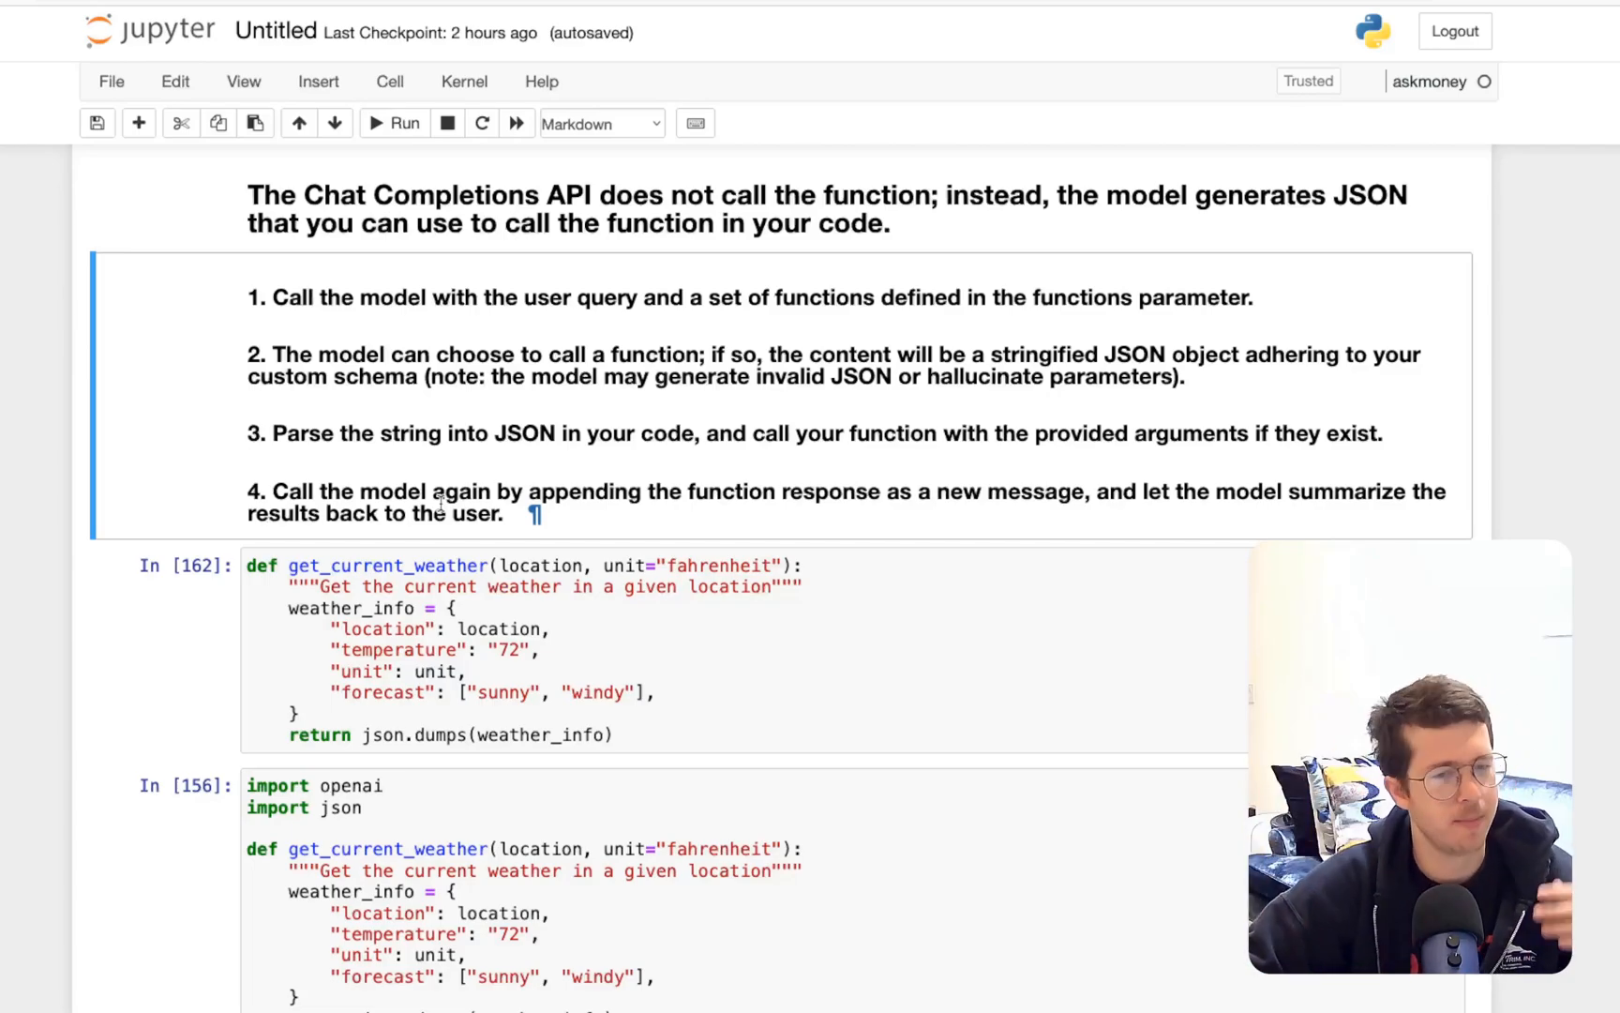
scroll("down", 3)
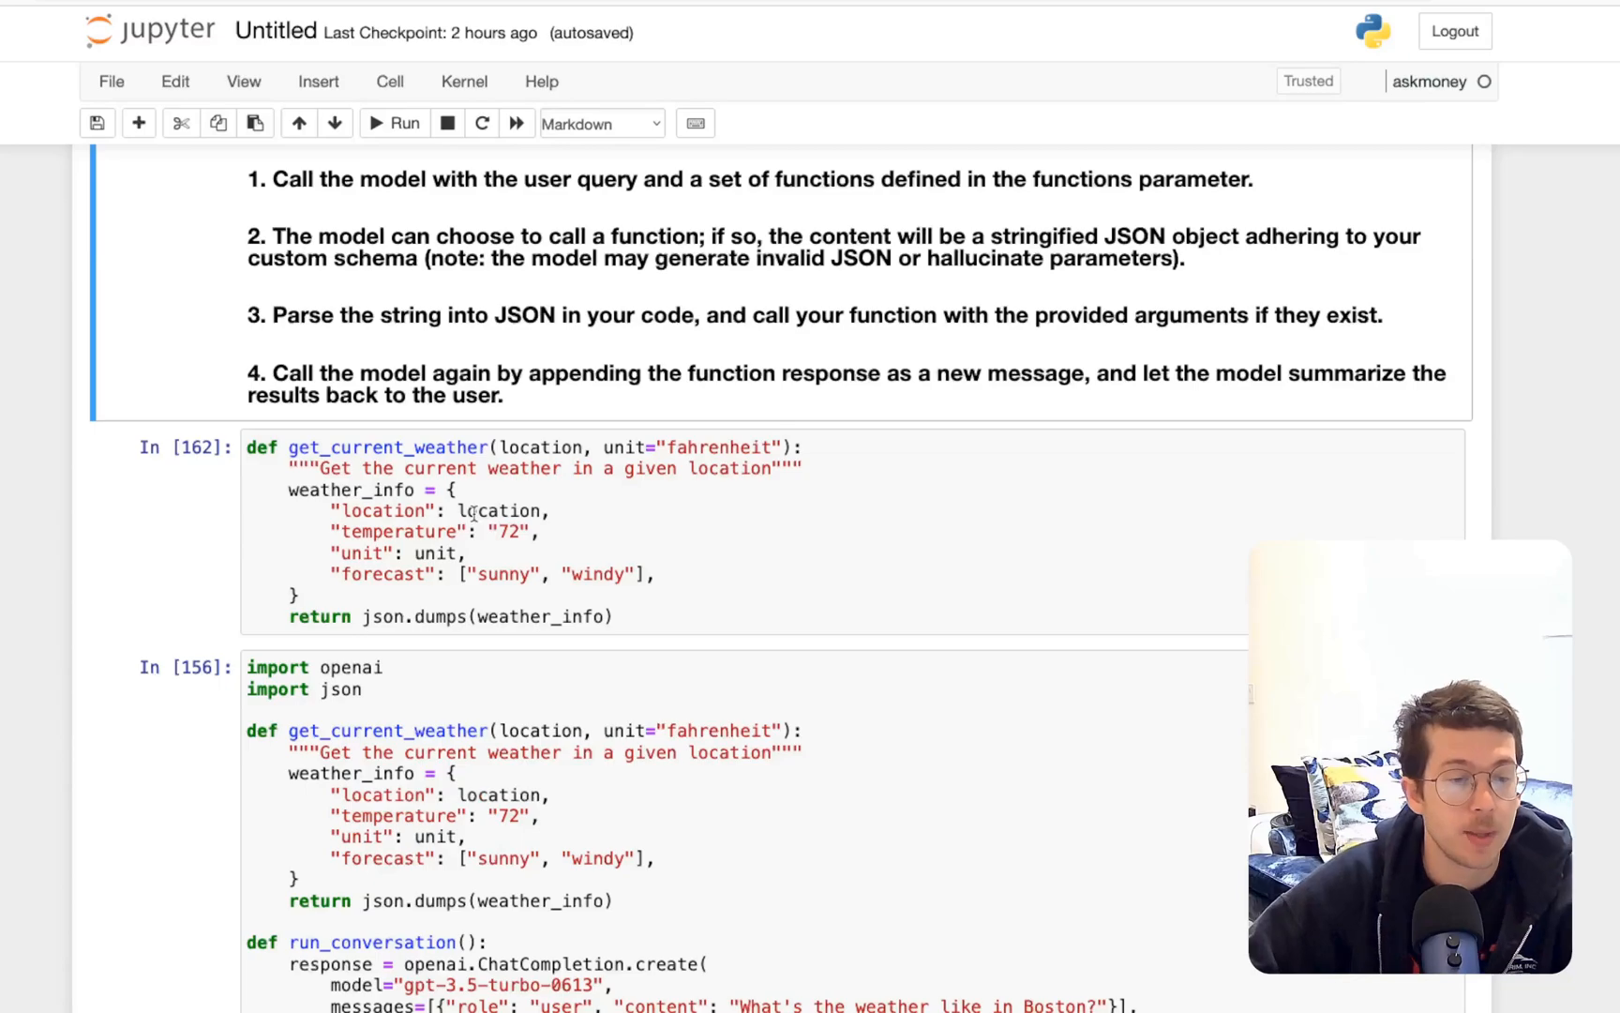
scroll("down", 3)
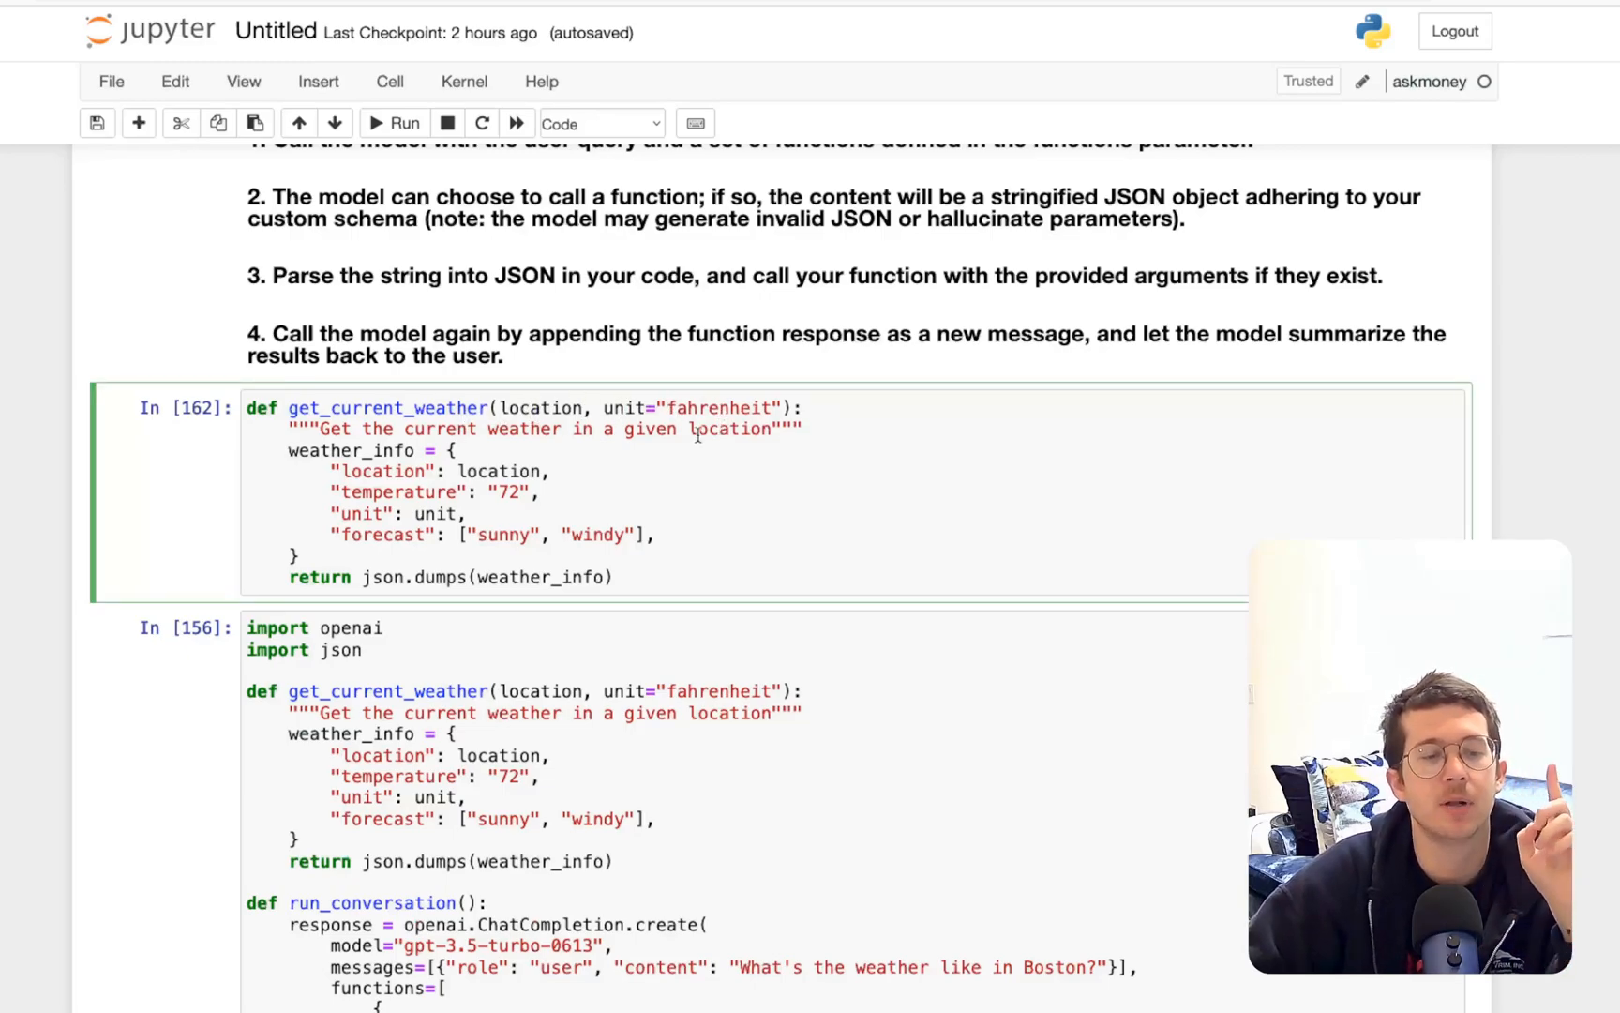
left_click_drag(290, 449, 300, 555)
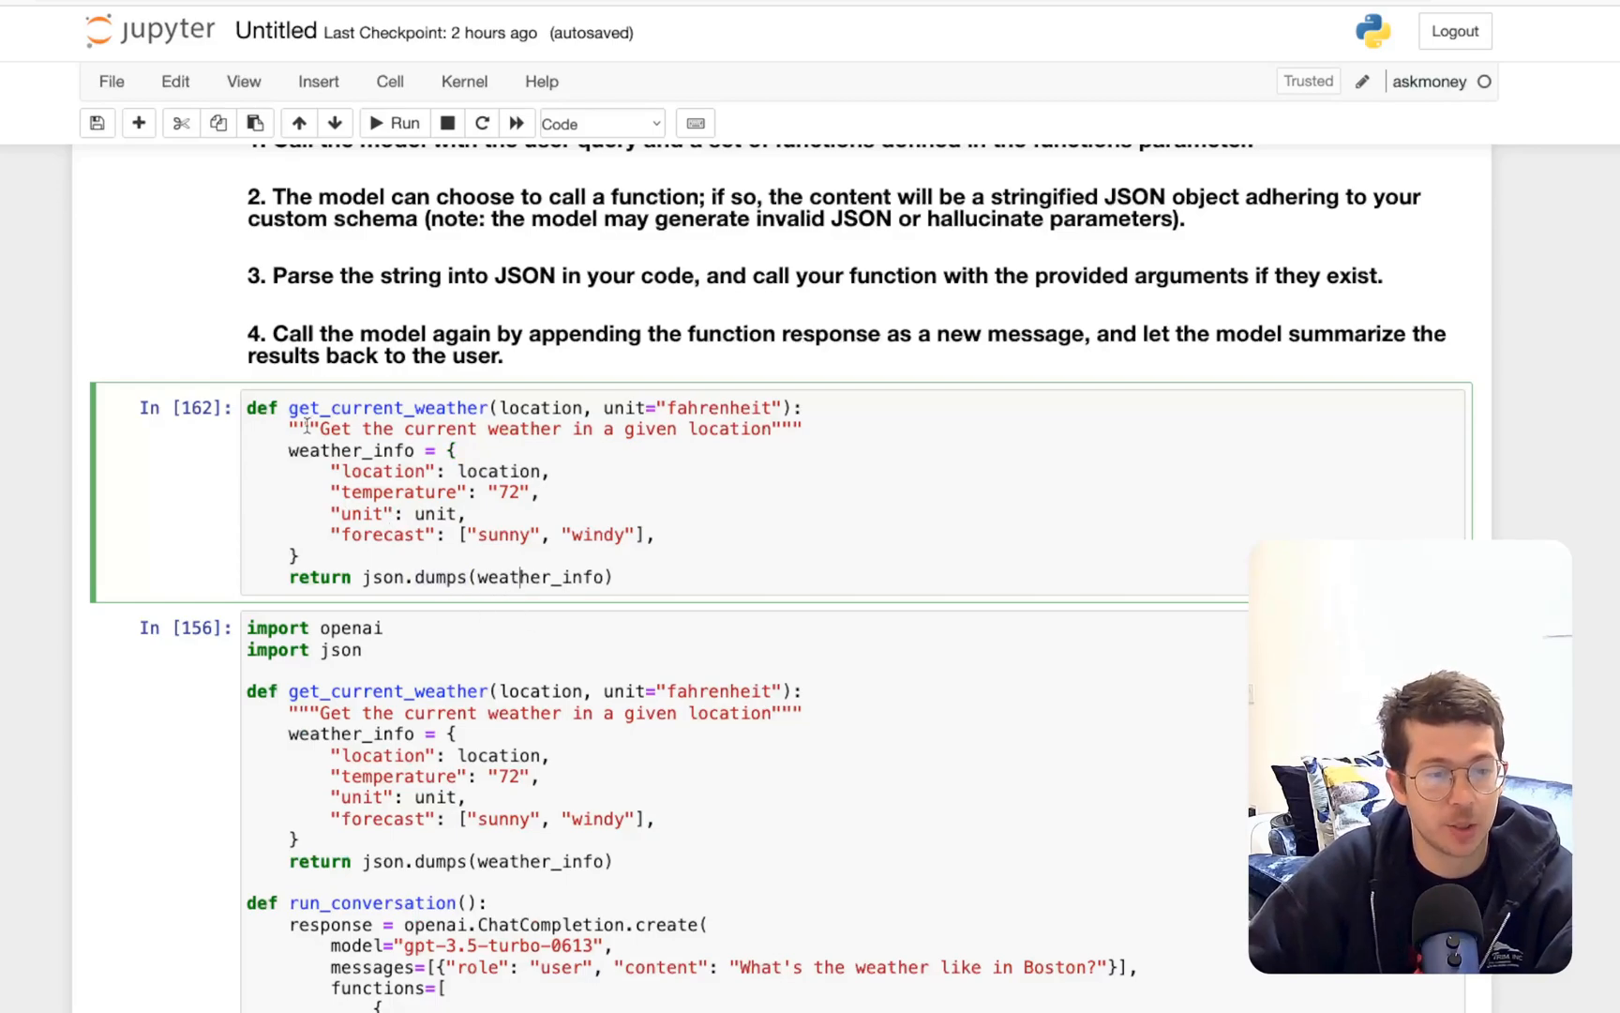
double_click(351, 450)
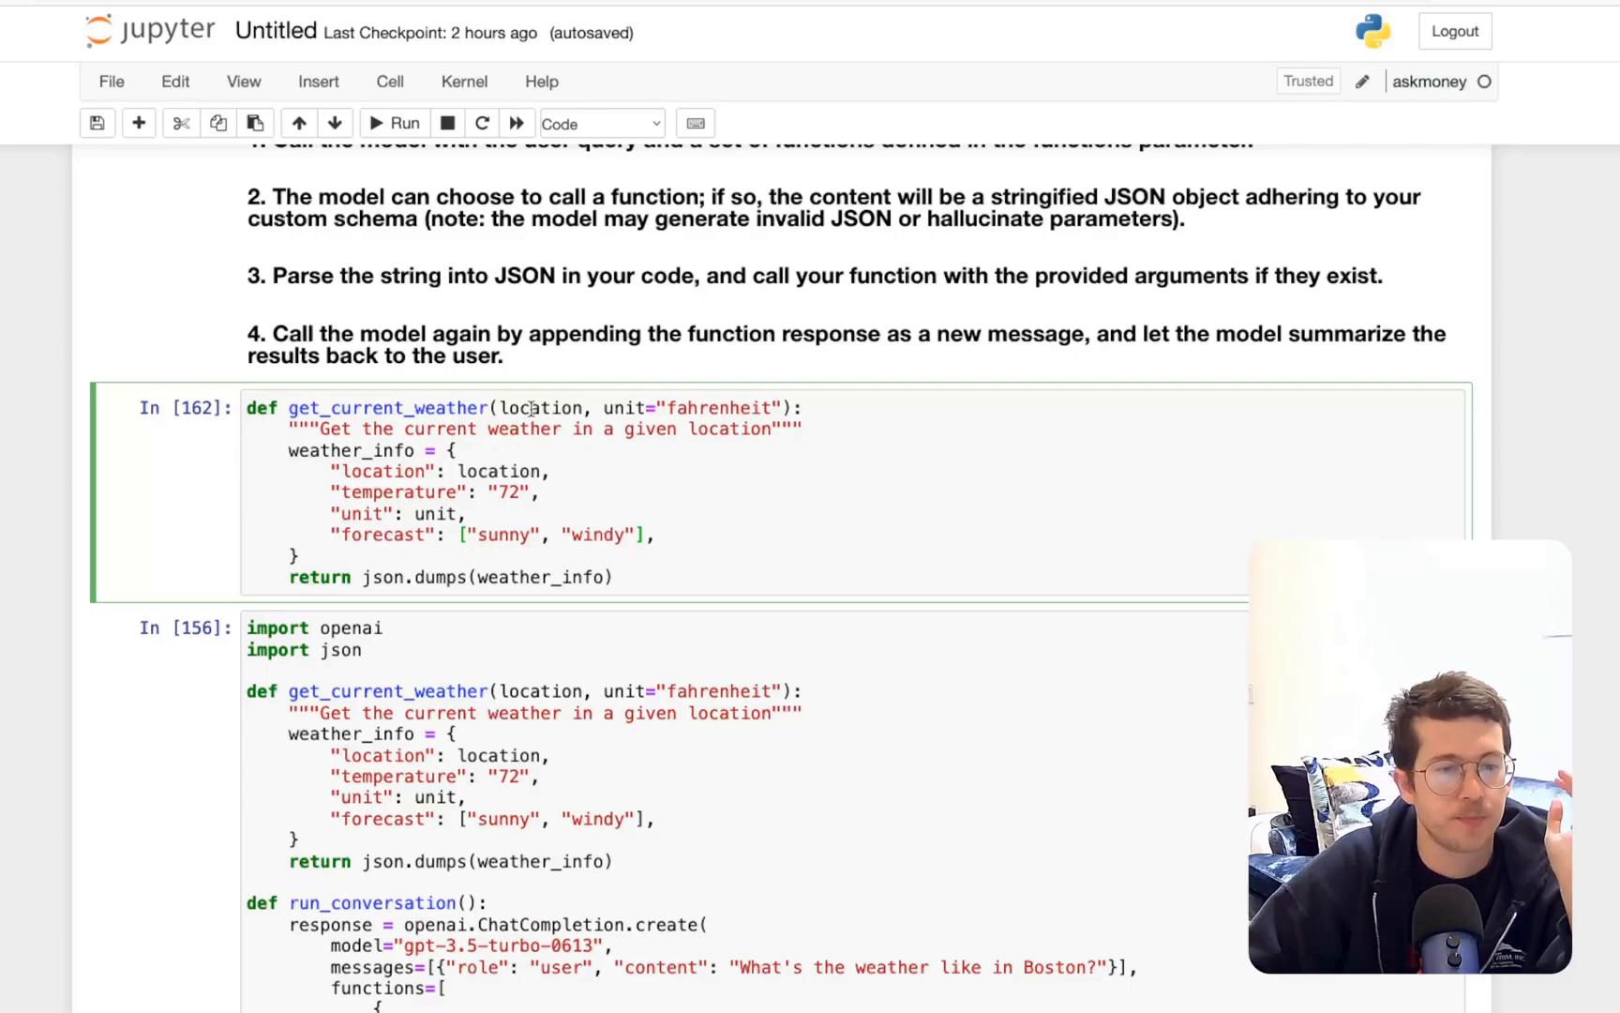
double_click(500, 470)
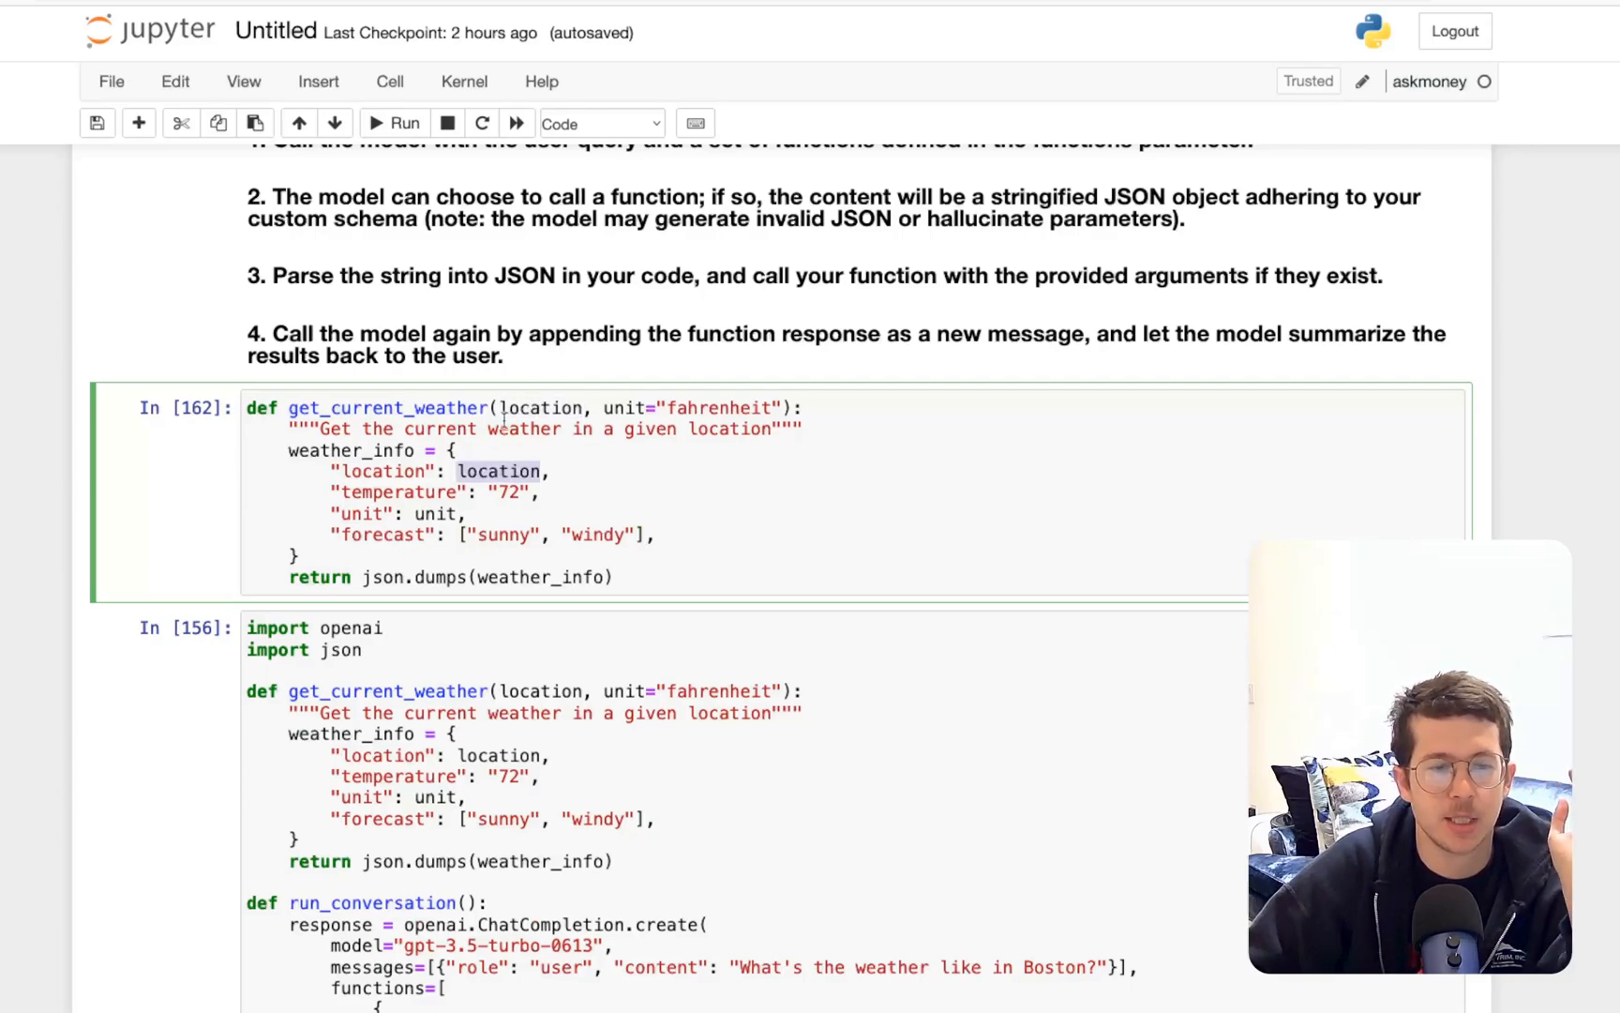
Scroll further into the function schema, highlighting its names and fields
scroll("down", 3)
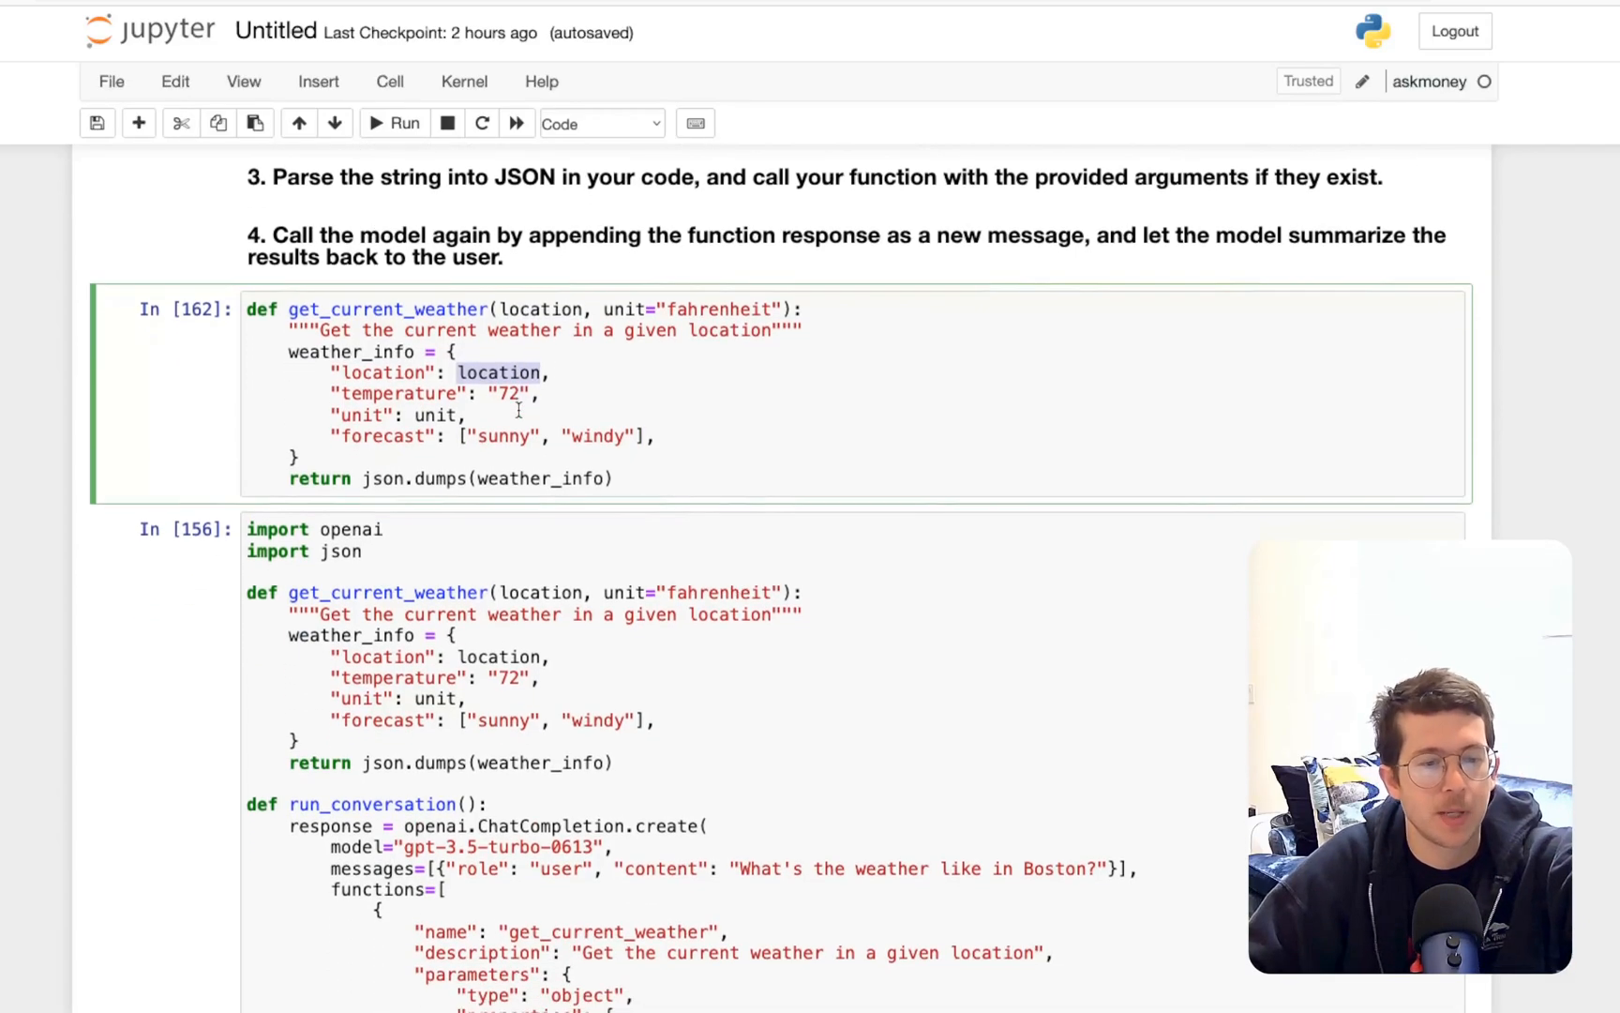
scroll("down", 3)
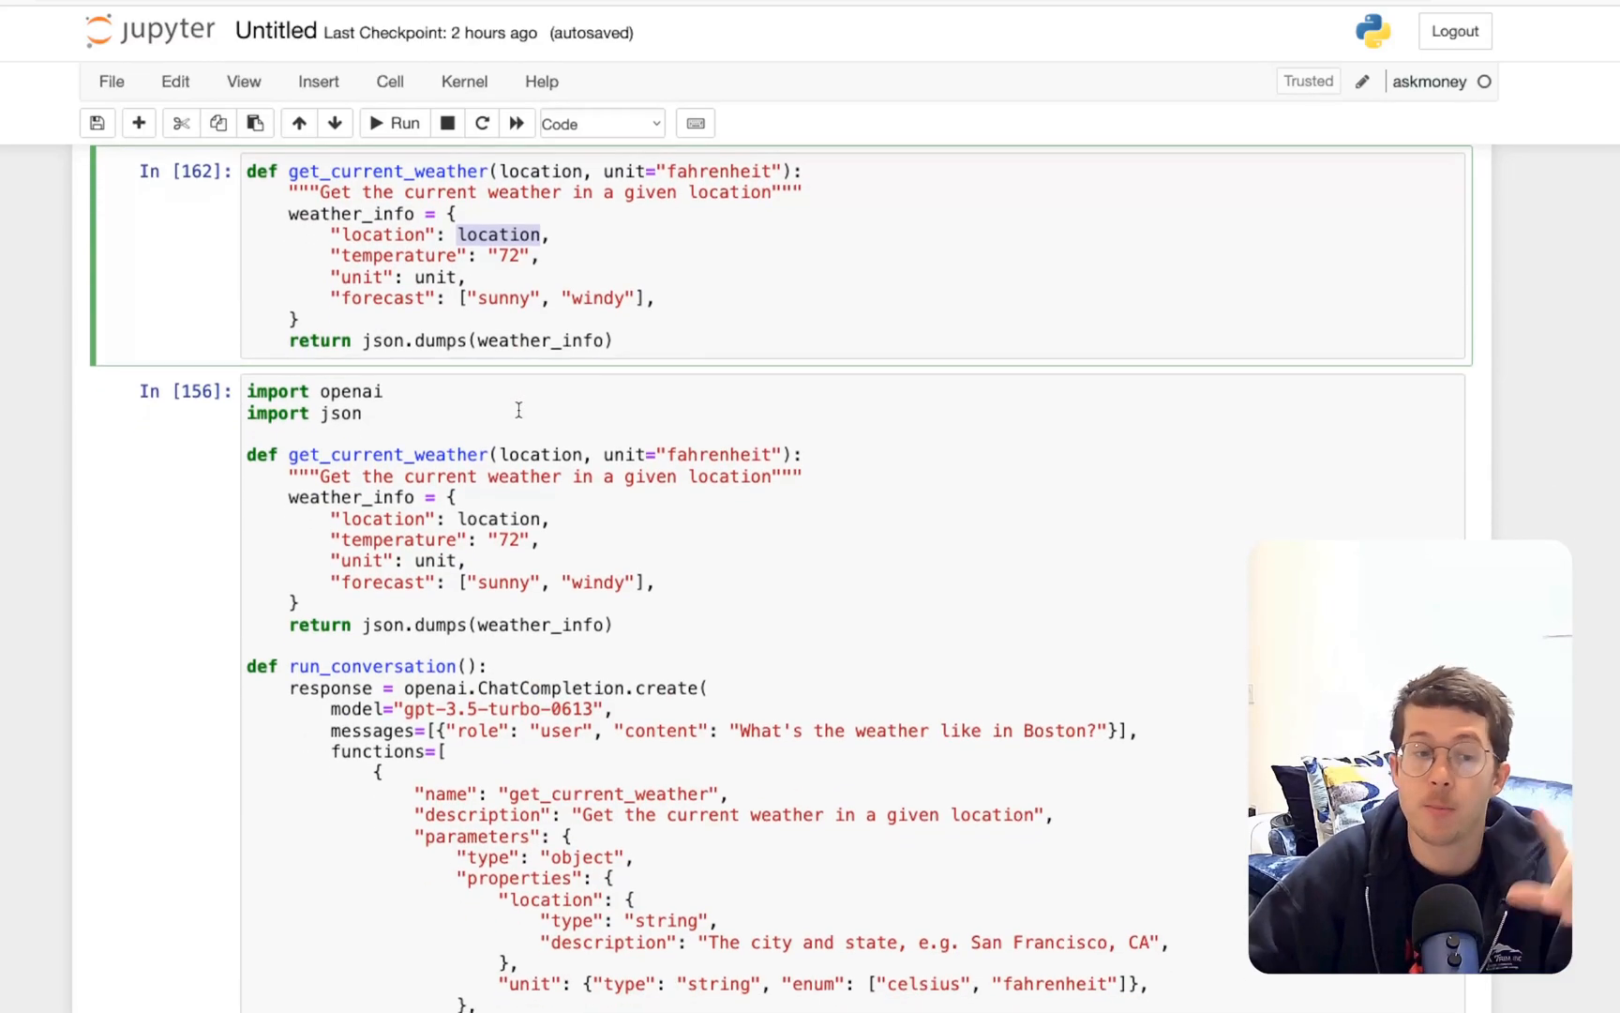
scroll("down", 3)
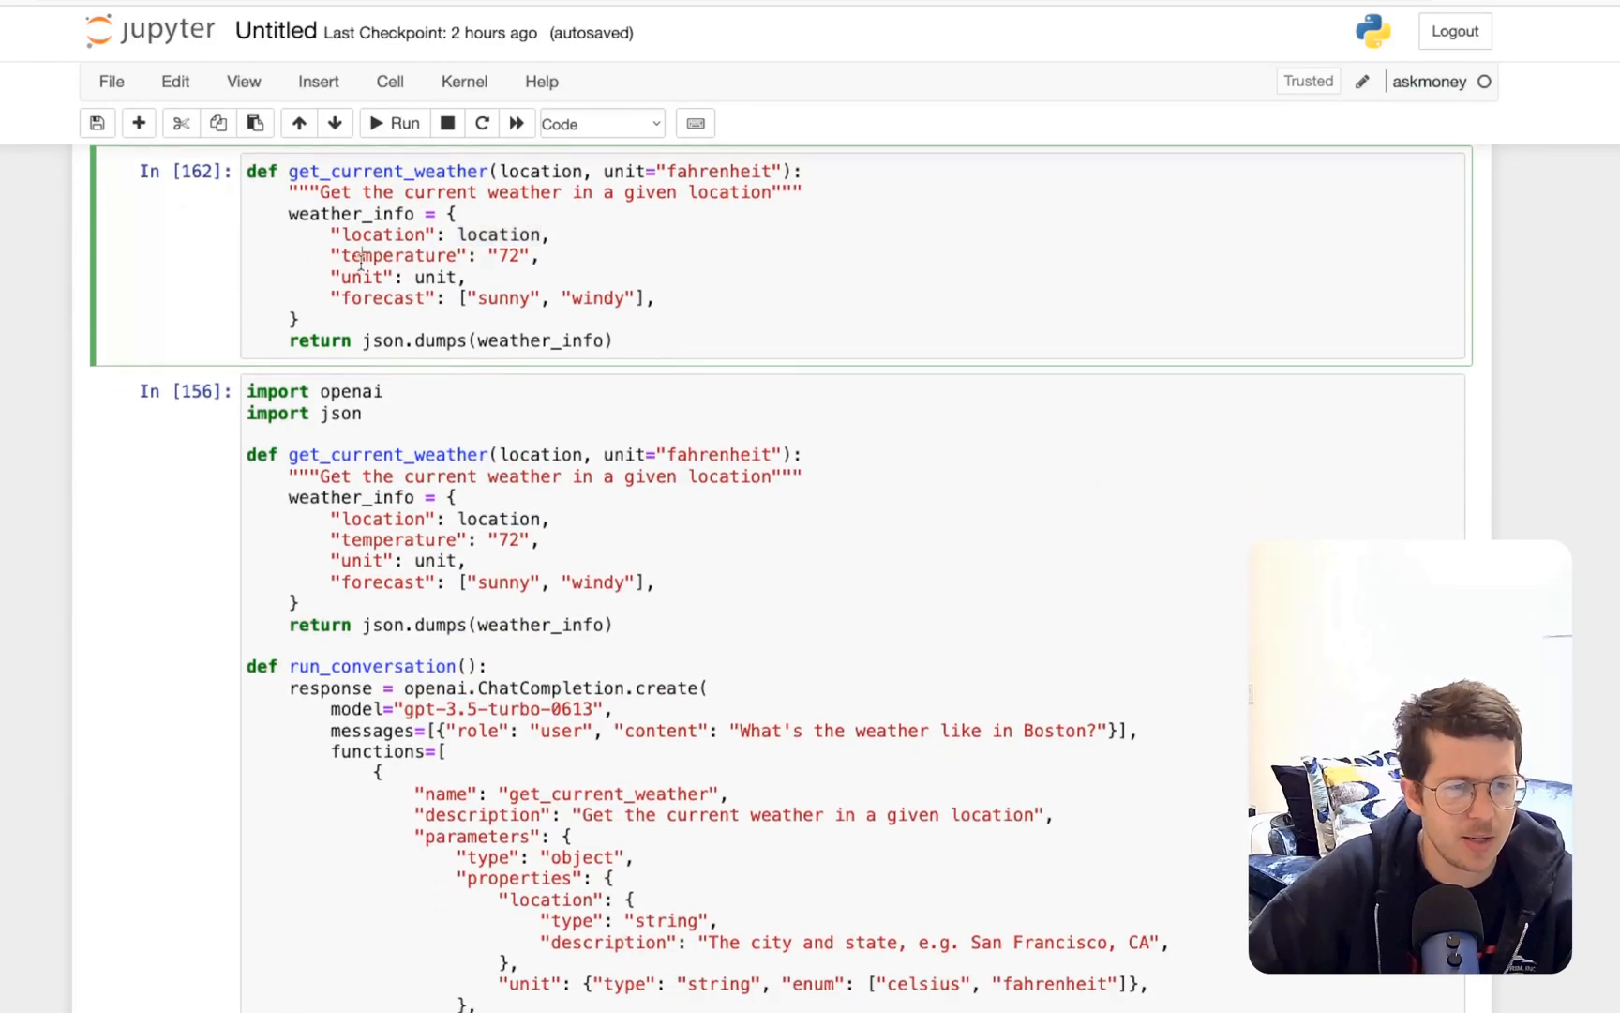
scroll("down", 3)
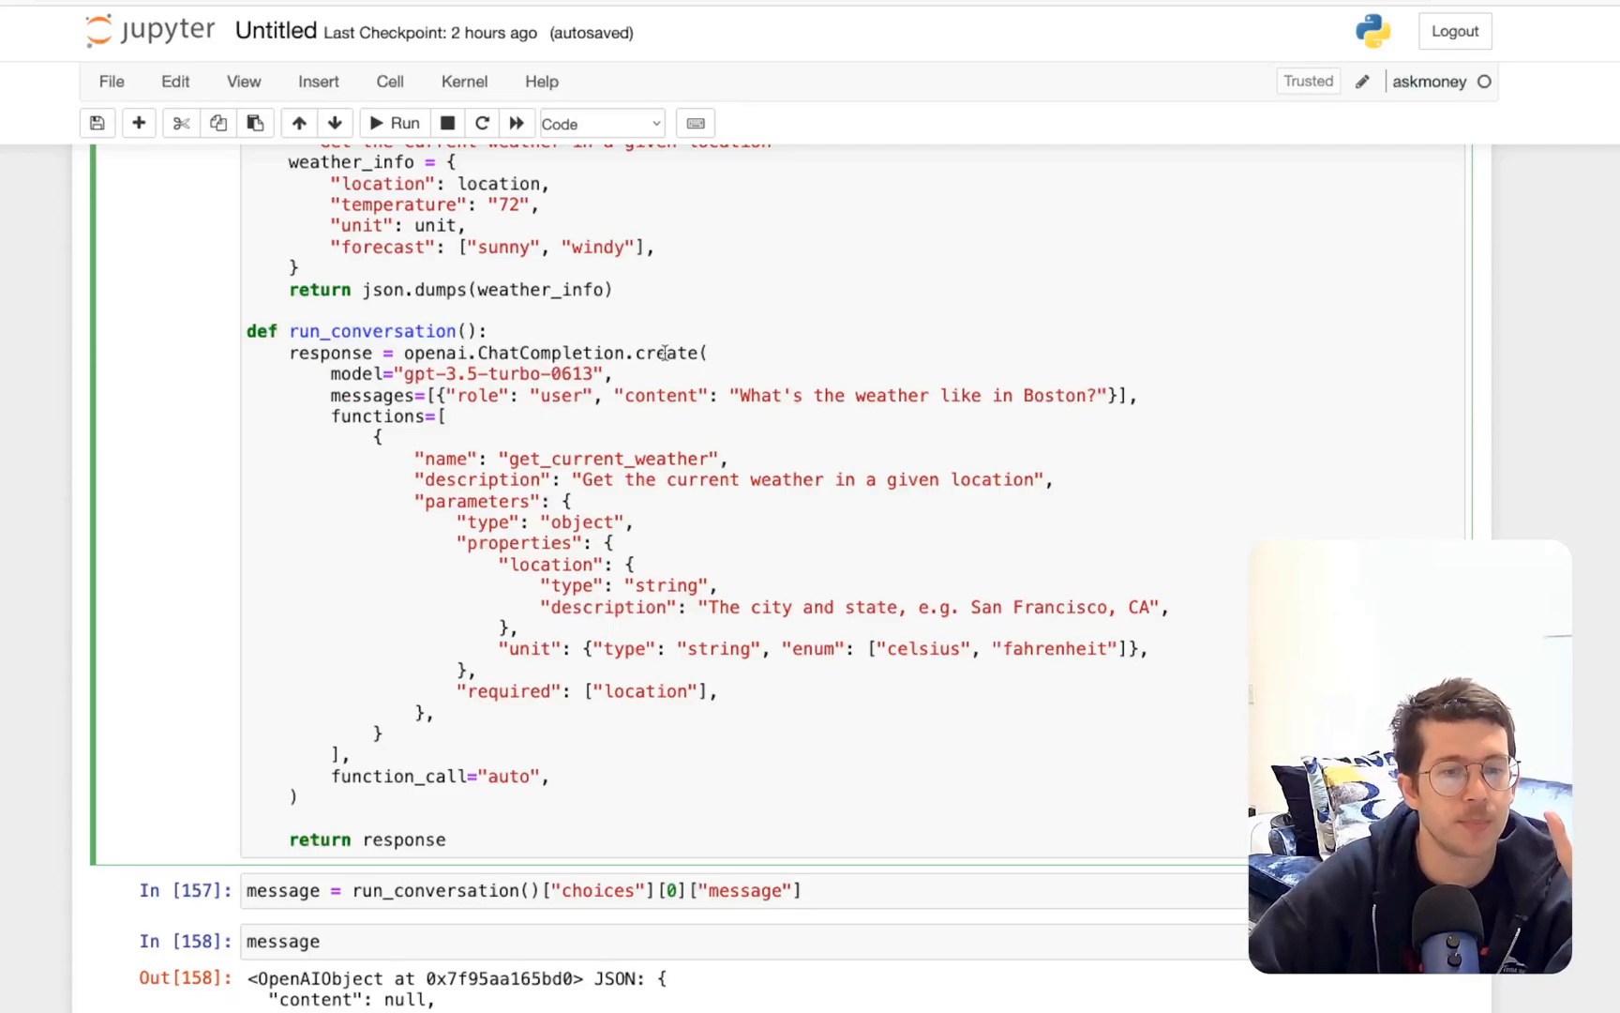
double_click(358, 374)
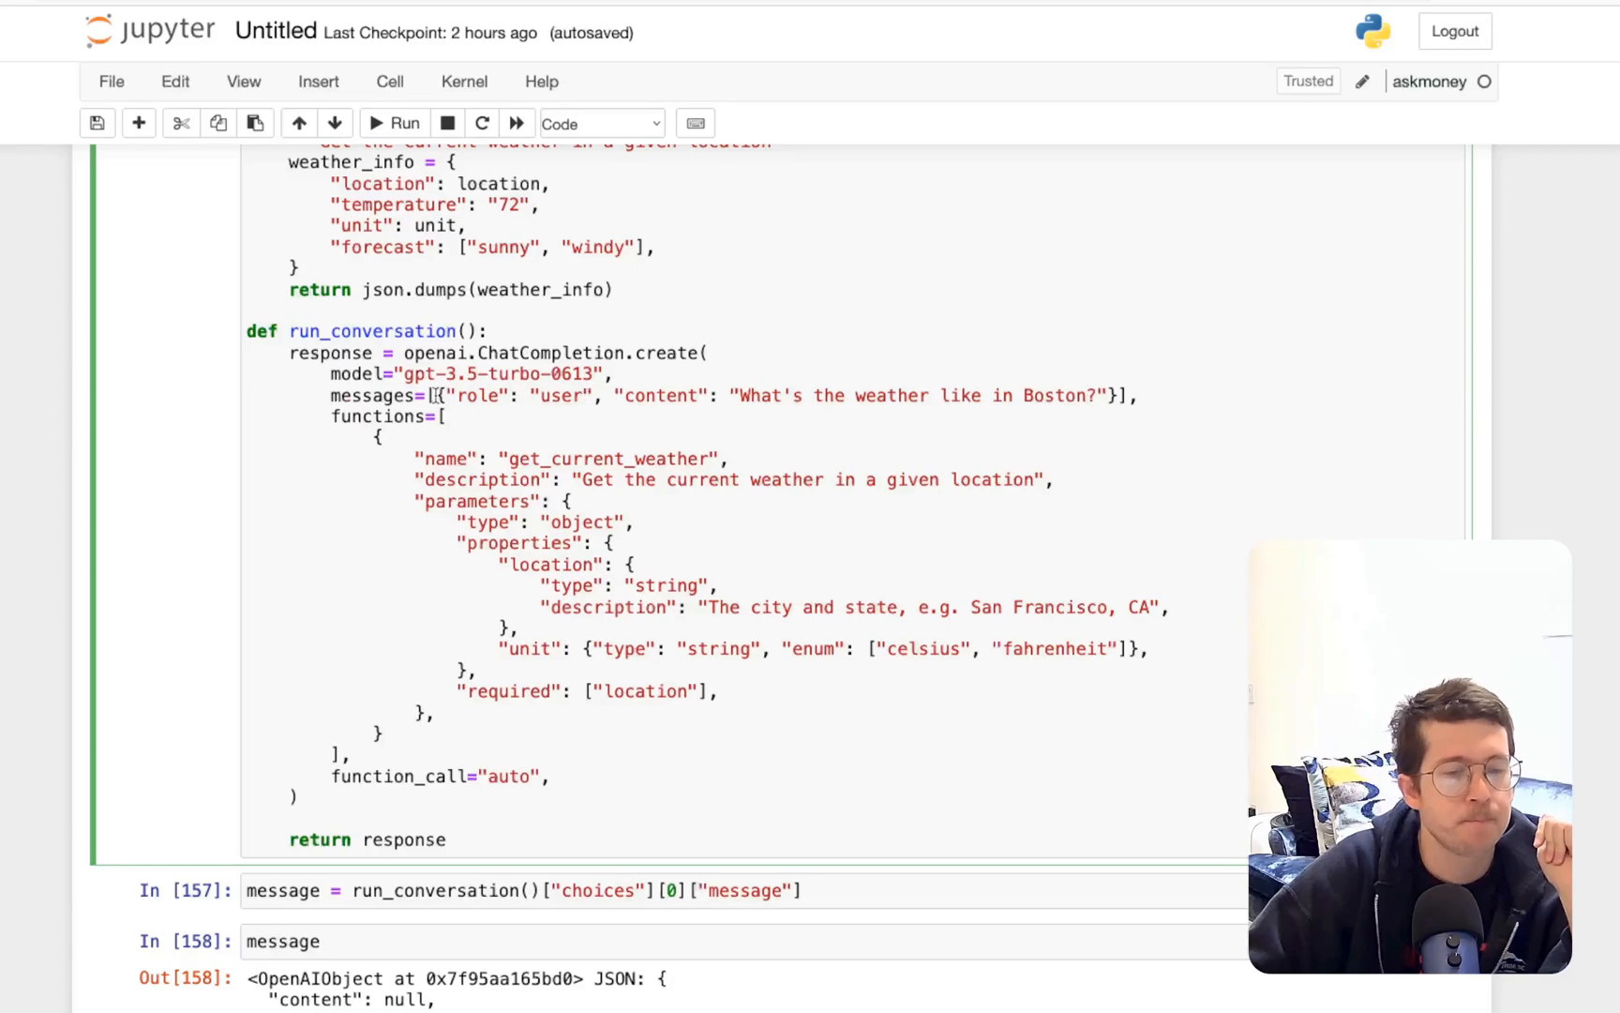
double_click(377, 416)
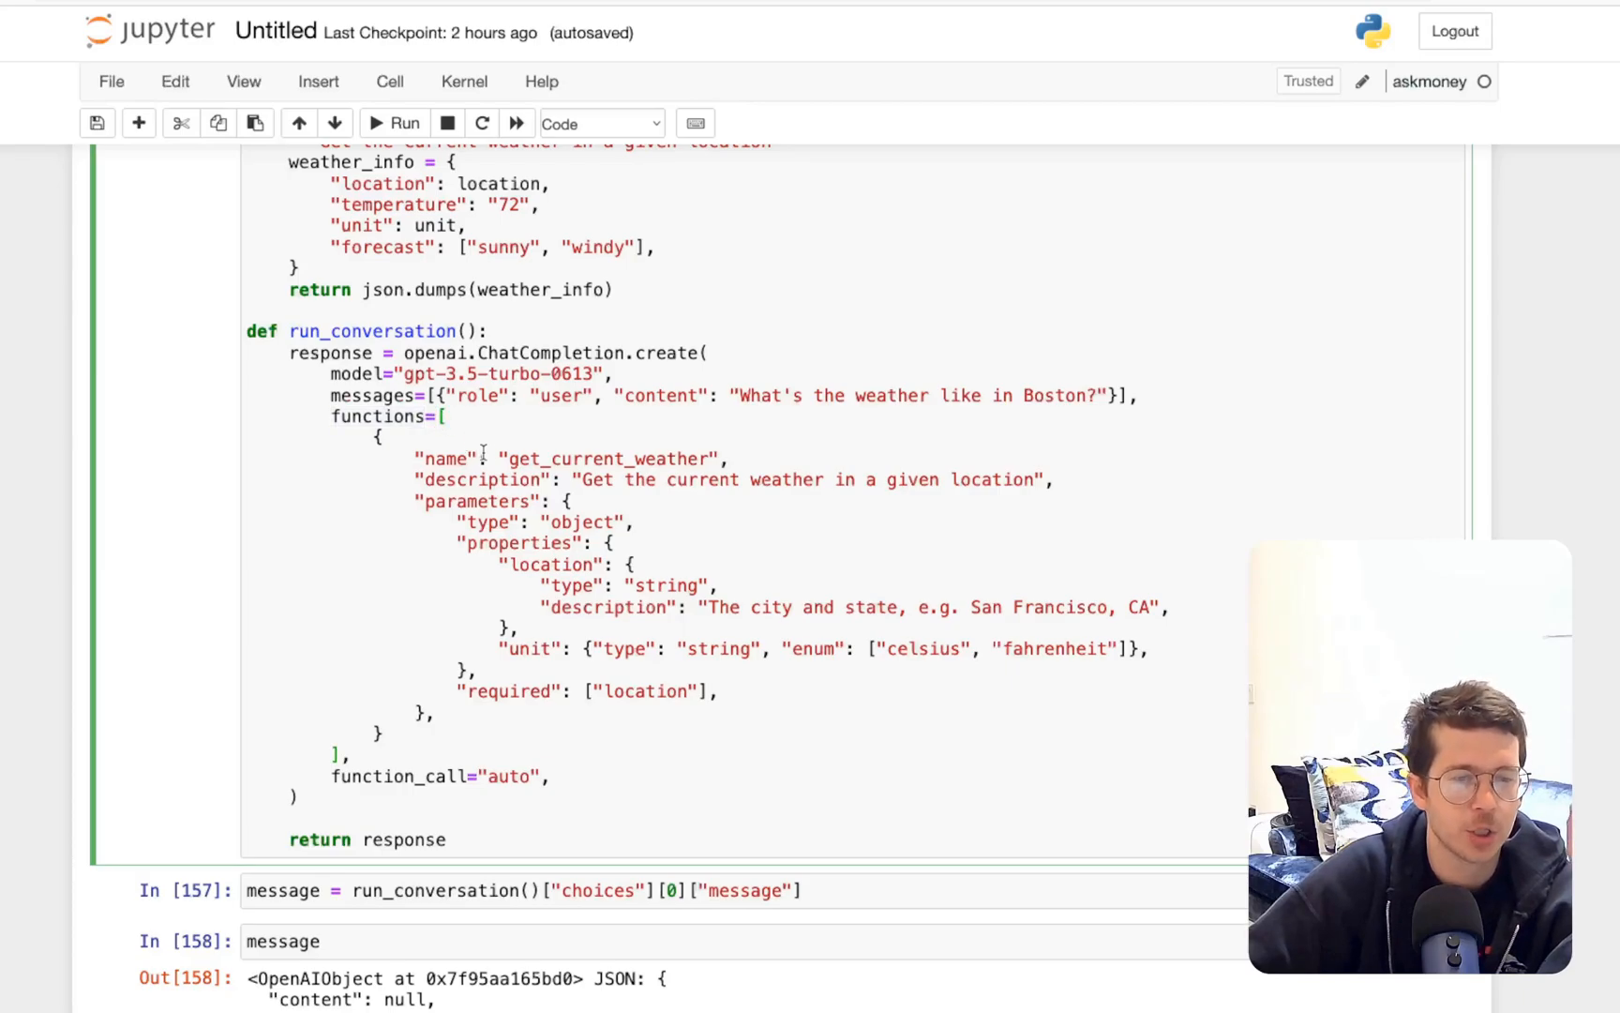
double_click(608, 459)
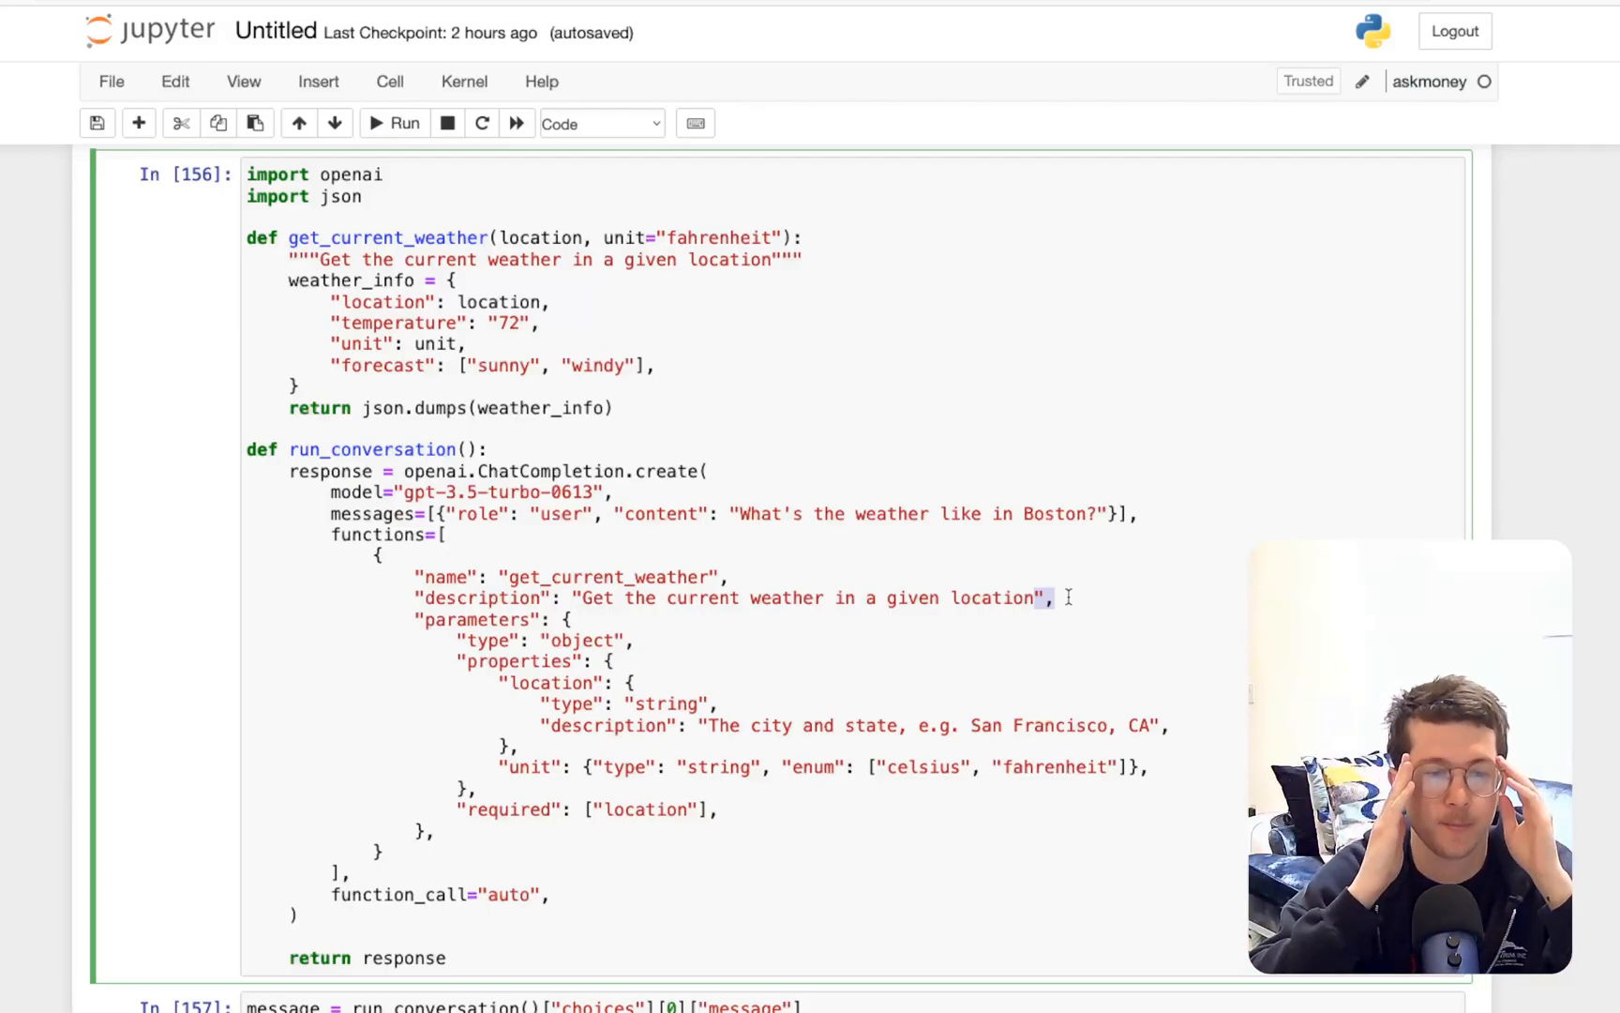
Highlight 'weather', the schema's description line, and the default fahrenheit unit
double_click(788, 598)
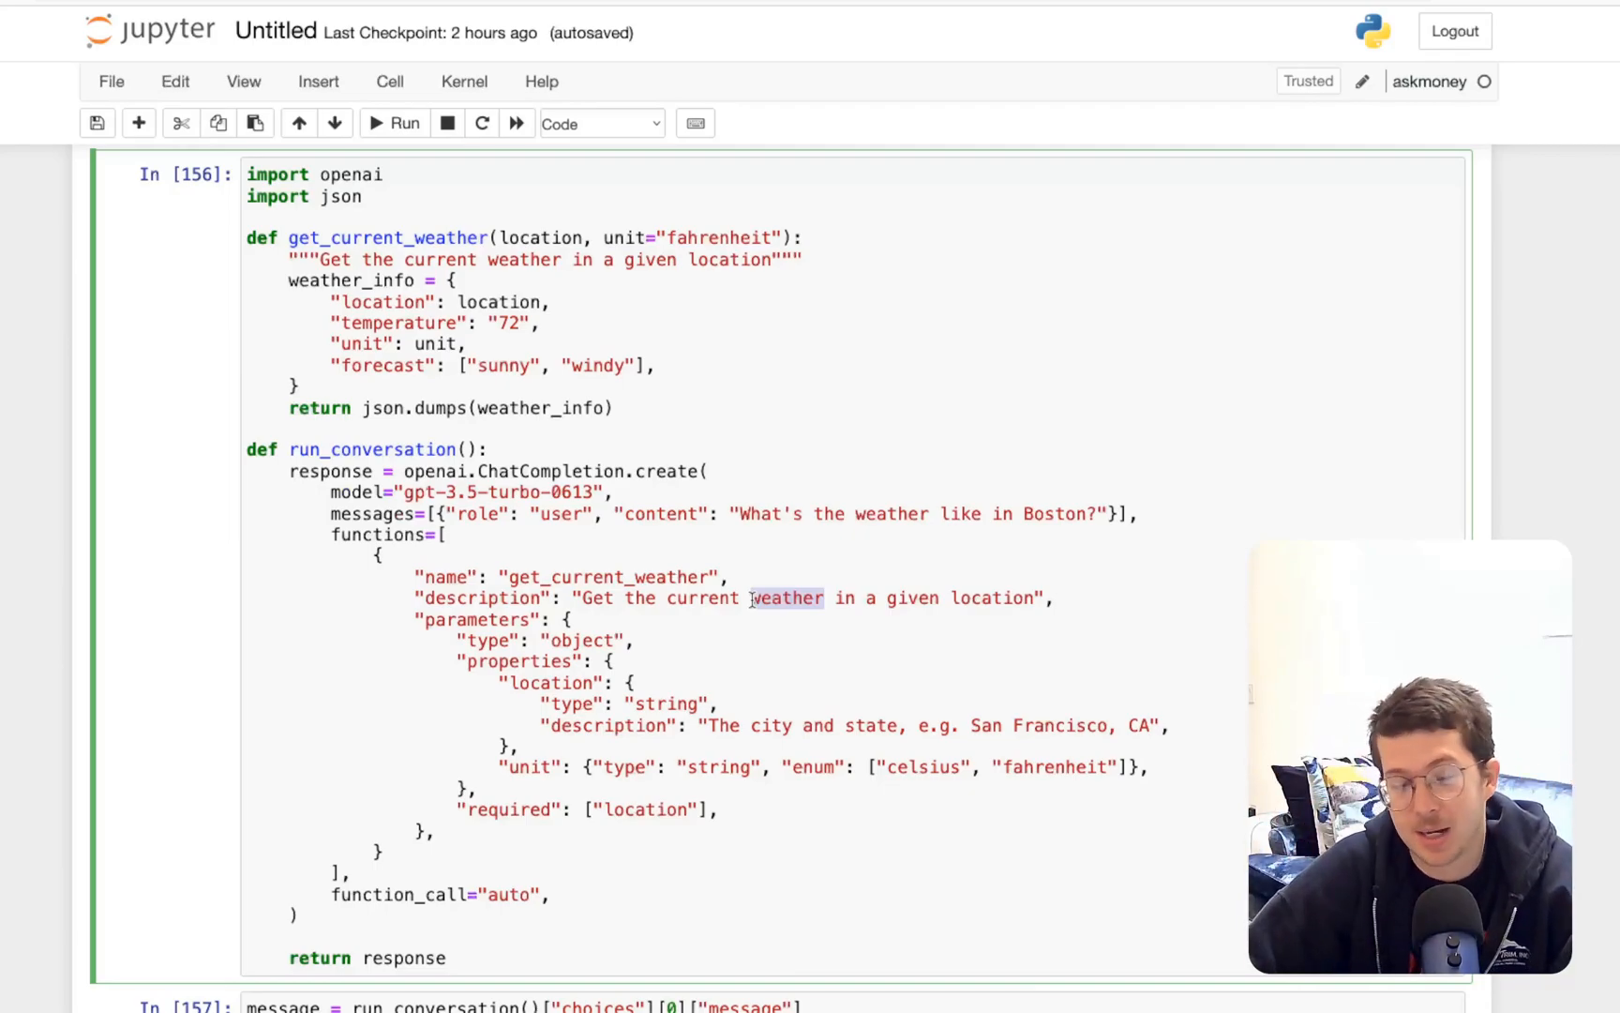
scroll("down", 3)
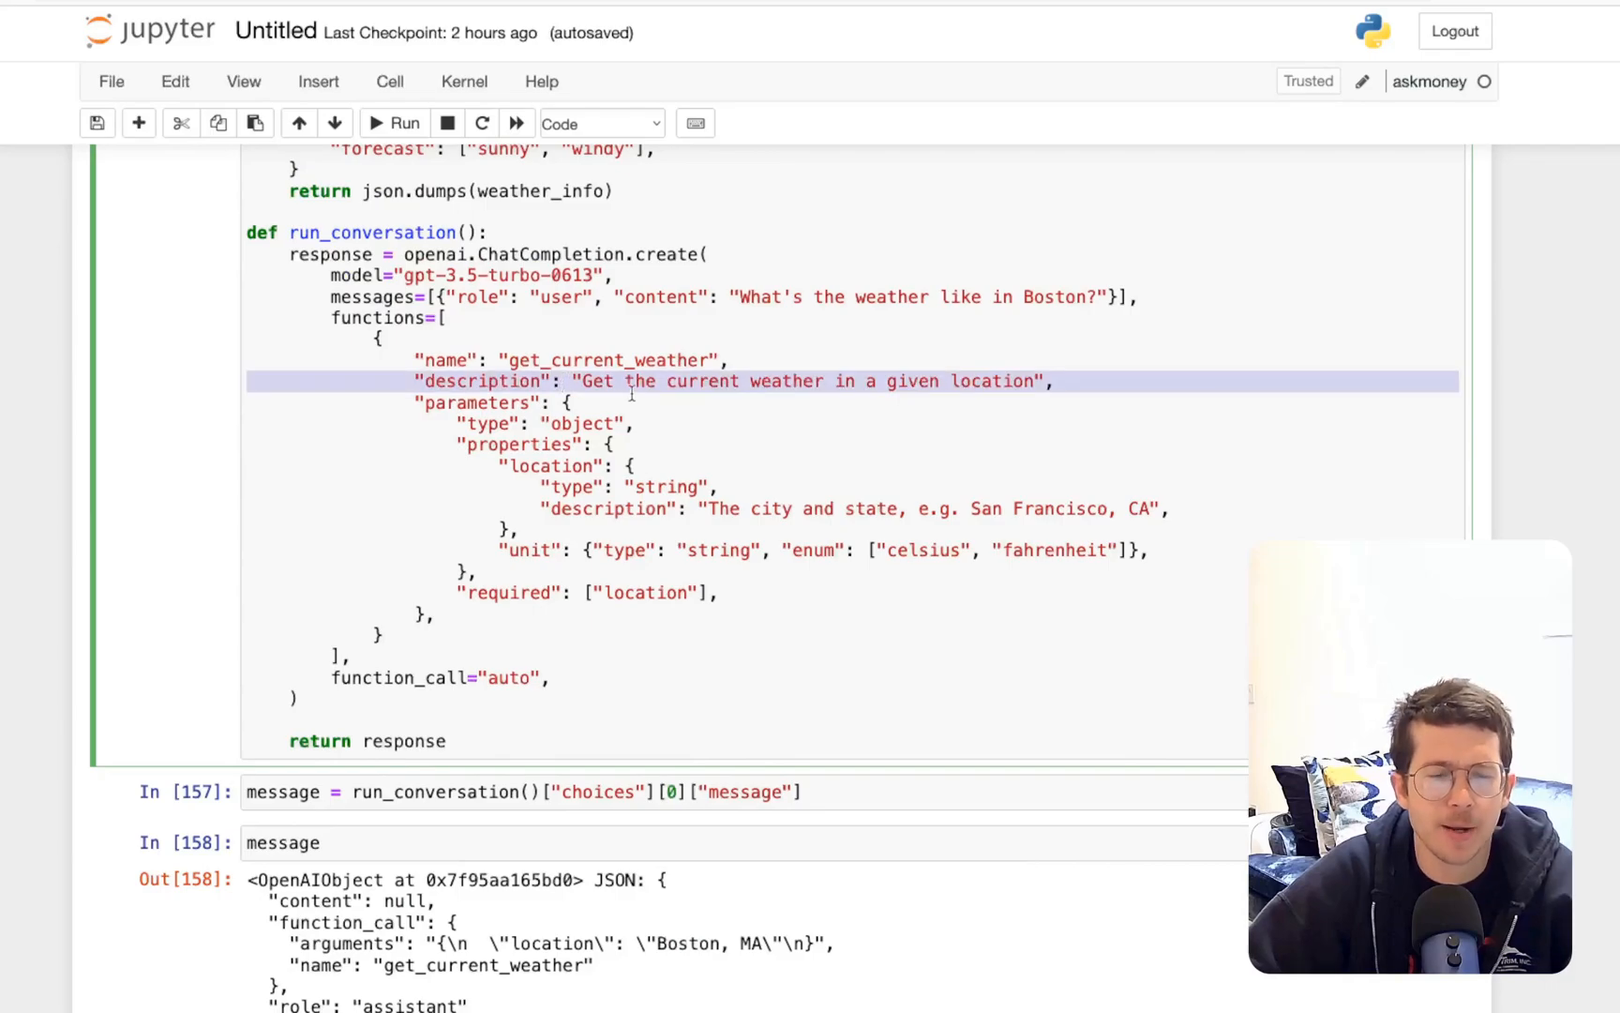
left_click_drag(630, 381, 692, 592)
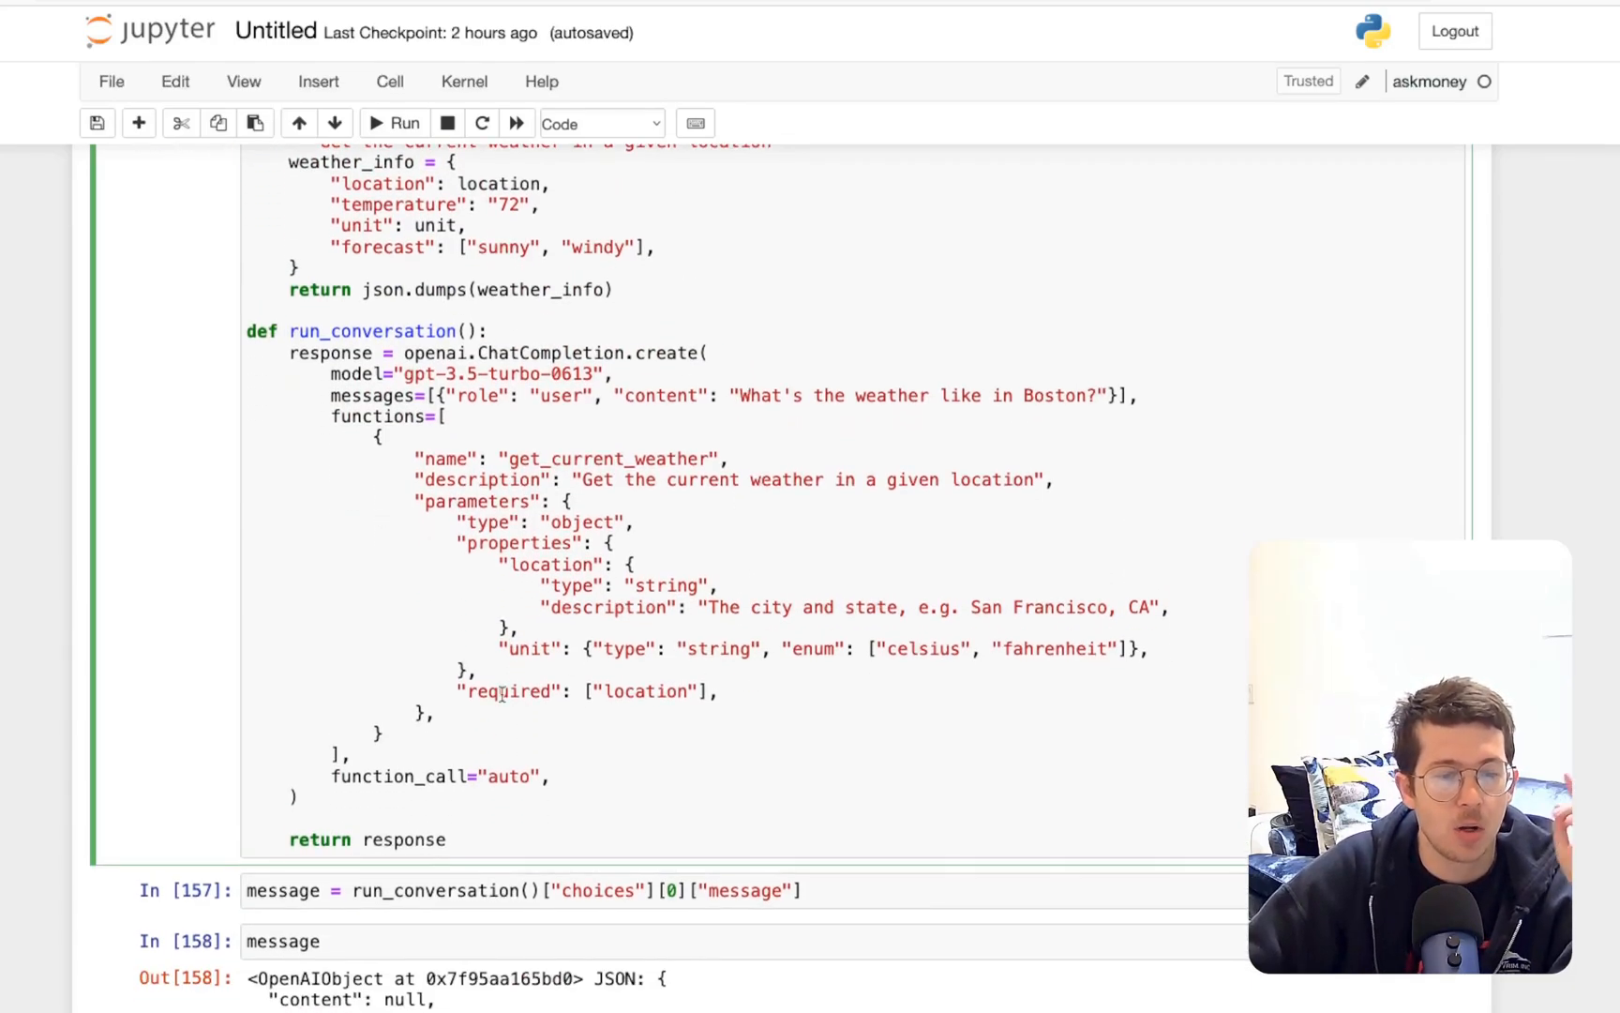
double_click(508, 691)
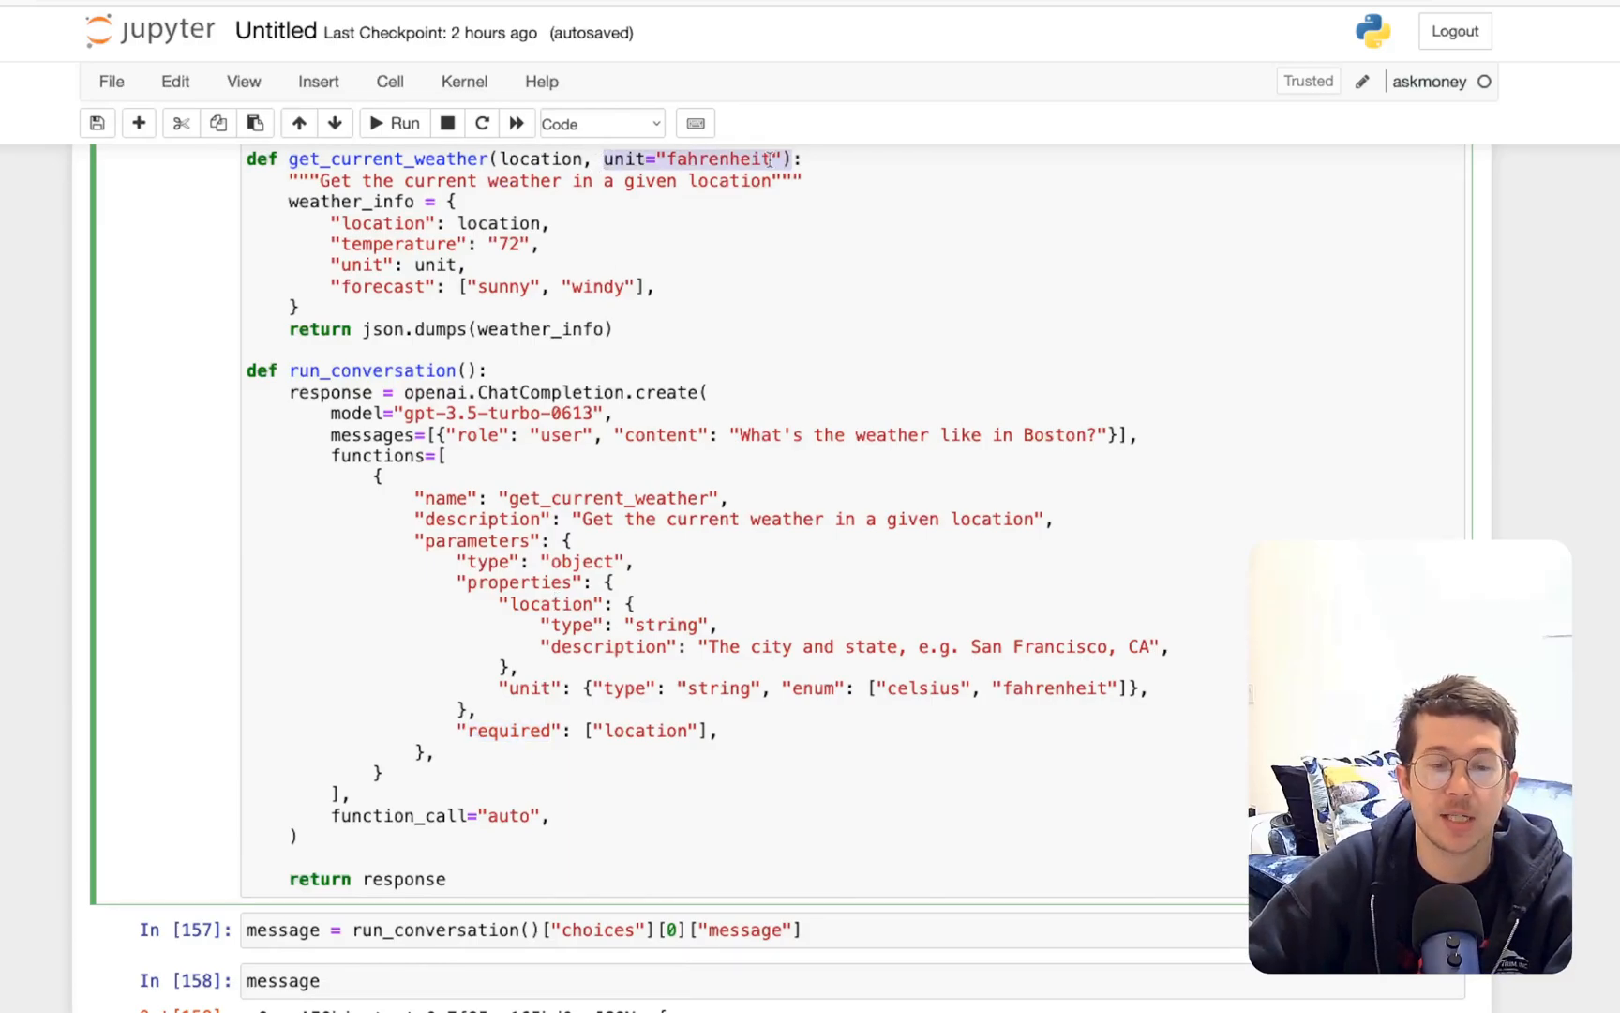
Set function_call back to "auto" in run_conversation and scroll below it
scroll("down", 3)
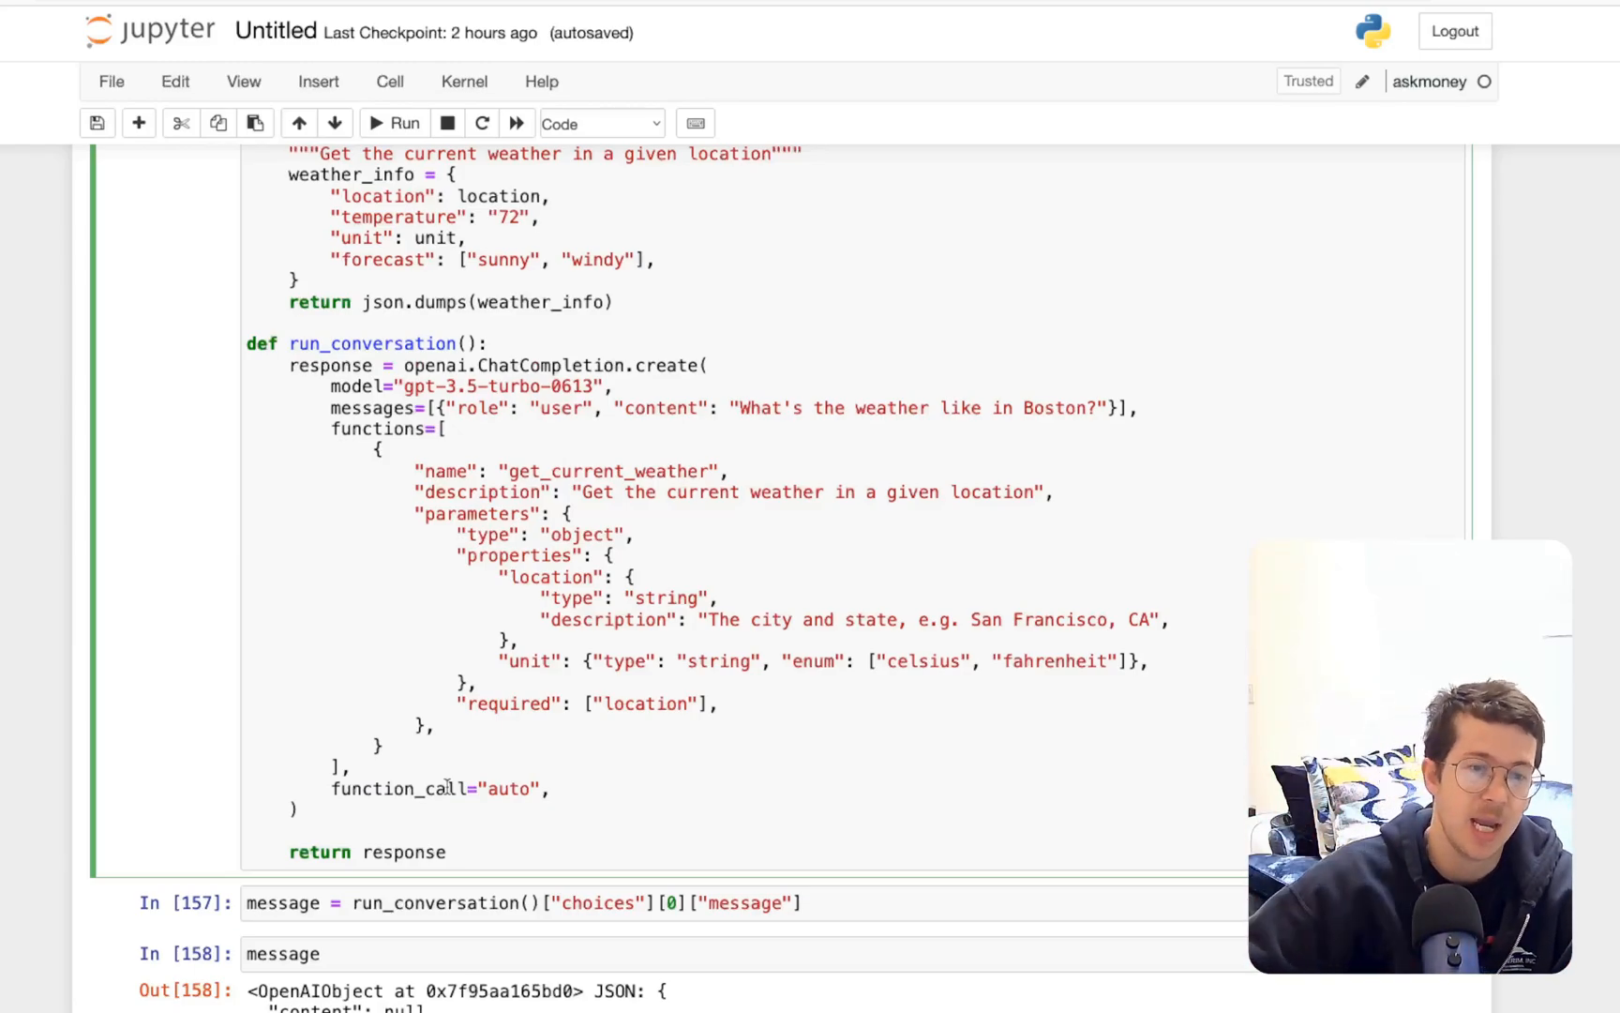
double_click(508, 789)
type("none")
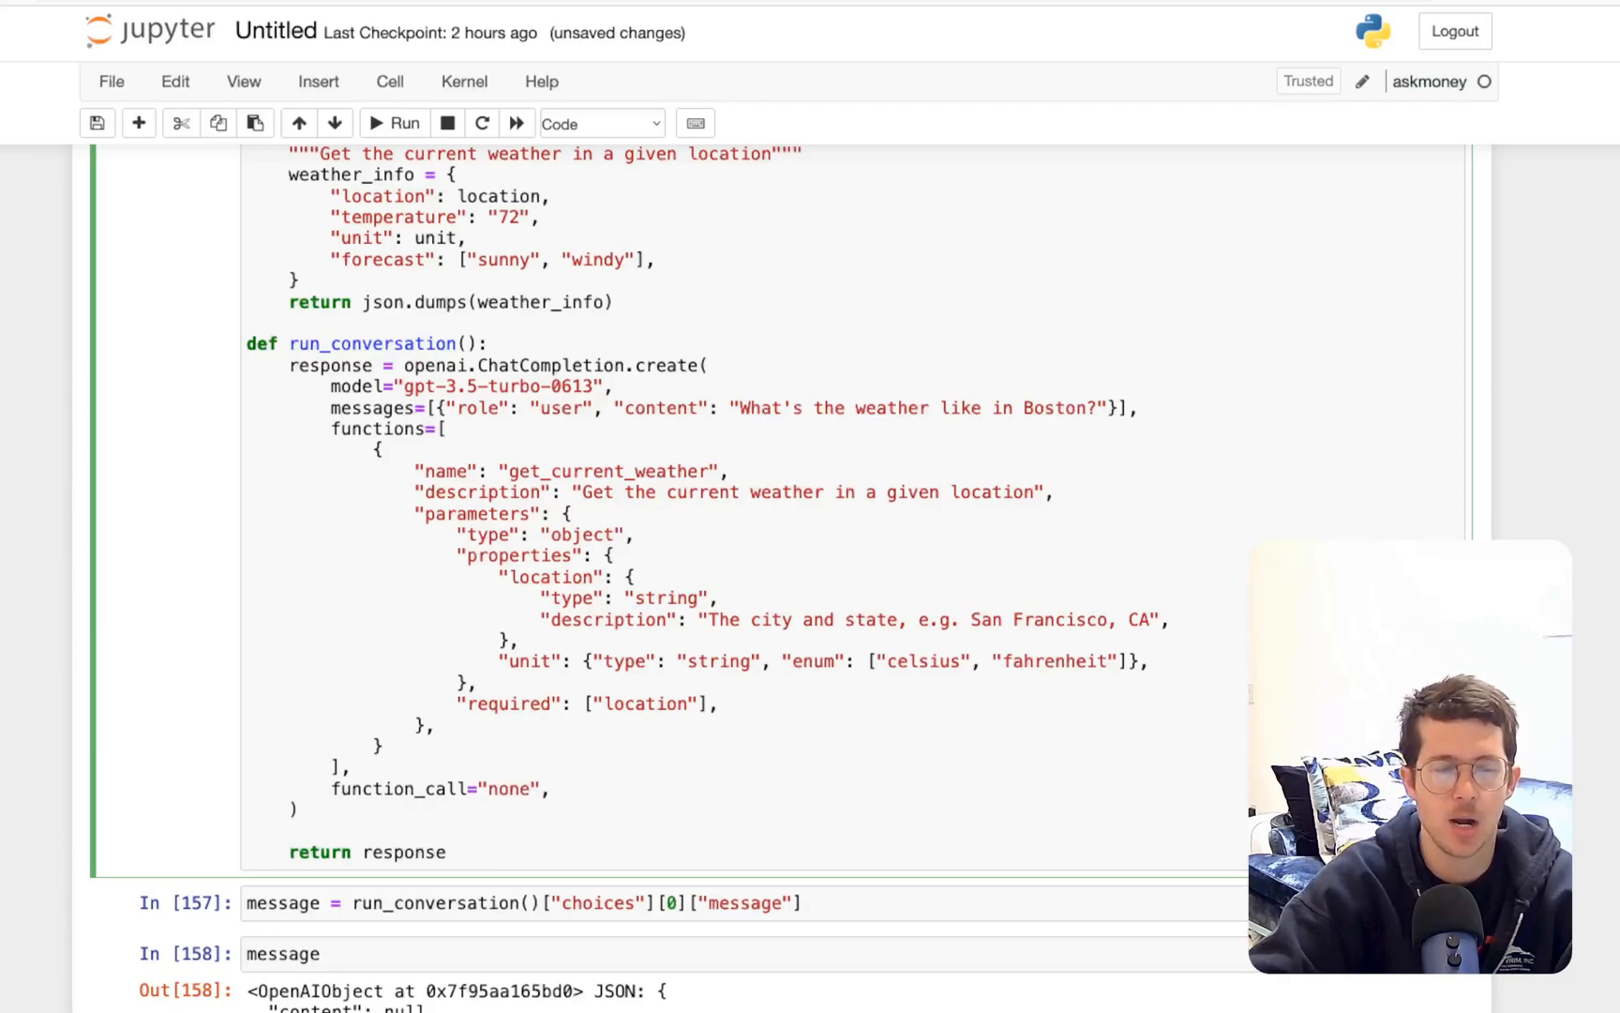
type("auto")
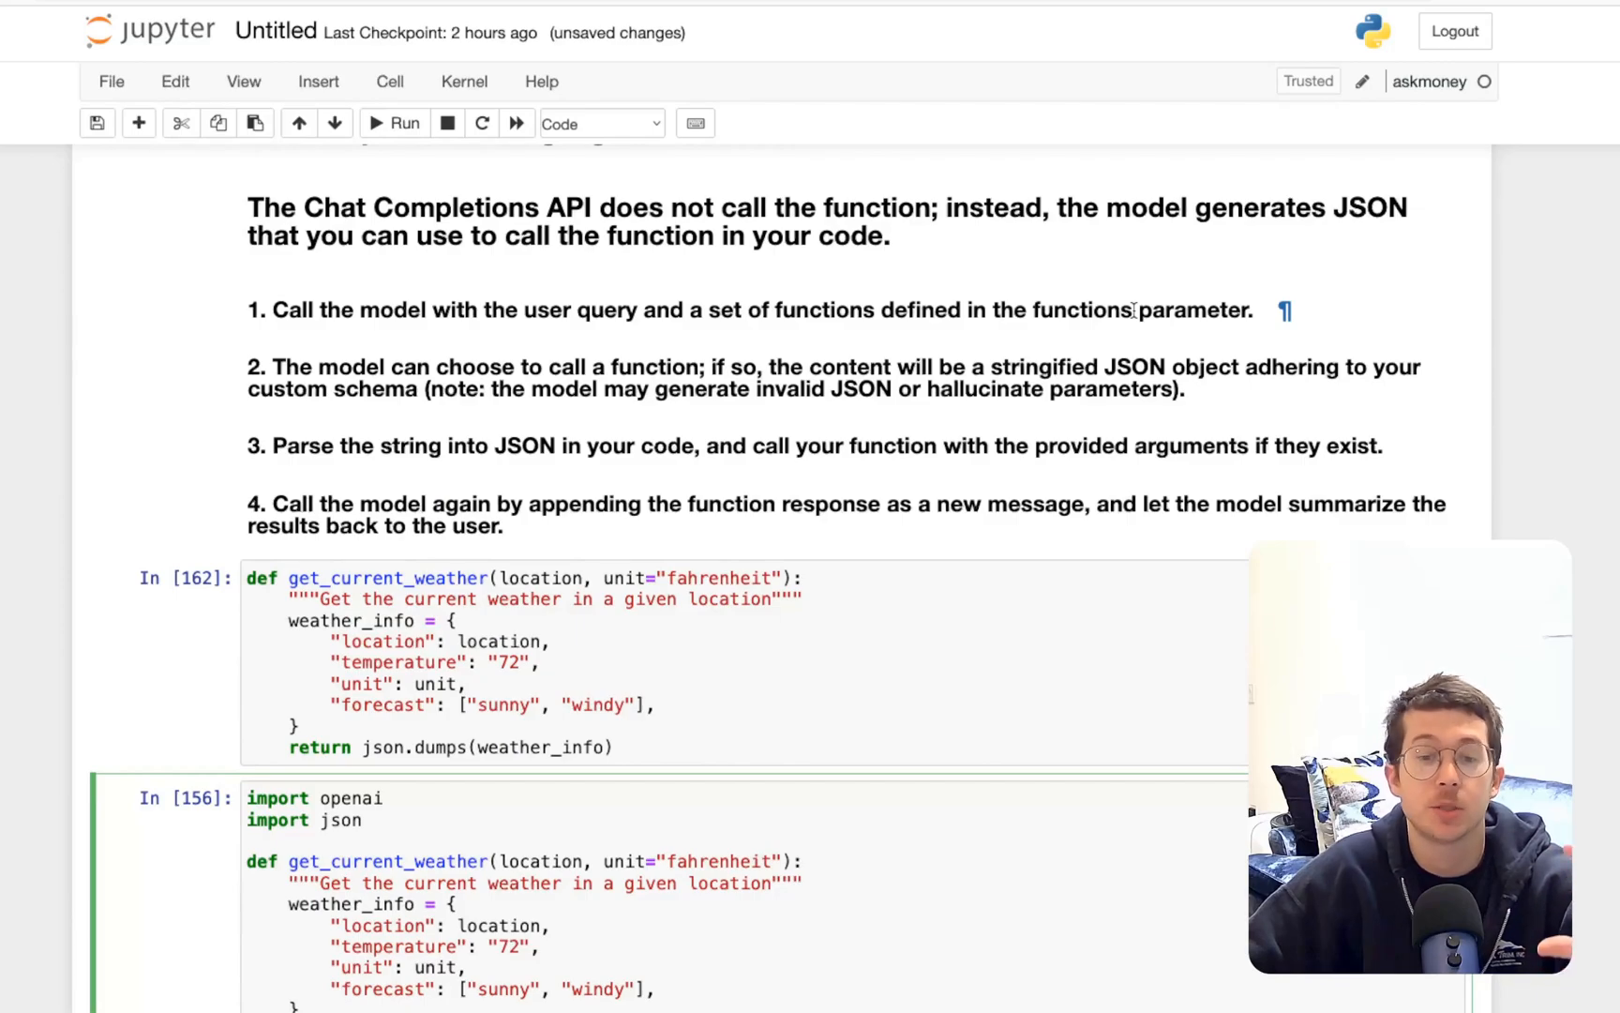
scroll("down", 3)
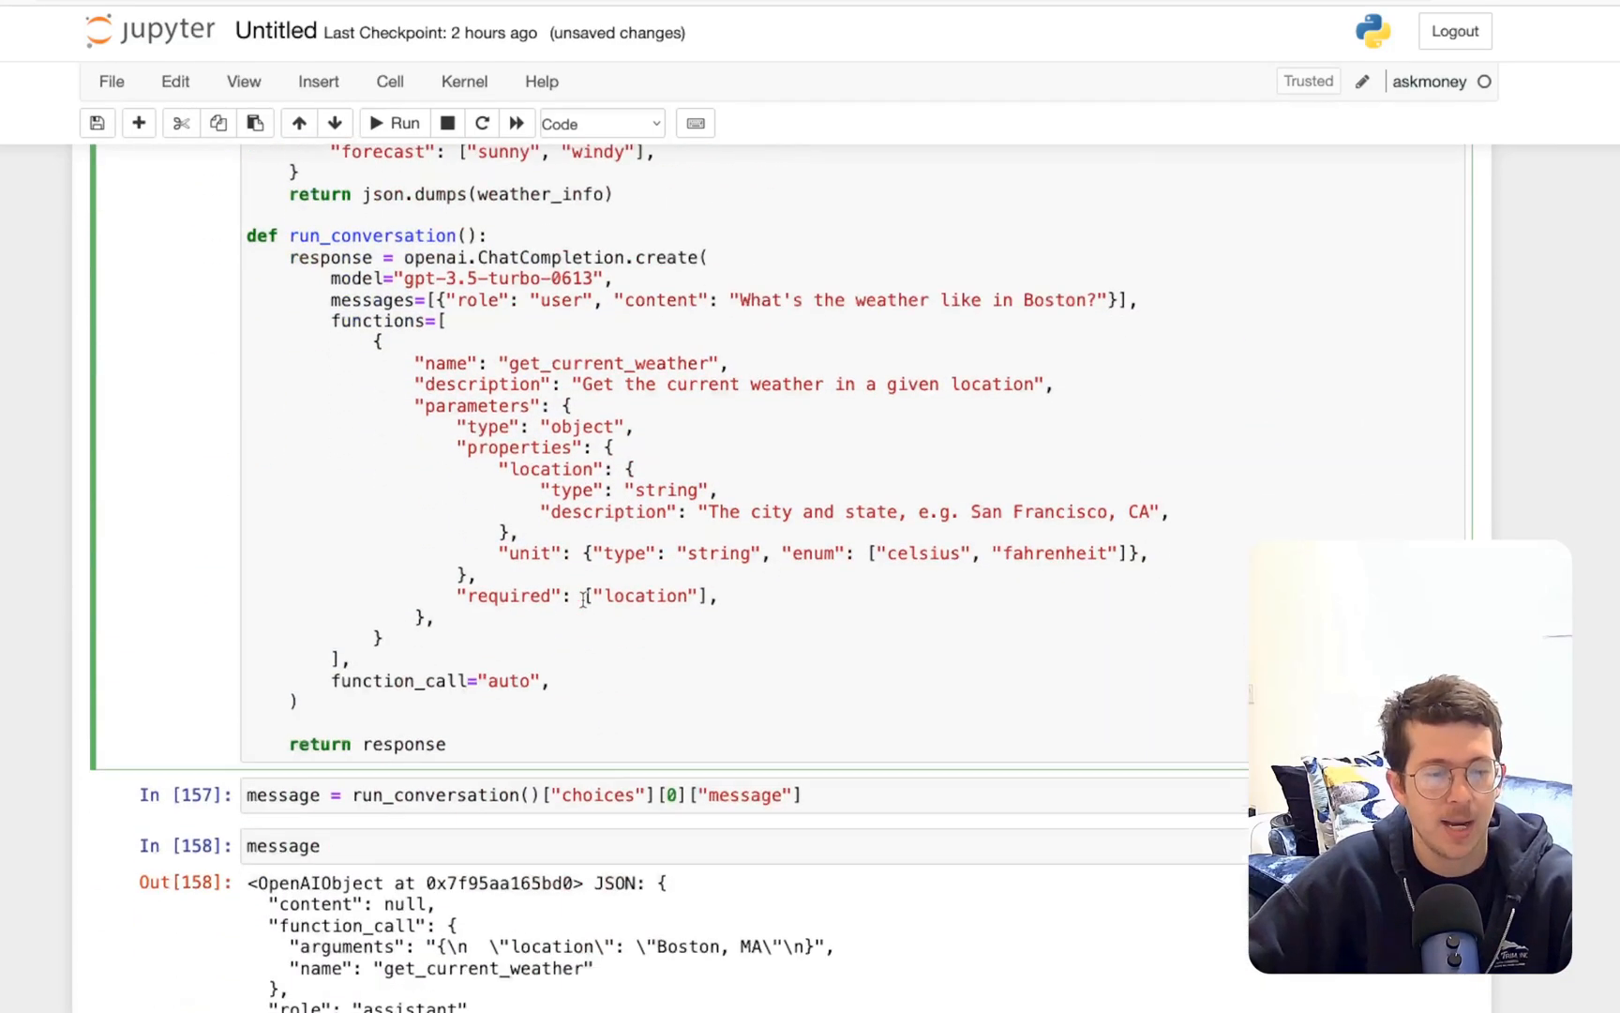
scroll("down", 3)
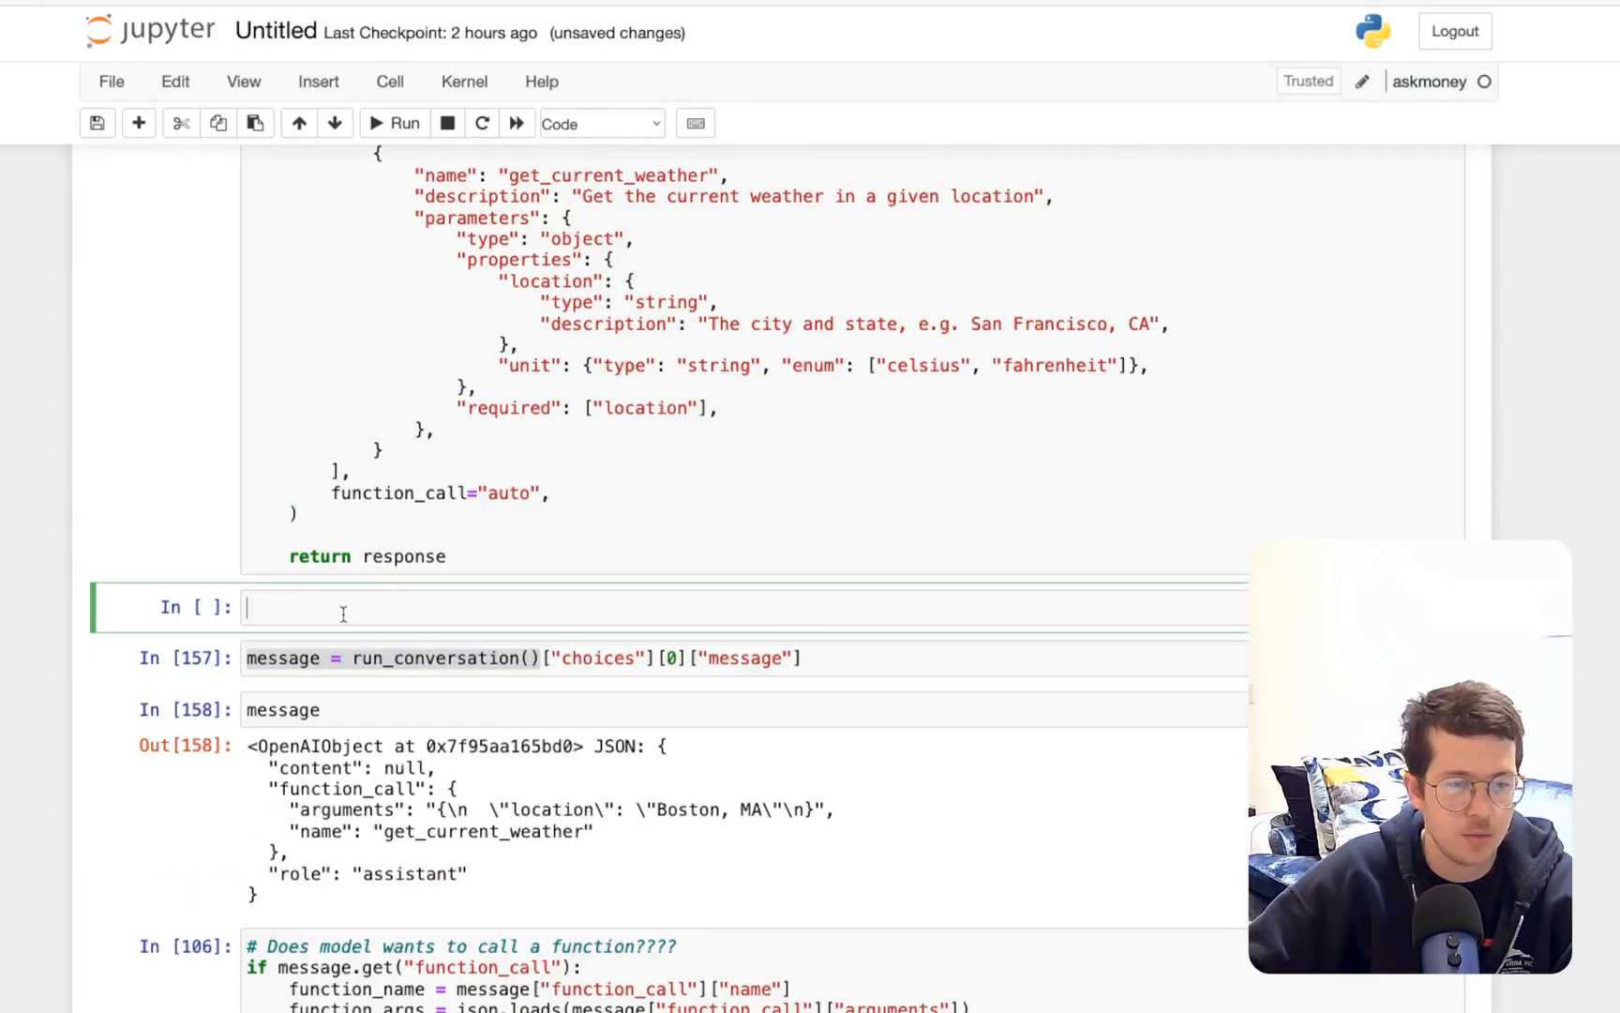
type("message = run_conversation()")
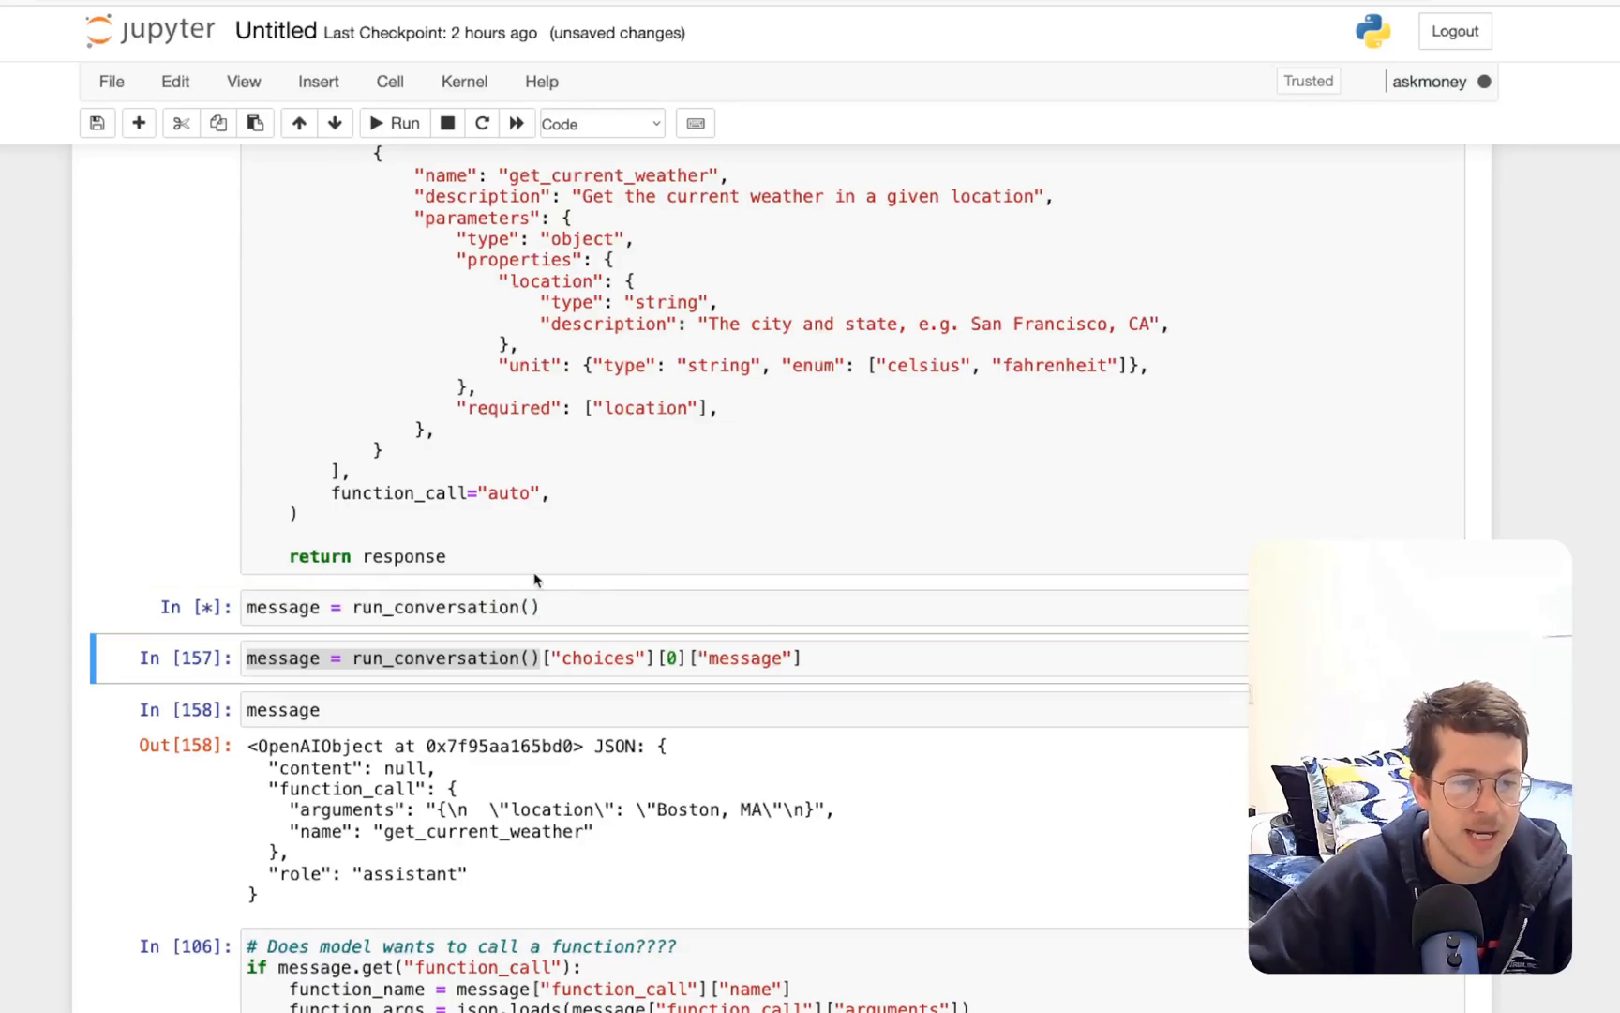
scroll("down", 3)
type("message")
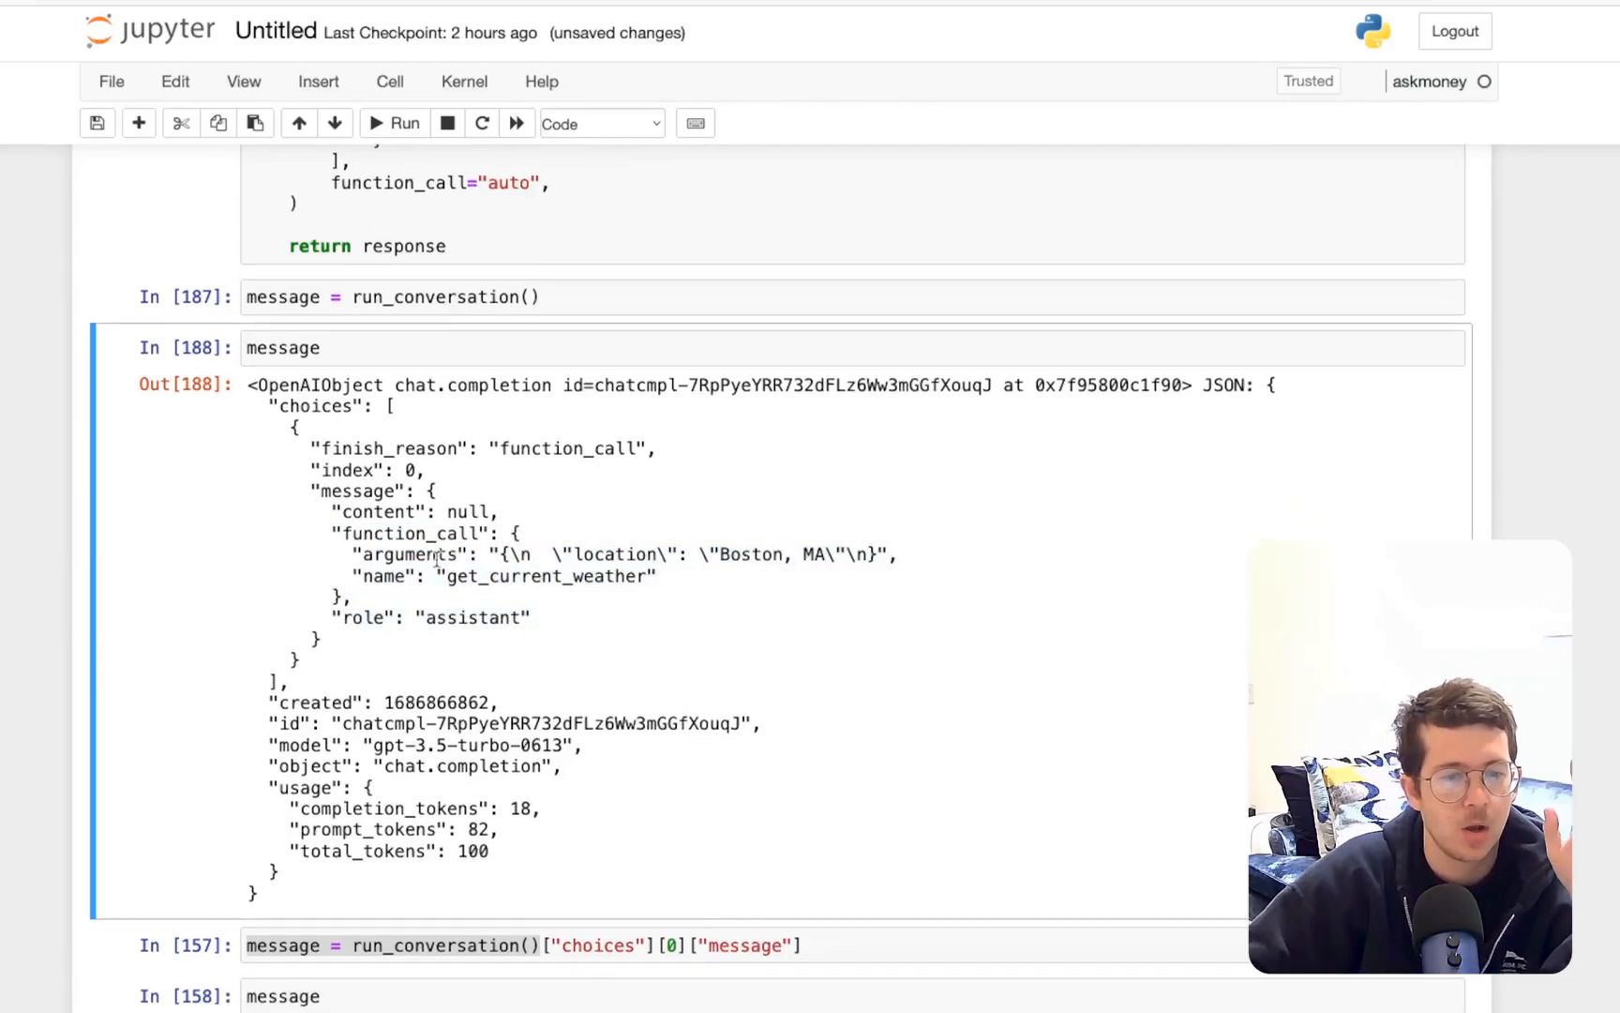
double_click(383, 575)
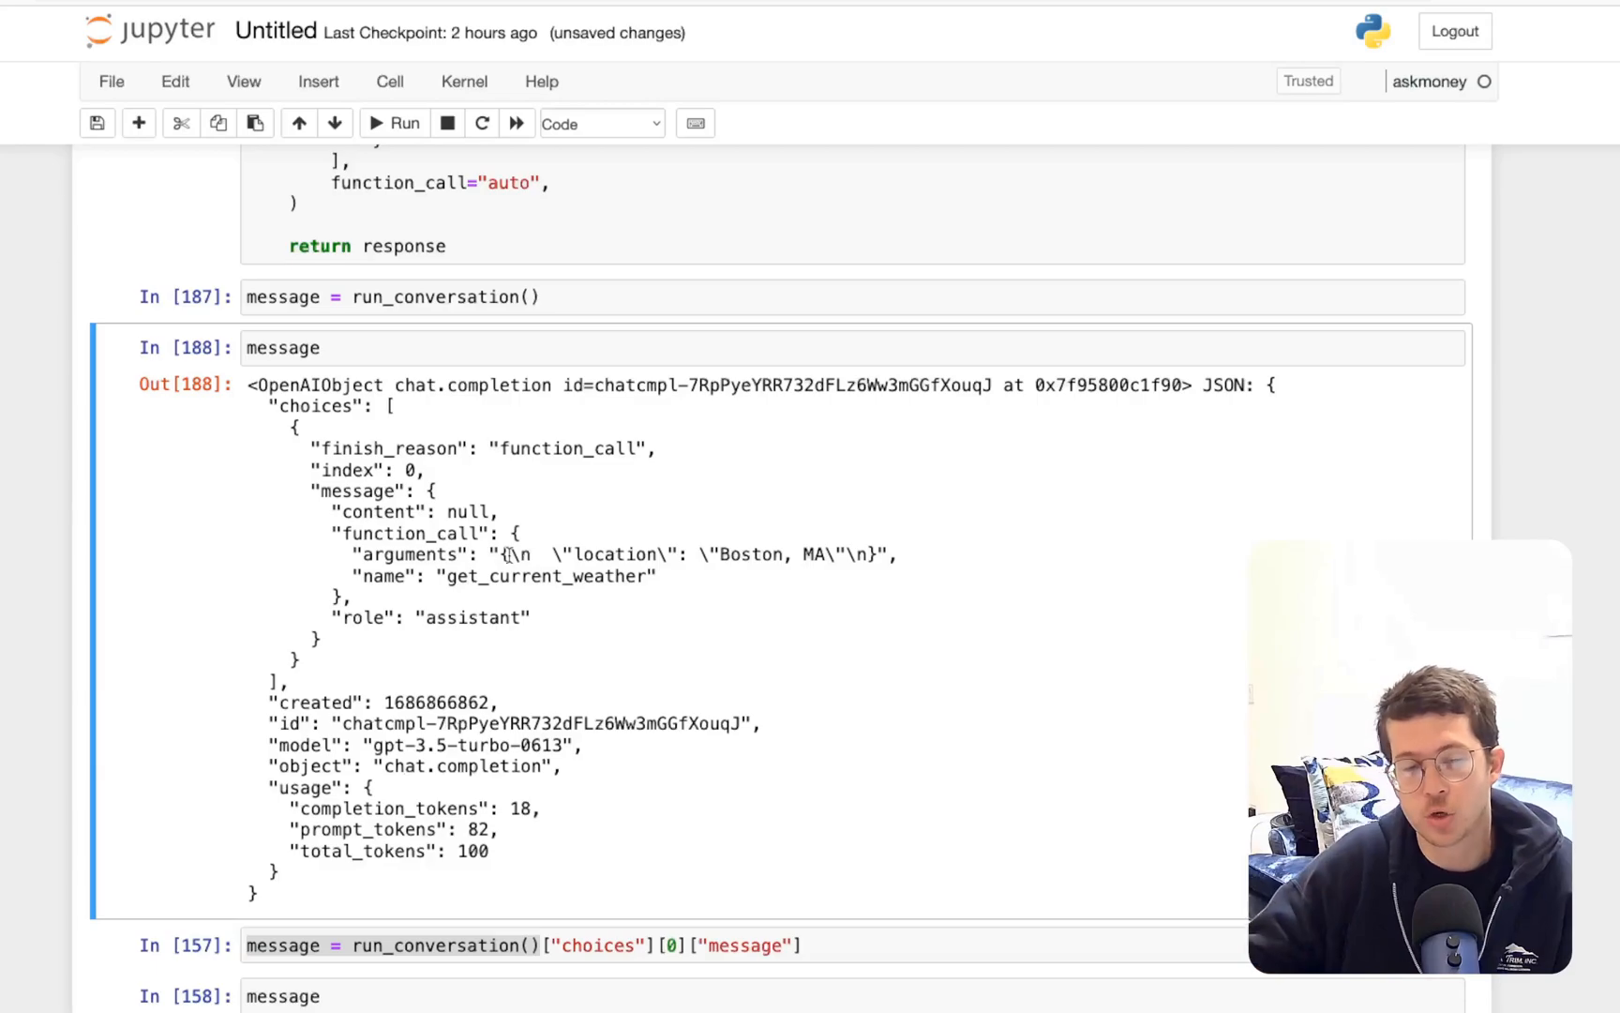
left_click_drag(723, 555, 801, 555)
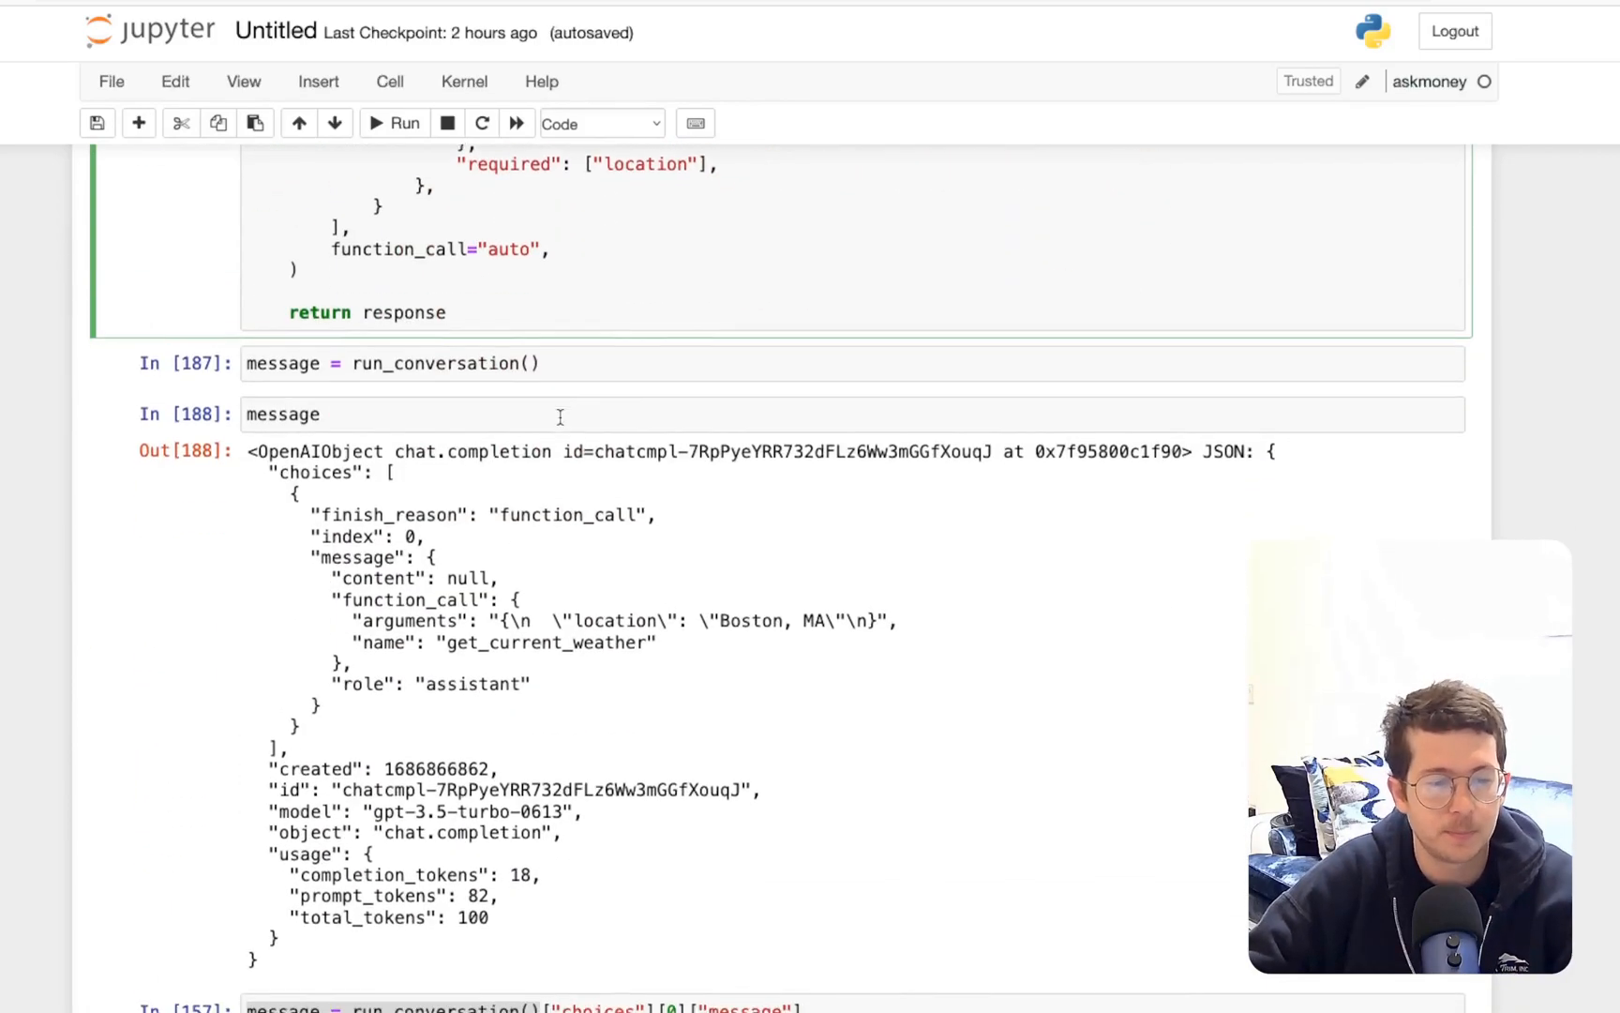
scroll("down", 3)
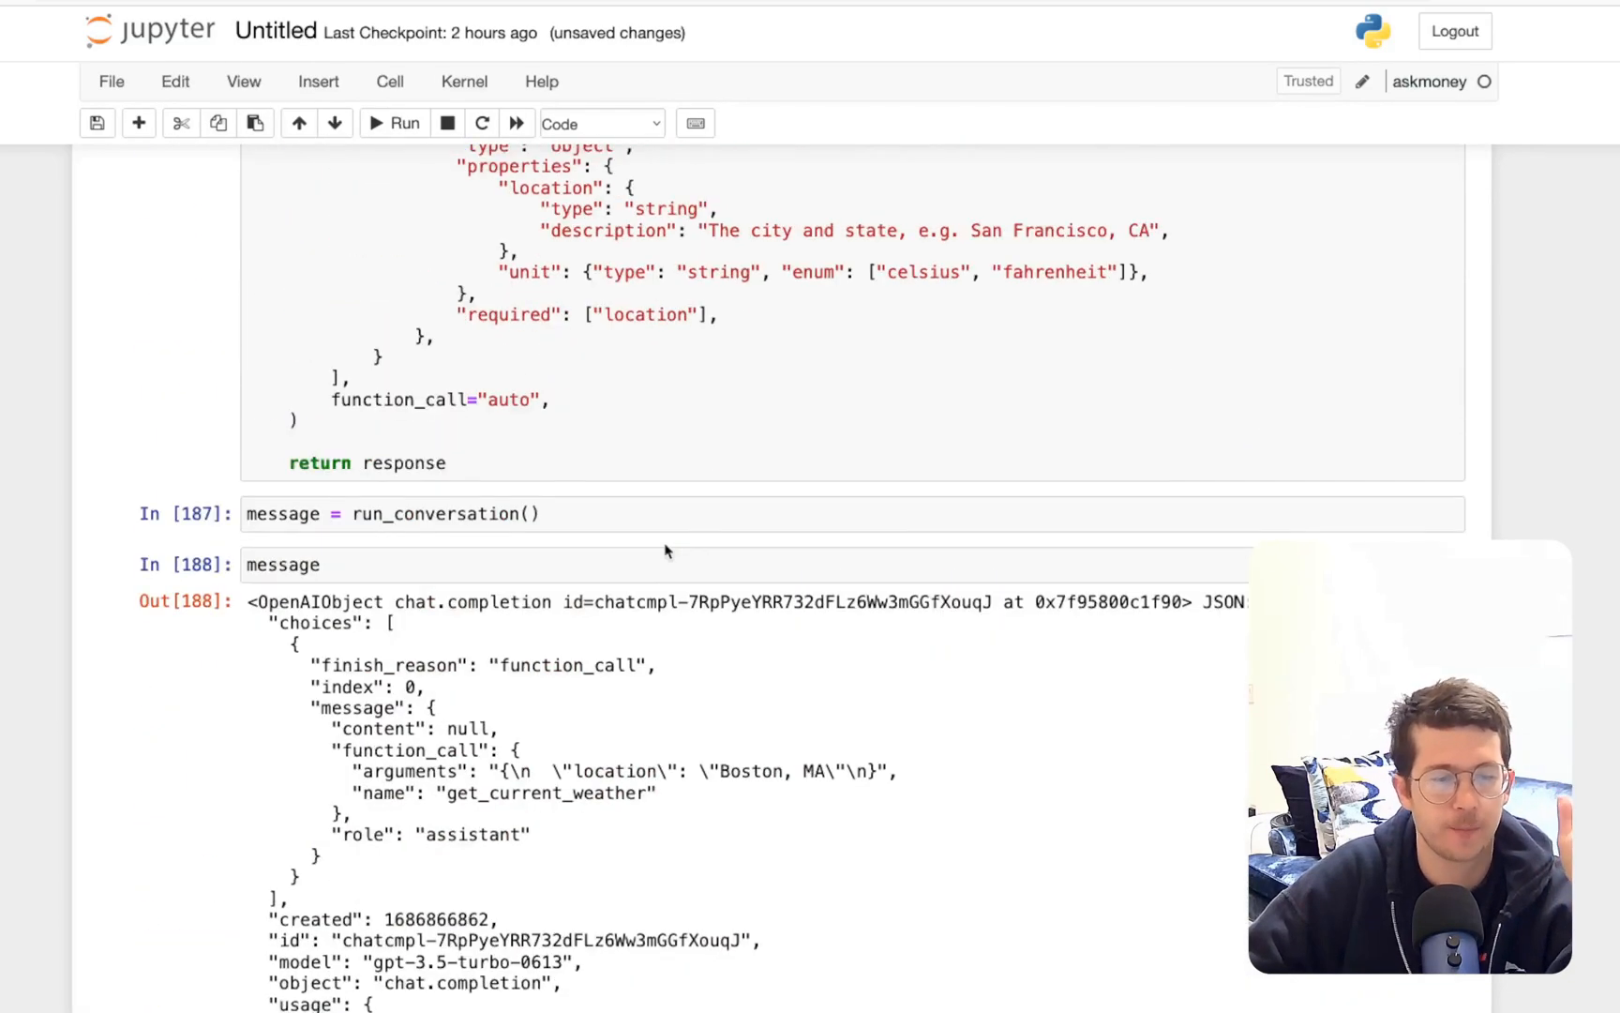
scroll("down", 3)
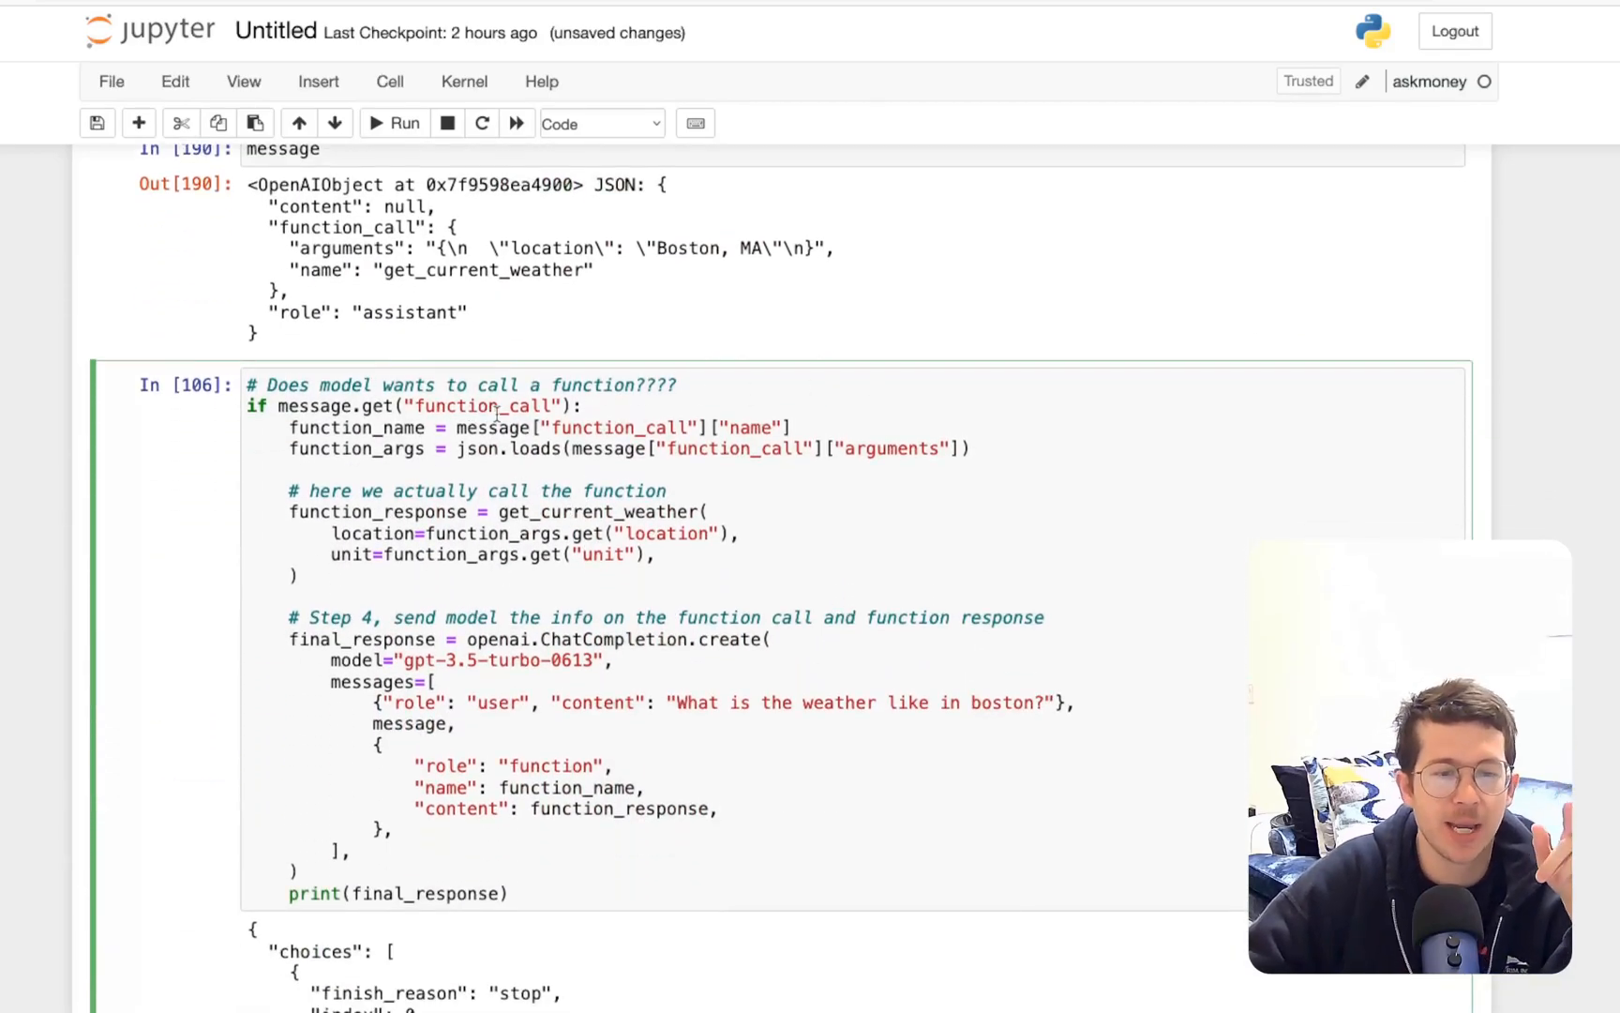
double_click(348, 227)
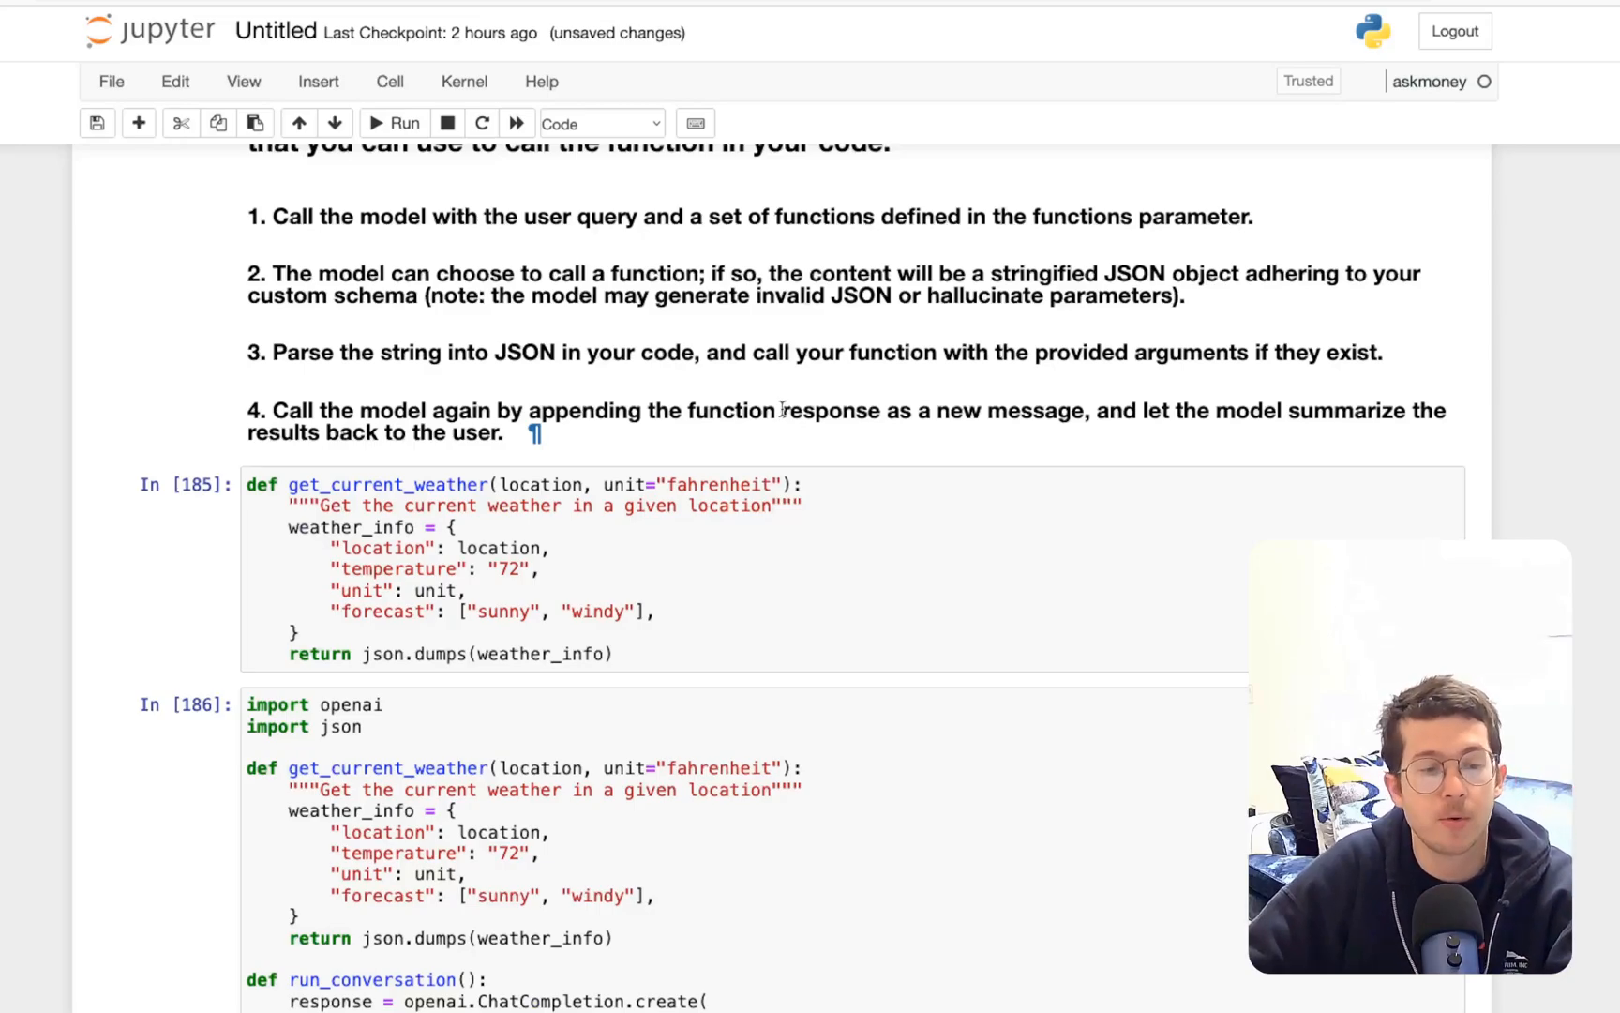
scroll("down", 3)
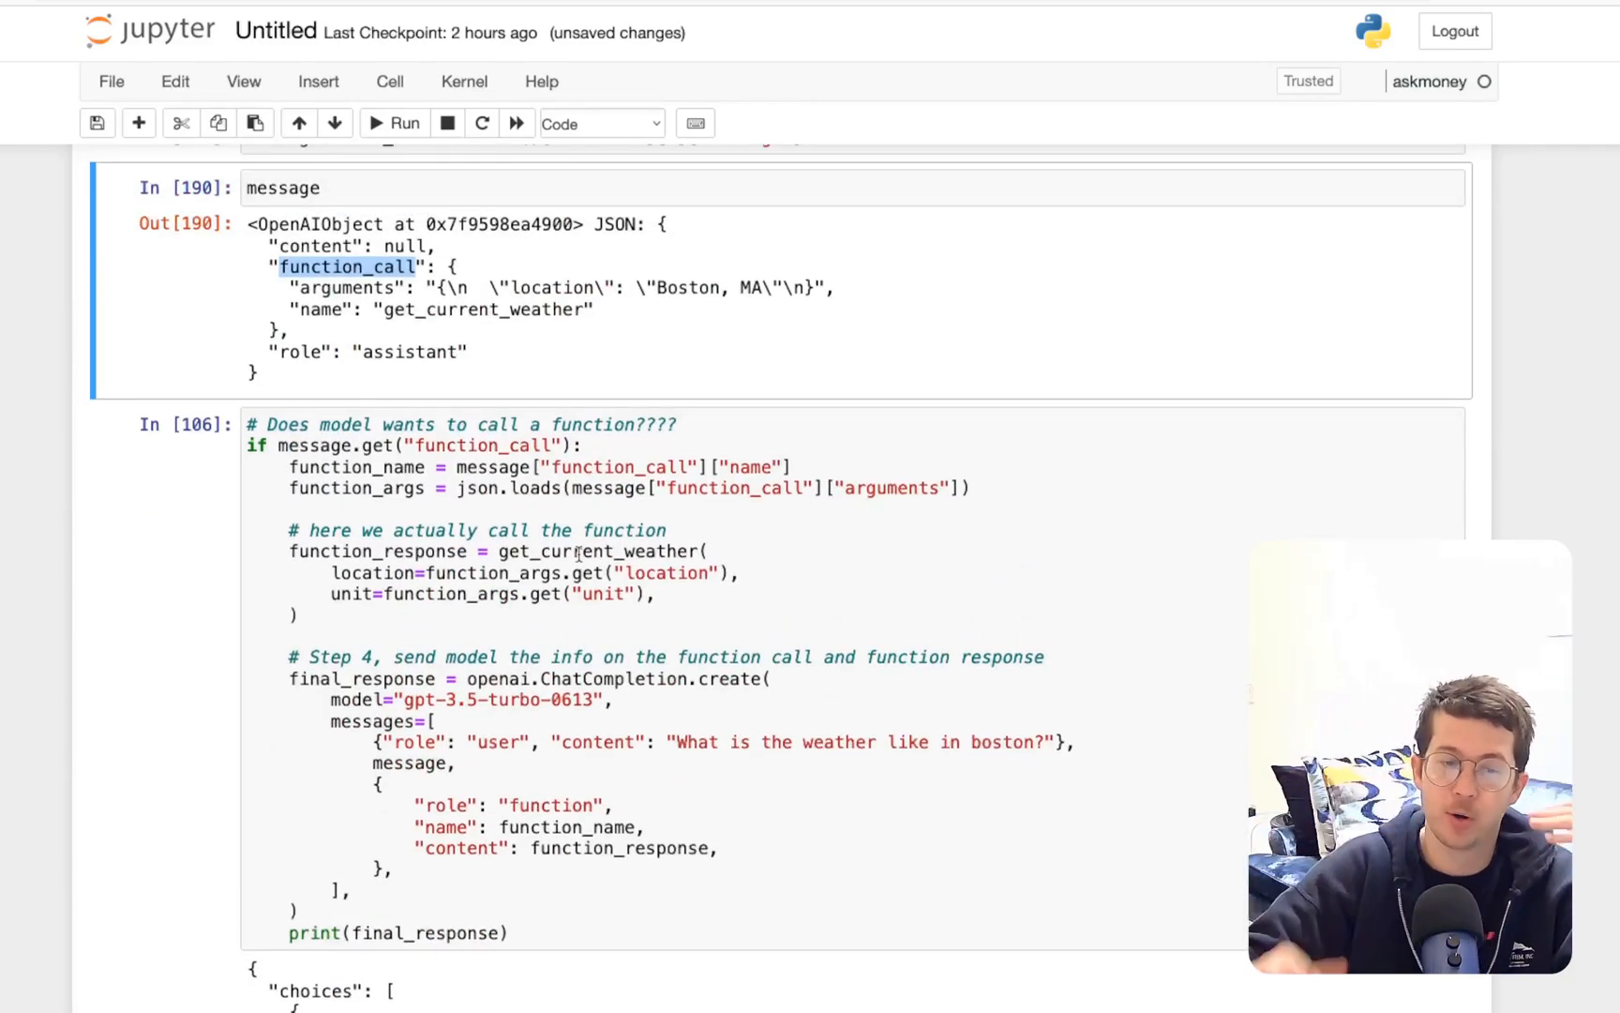
left_click(566, 574)
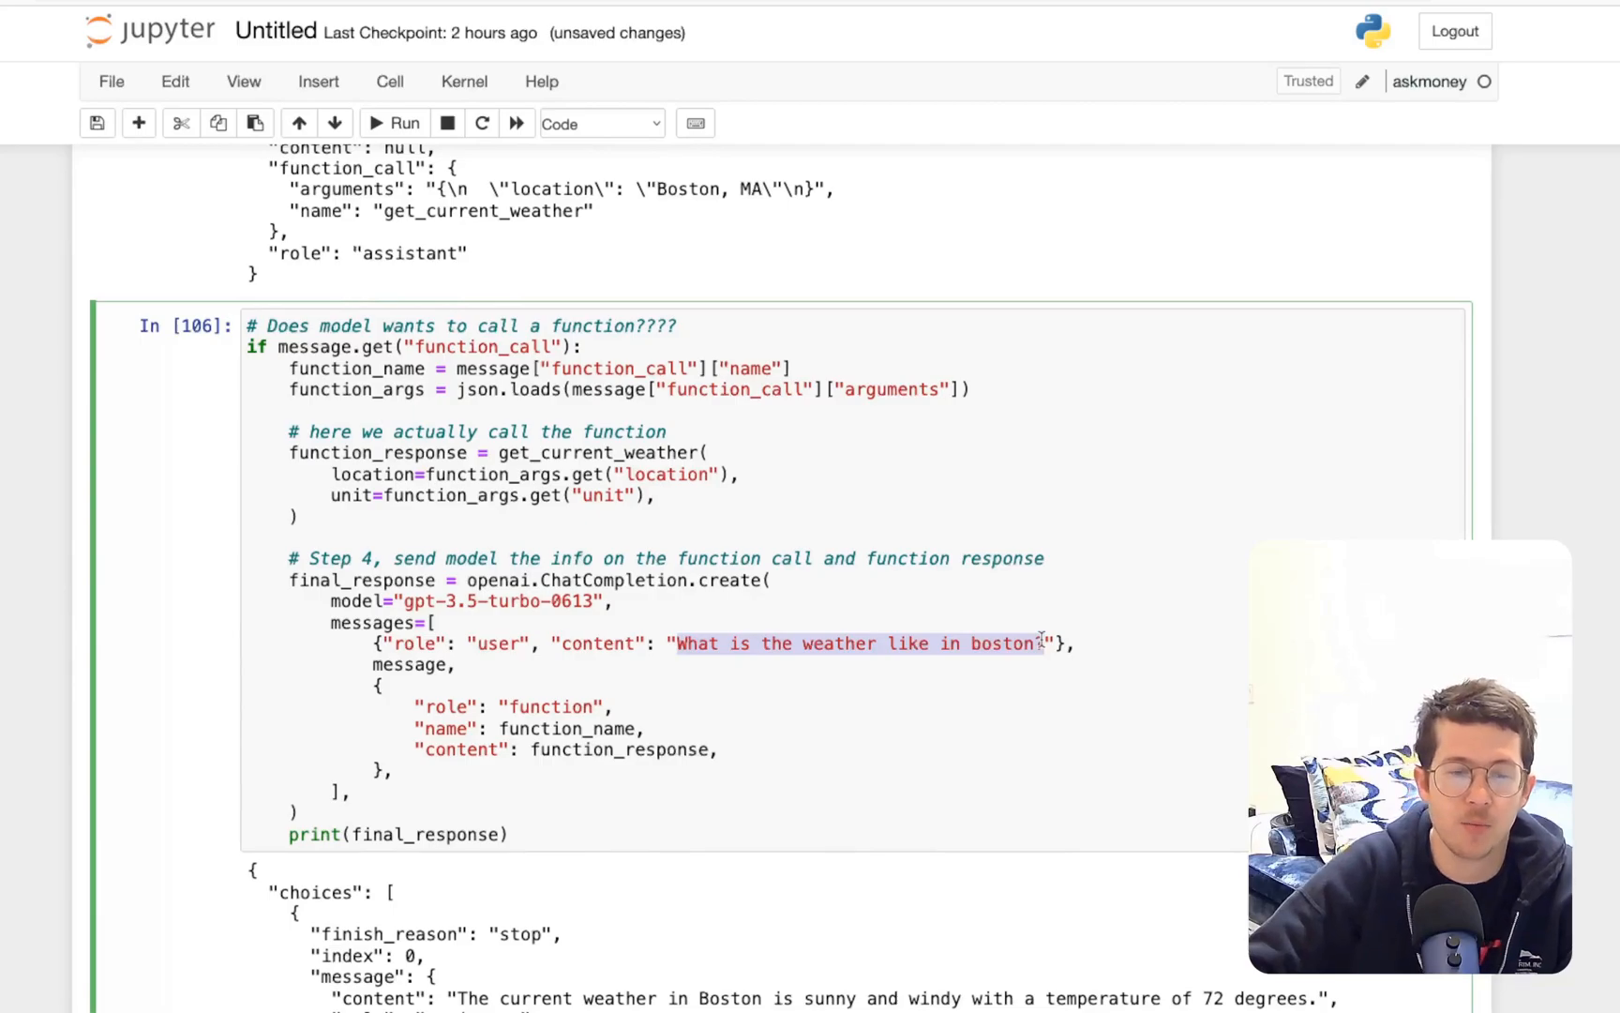
left_click(406, 123)
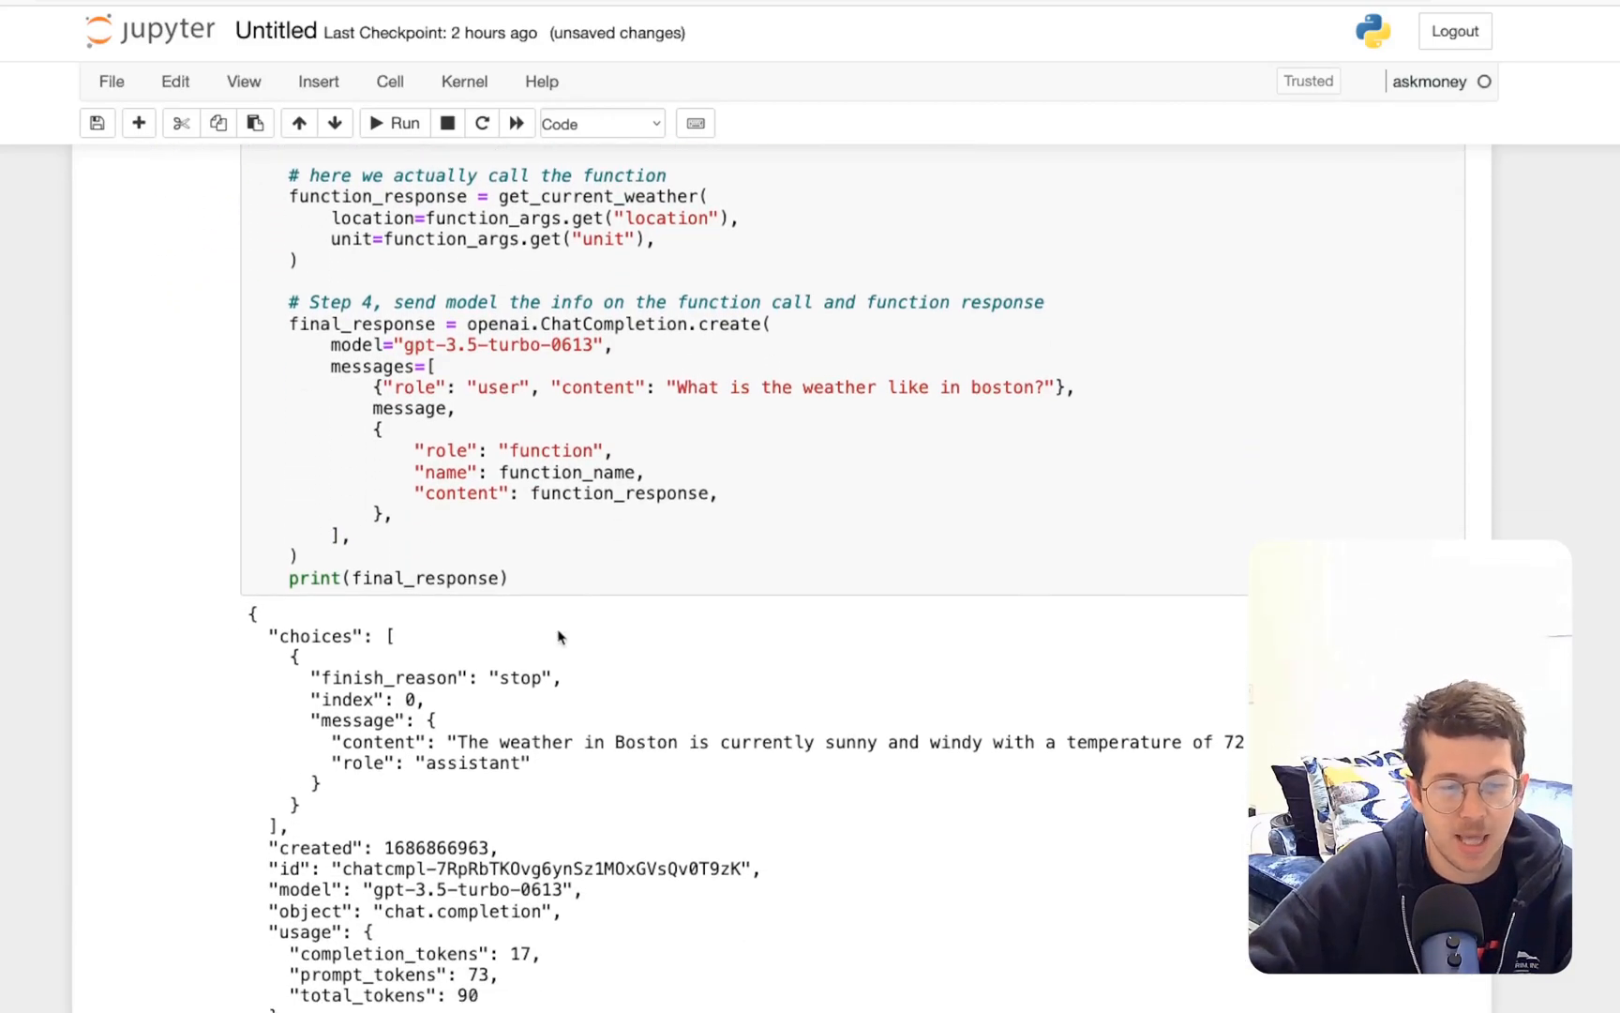
scroll("down", 3)
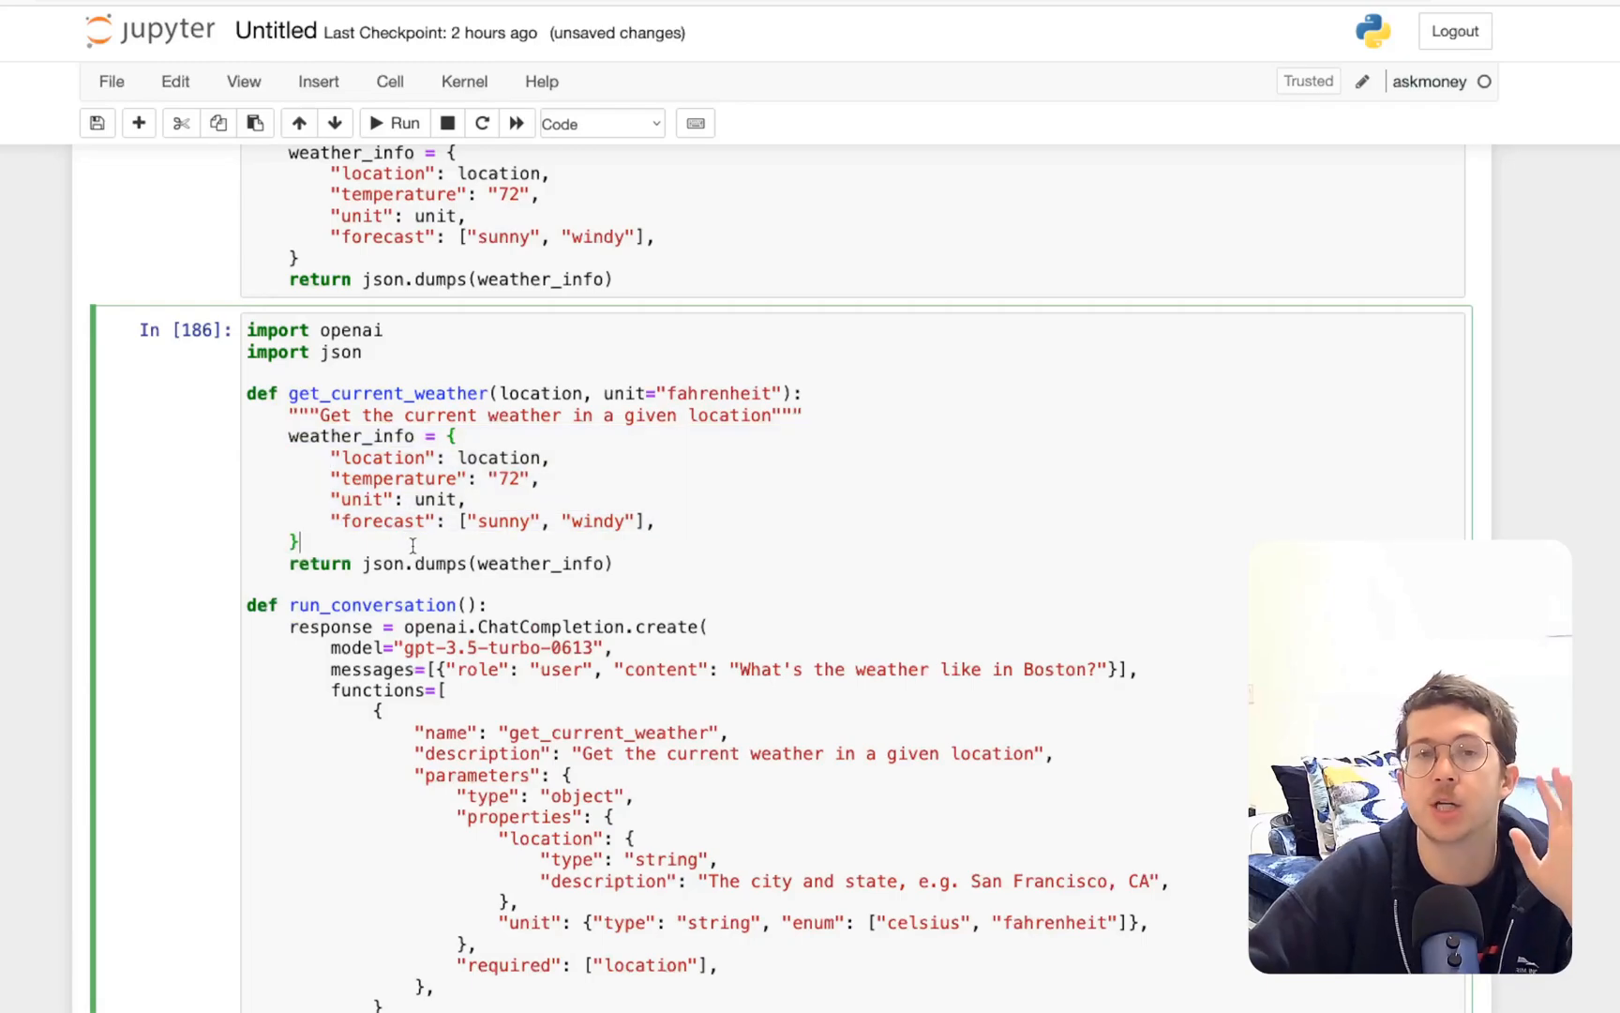
scroll("down", 3)
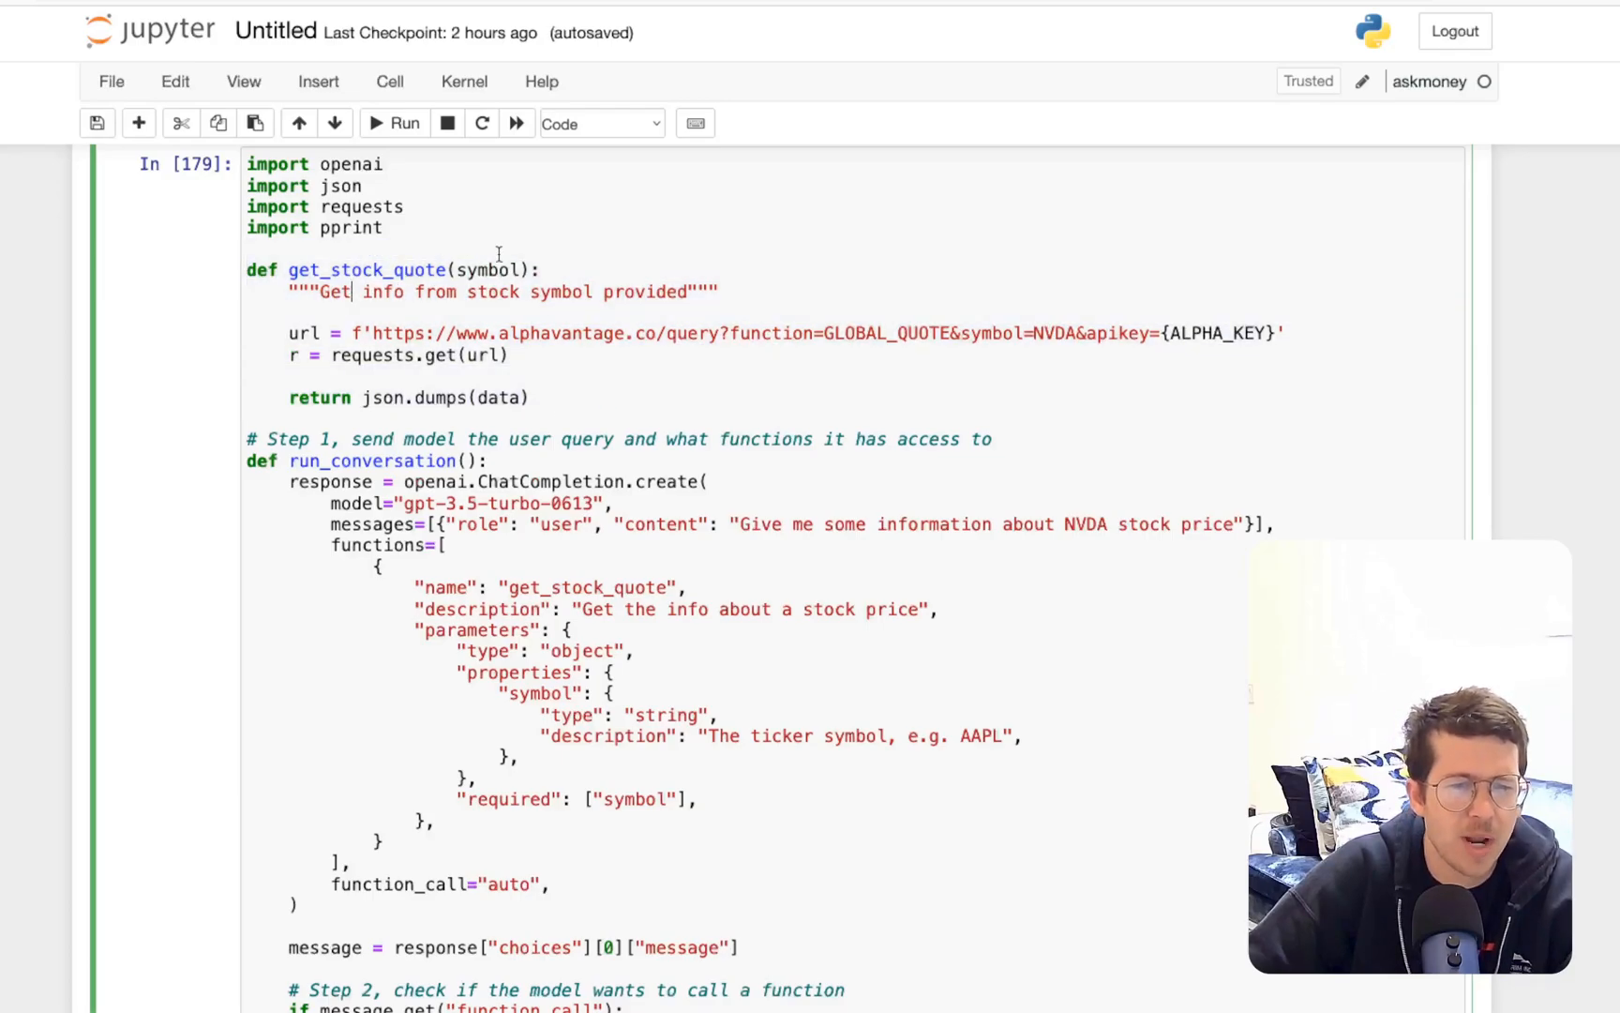
double_click(1050, 333)
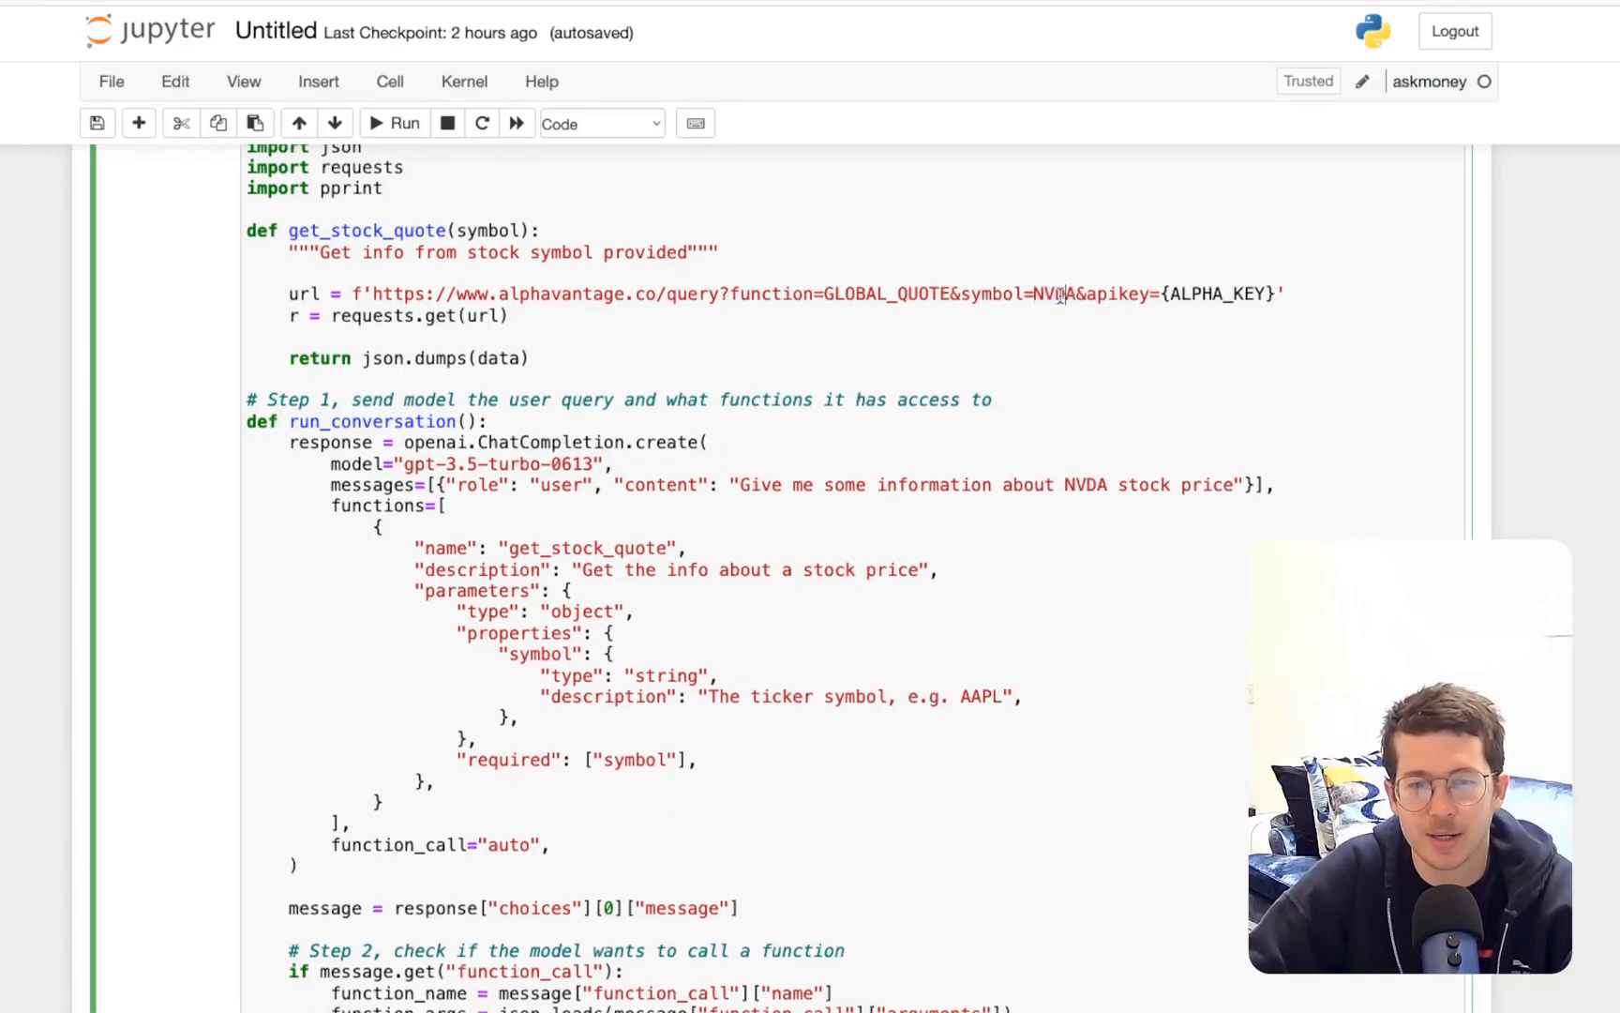
double_click(1047, 293)
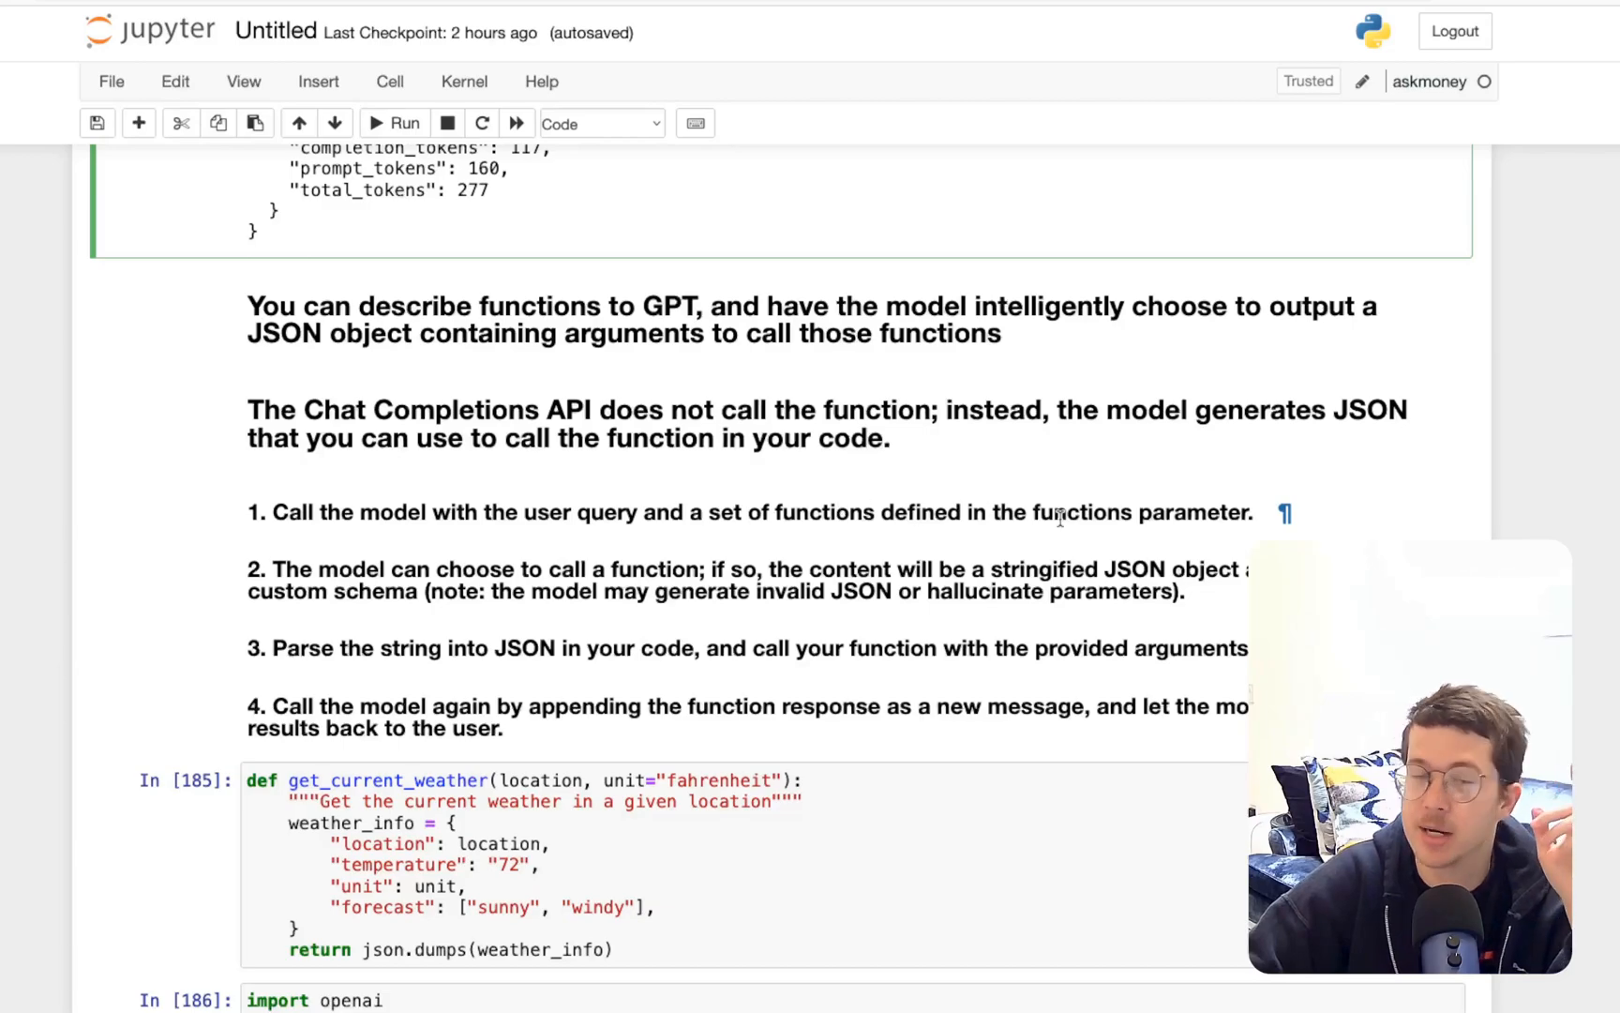
scroll("down", 3)
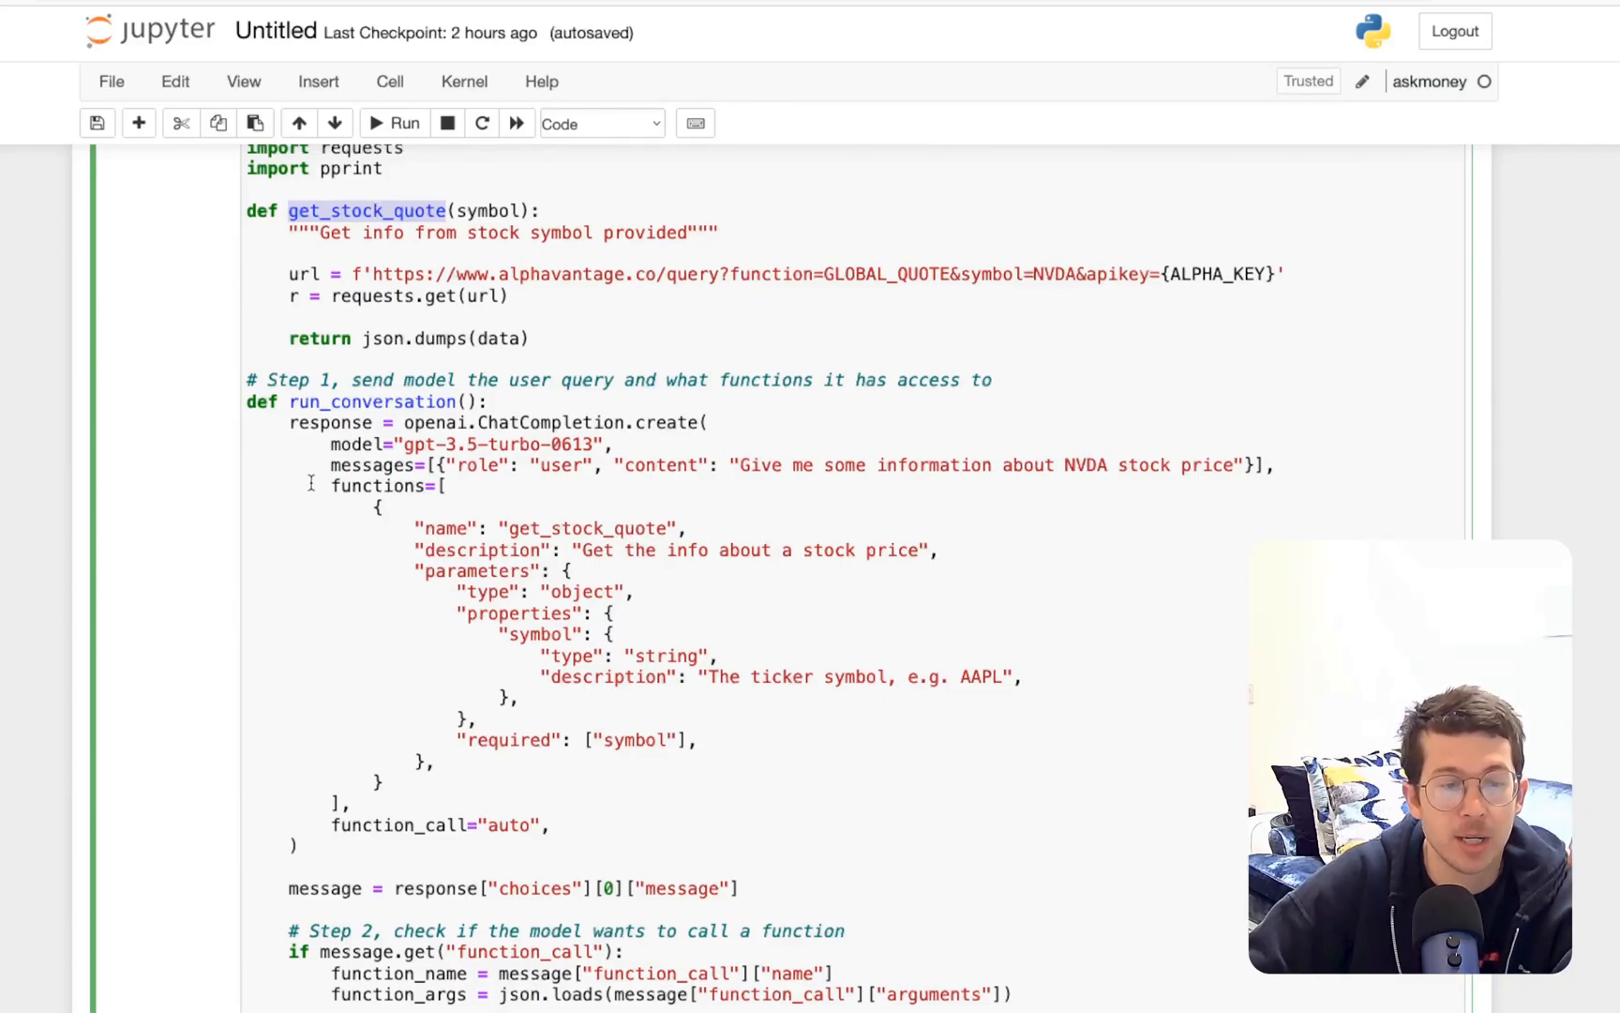
double_click(588, 528)
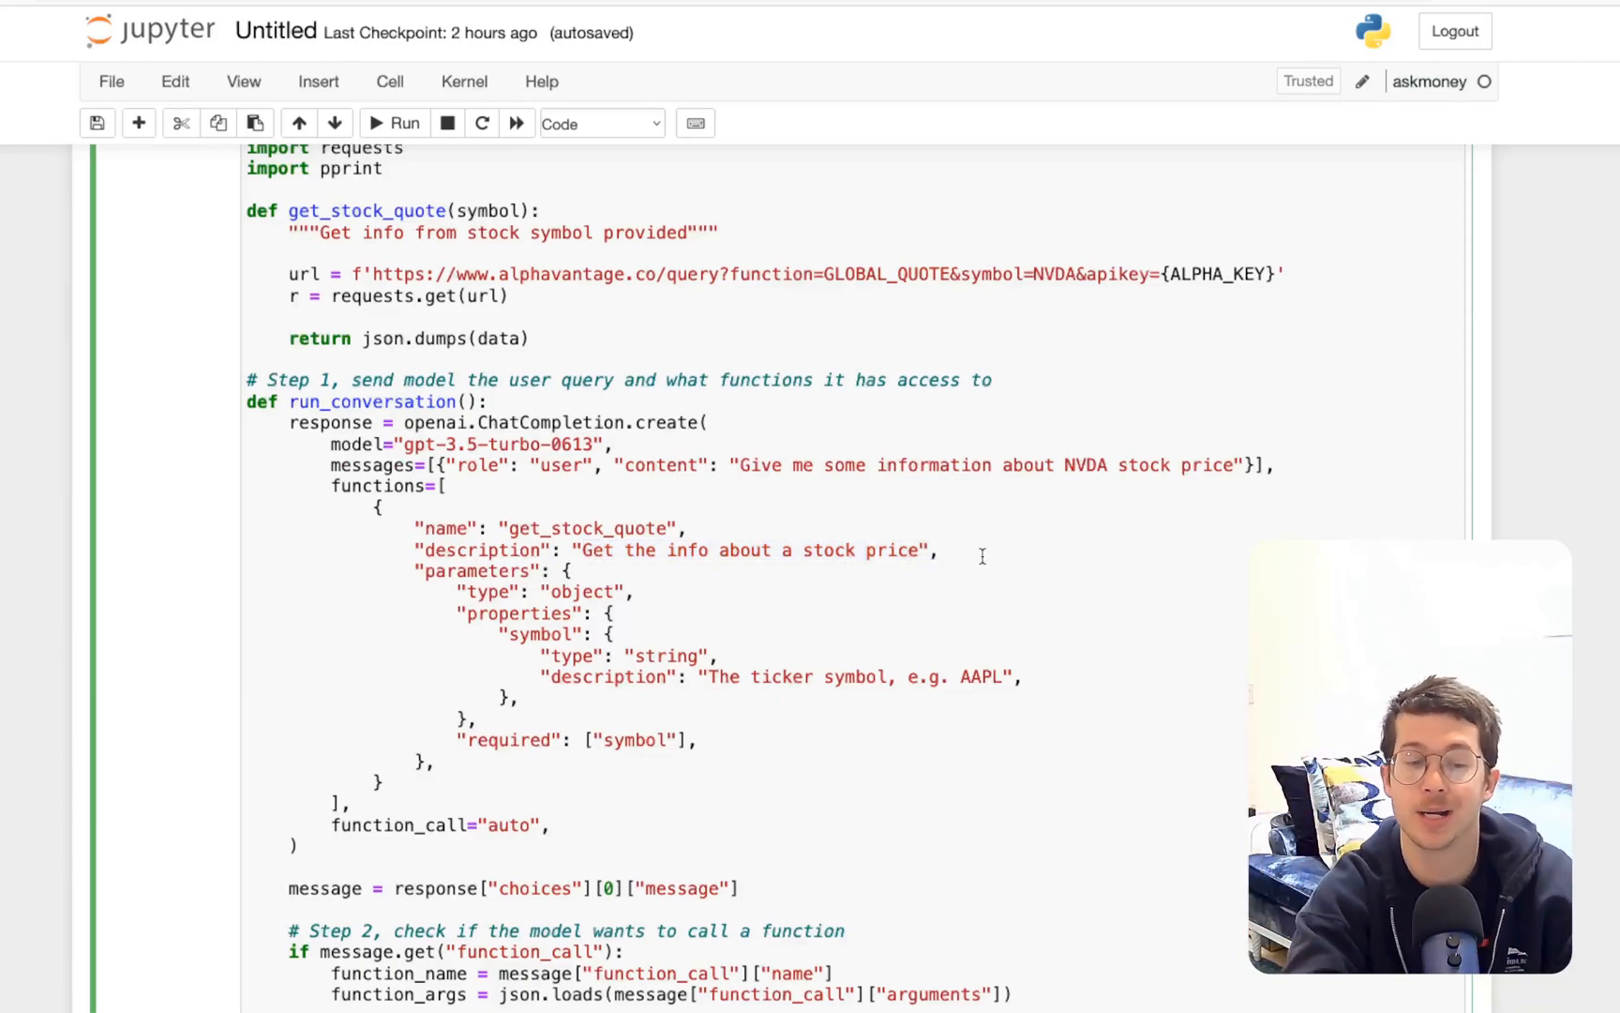
mouse_move(589, 549)
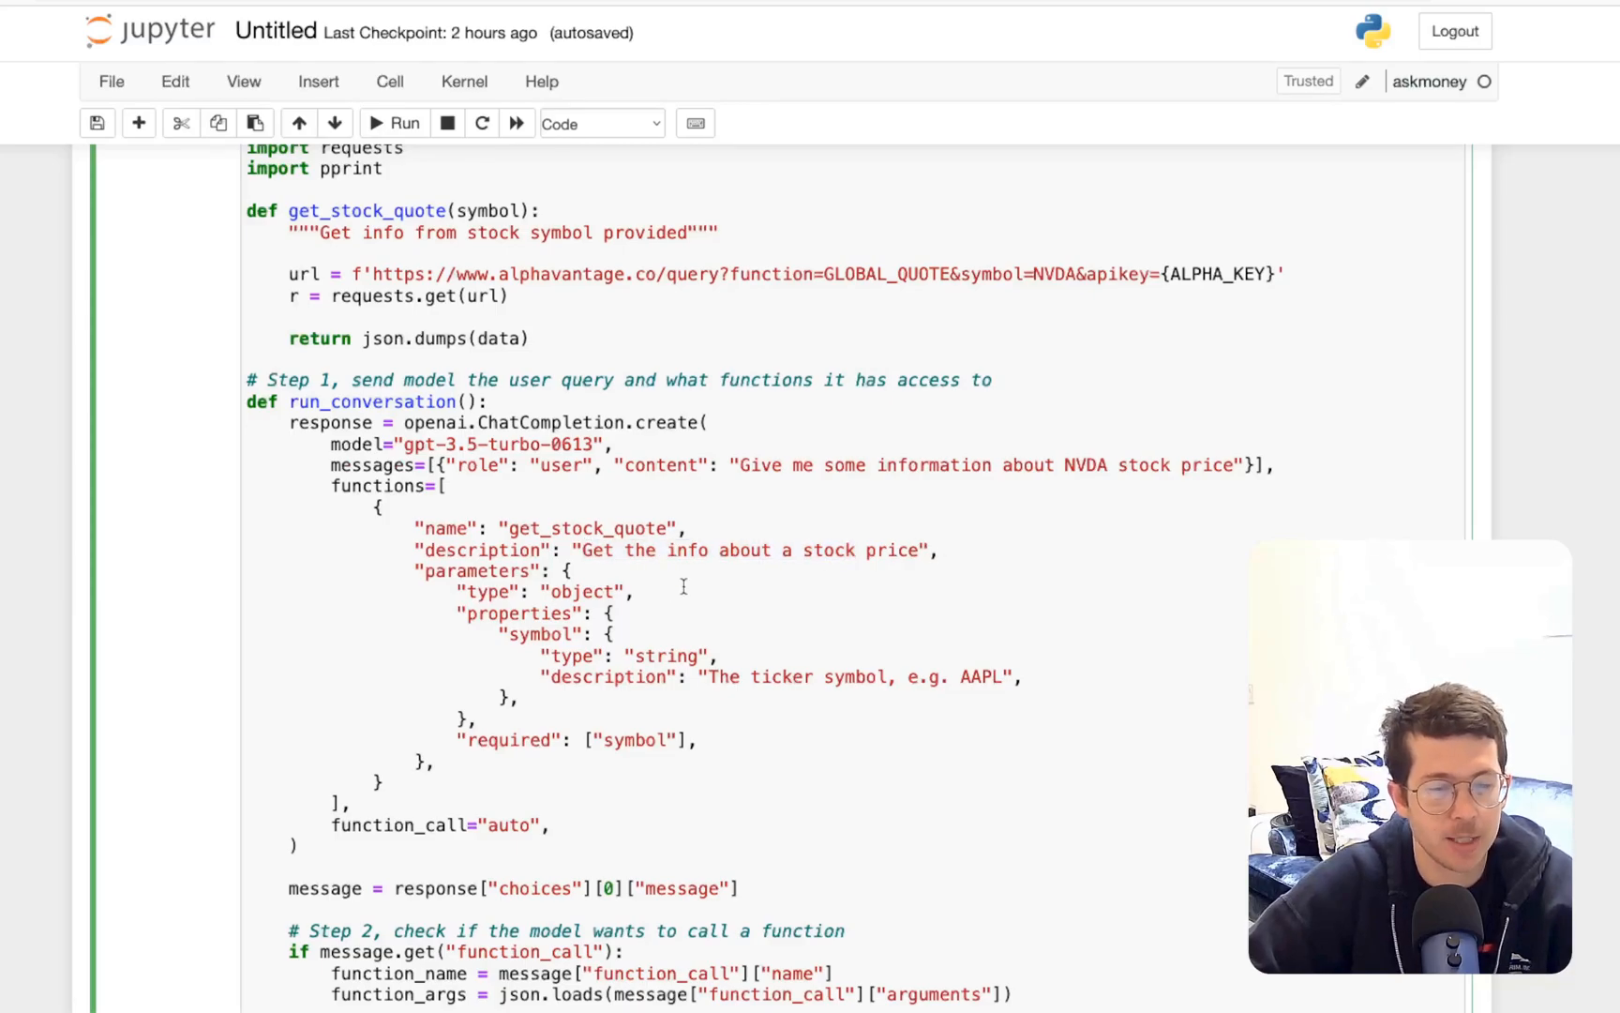
scroll("down", 3)
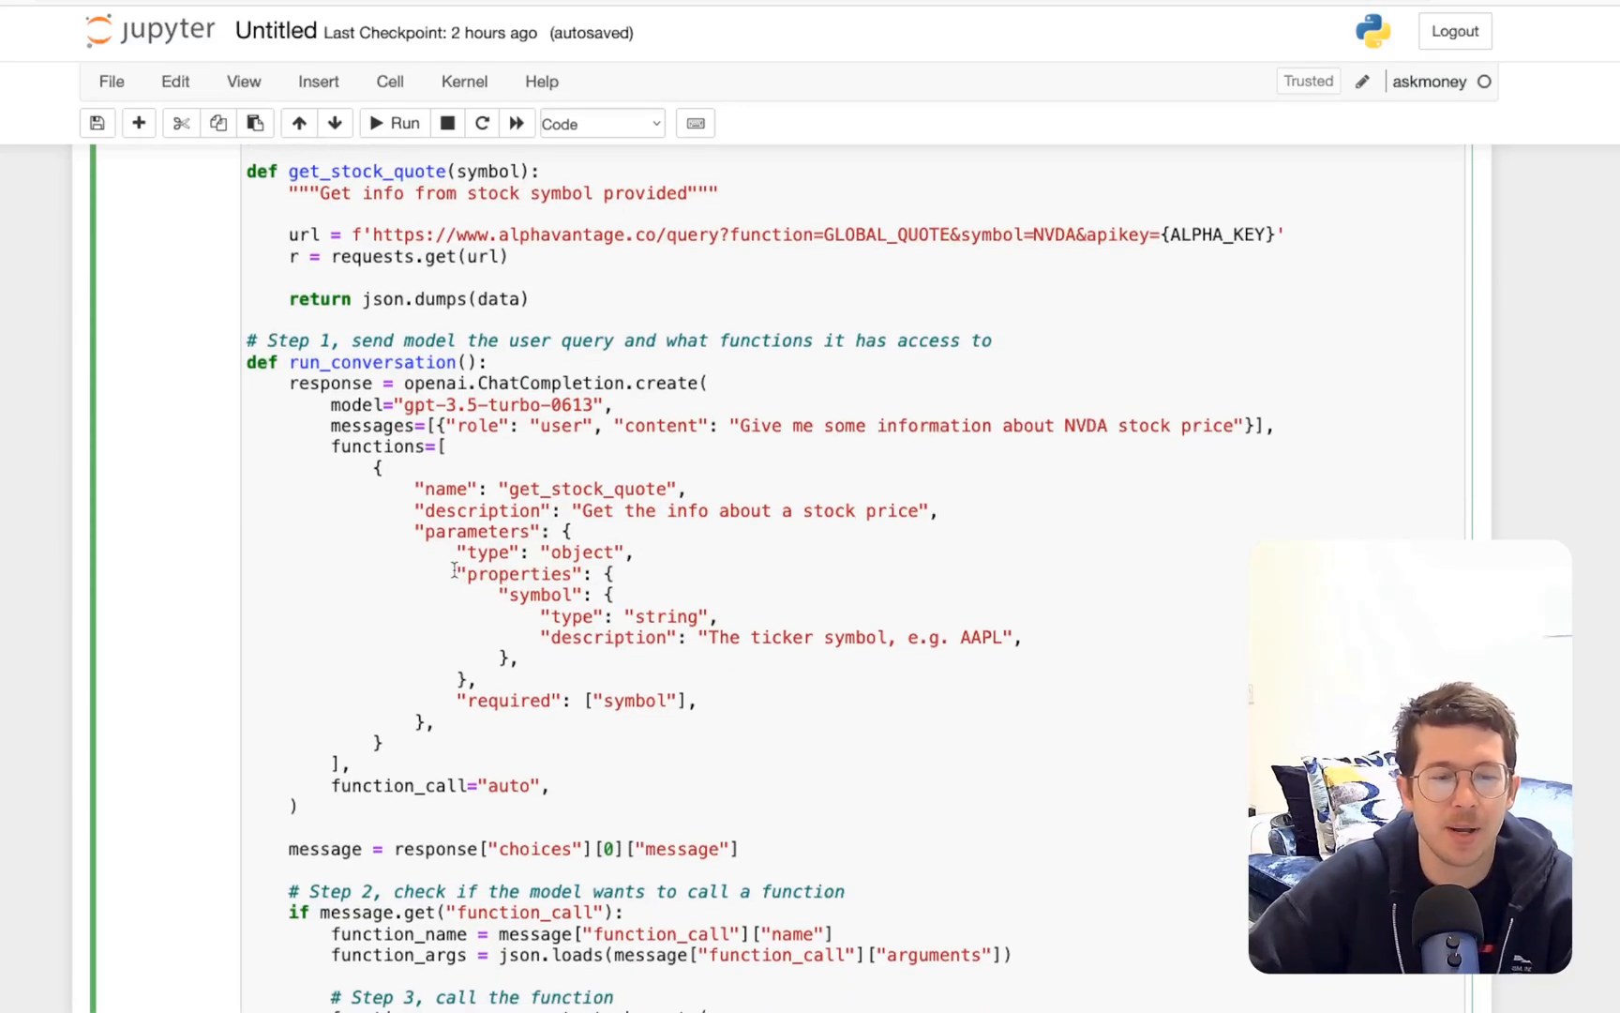
left_click_drag(460, 573, 476, 682)
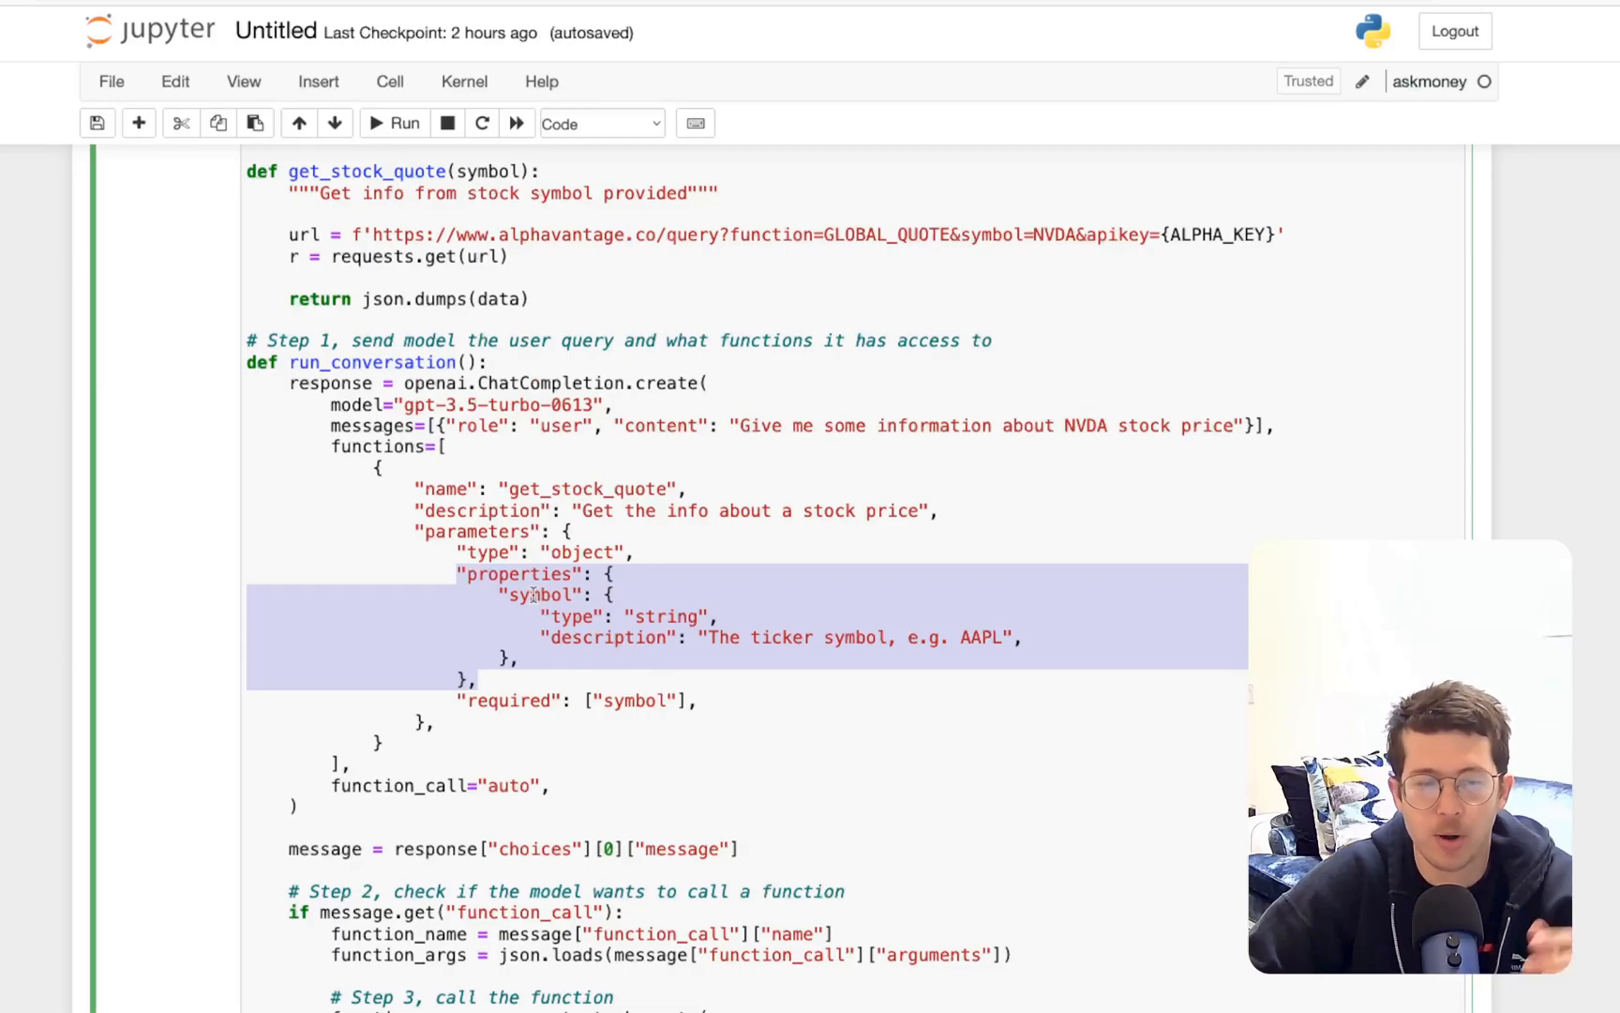
double_click(664, 616)
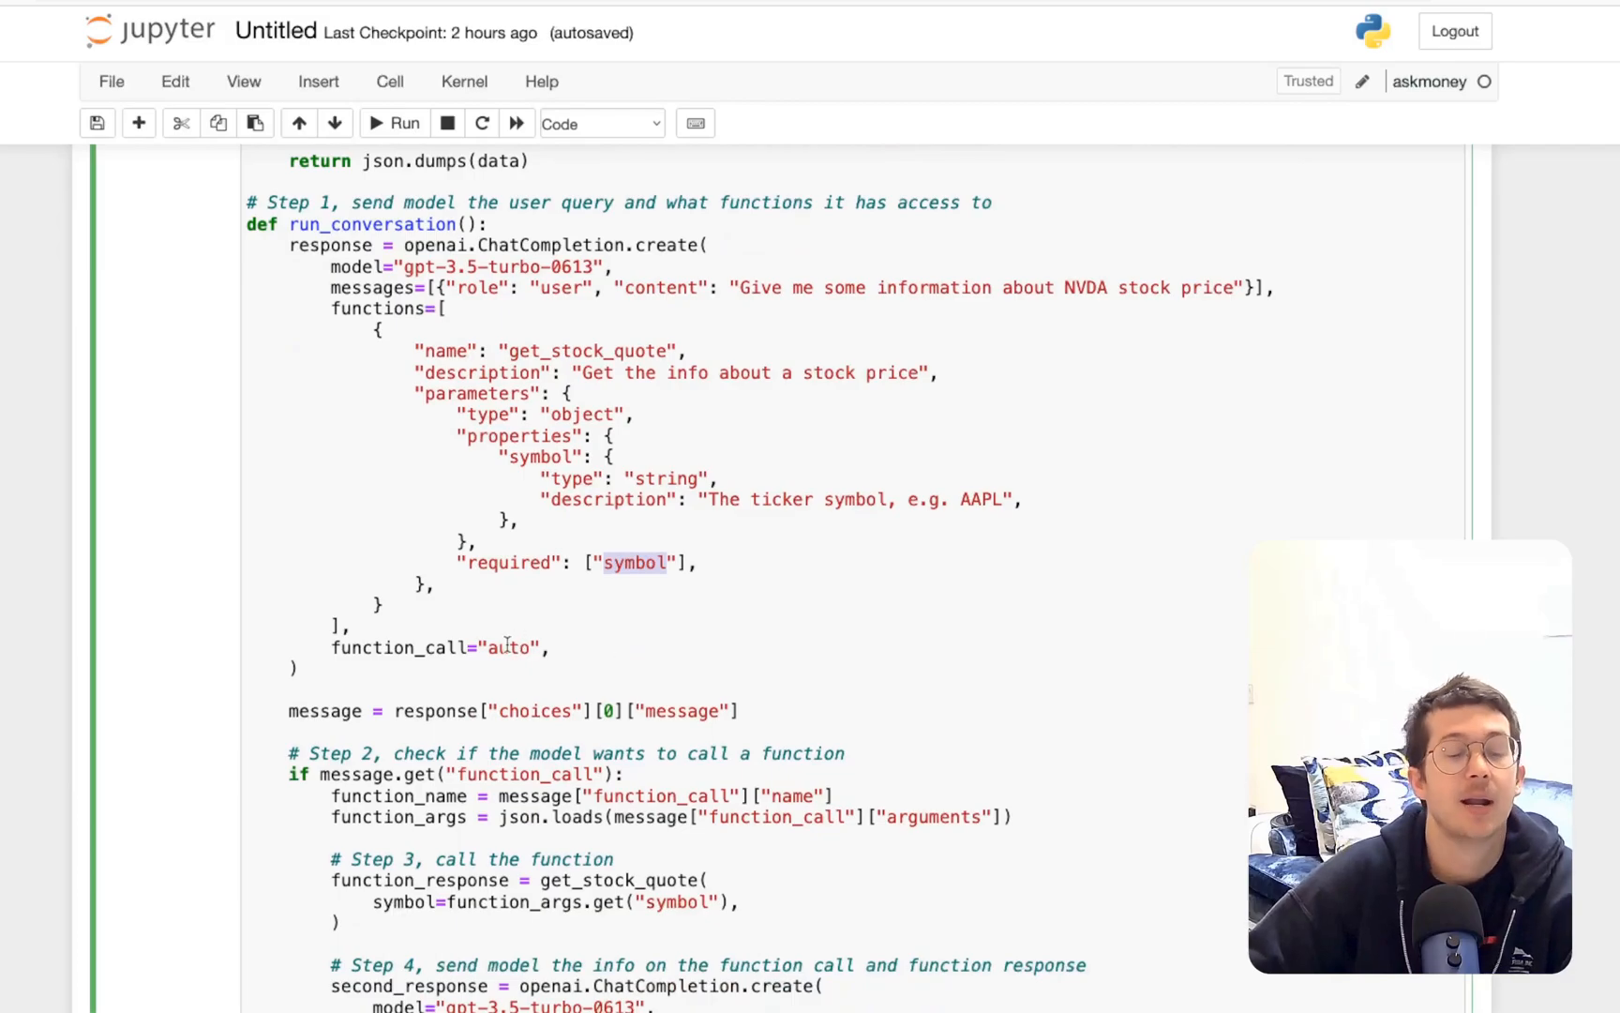
scroll("down", 3)
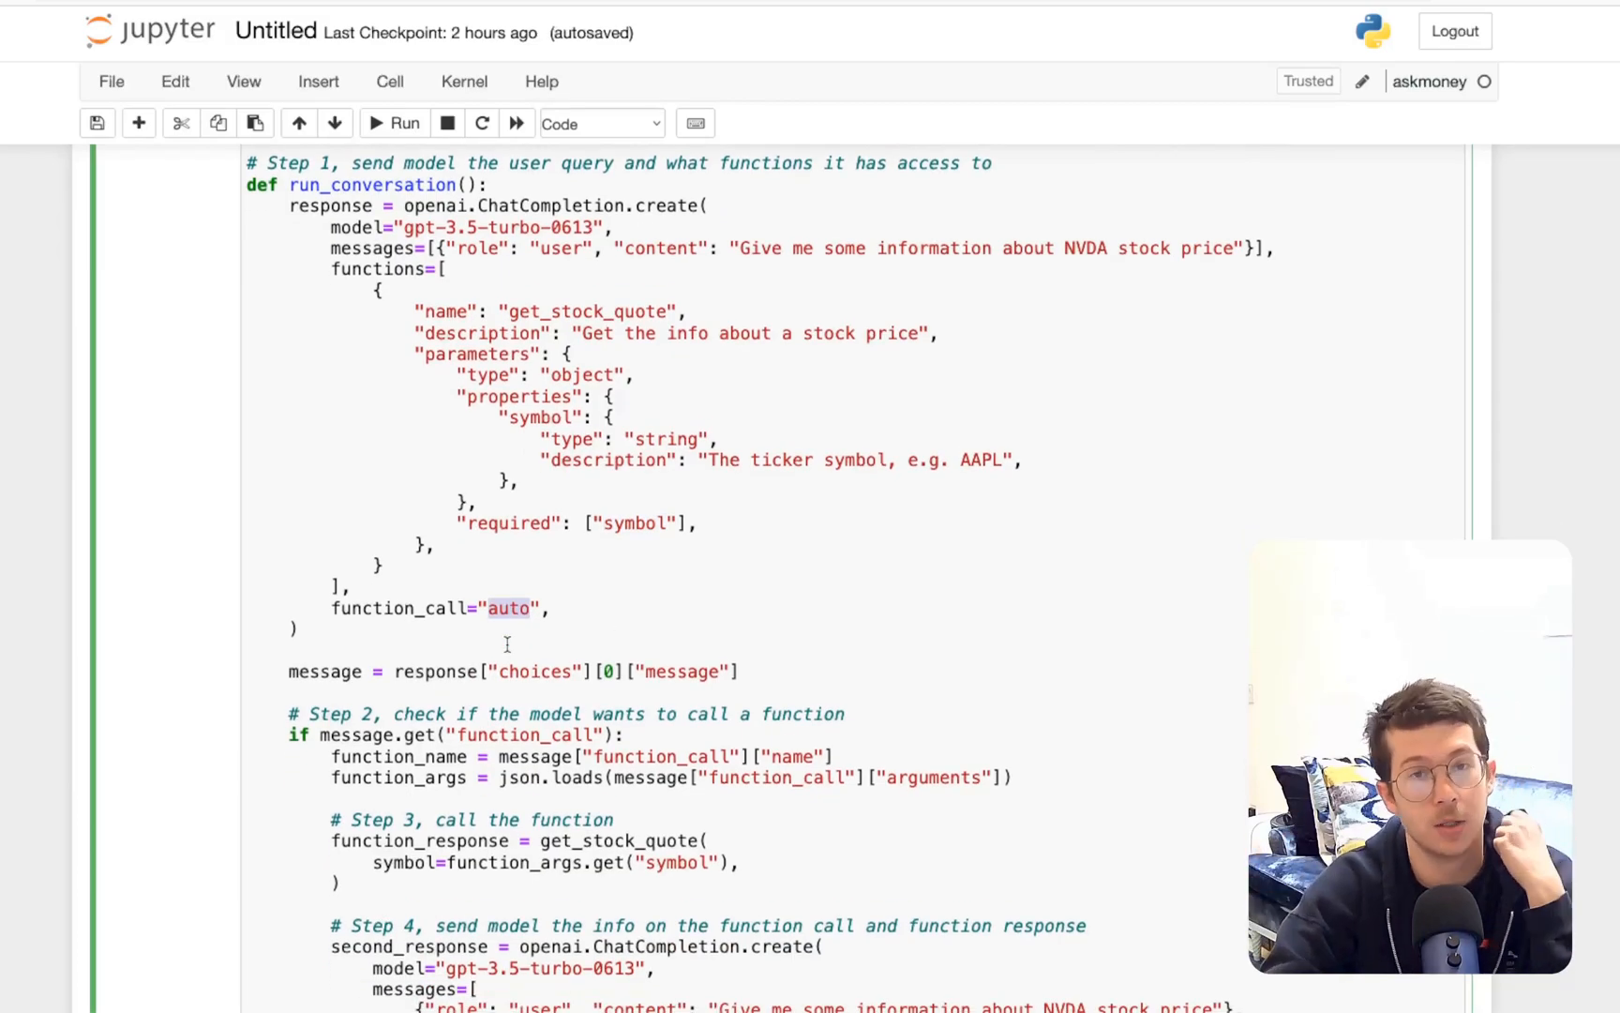
scroll("down", 3)
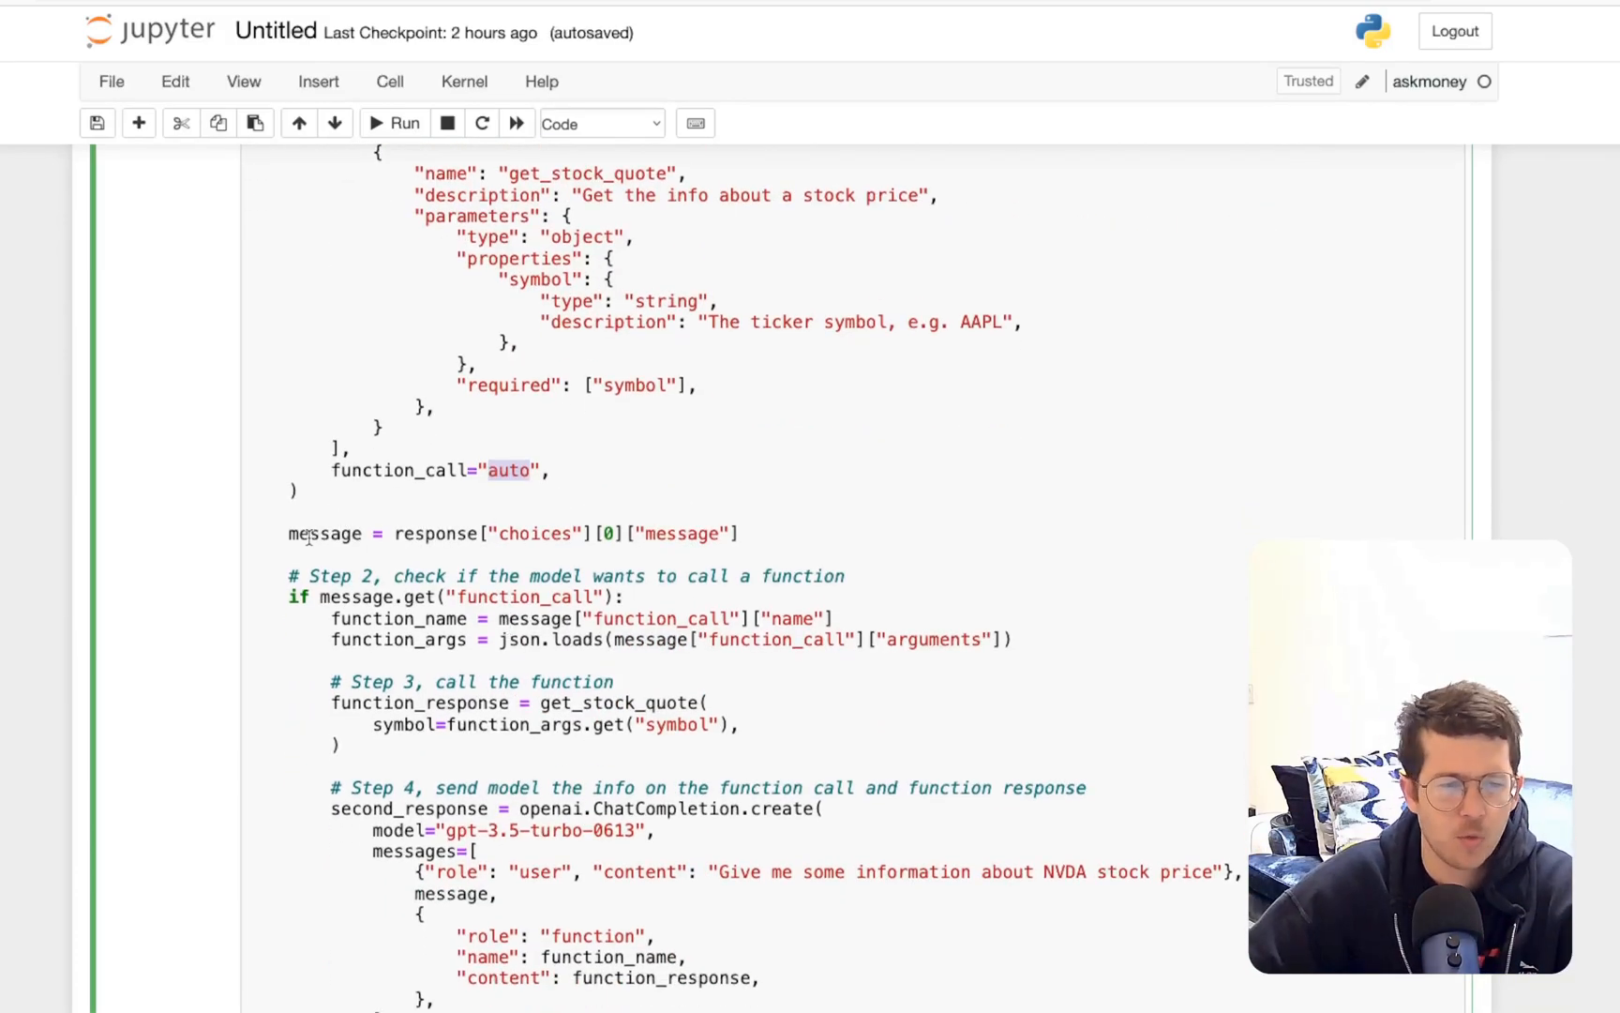
scroll("down", 3)
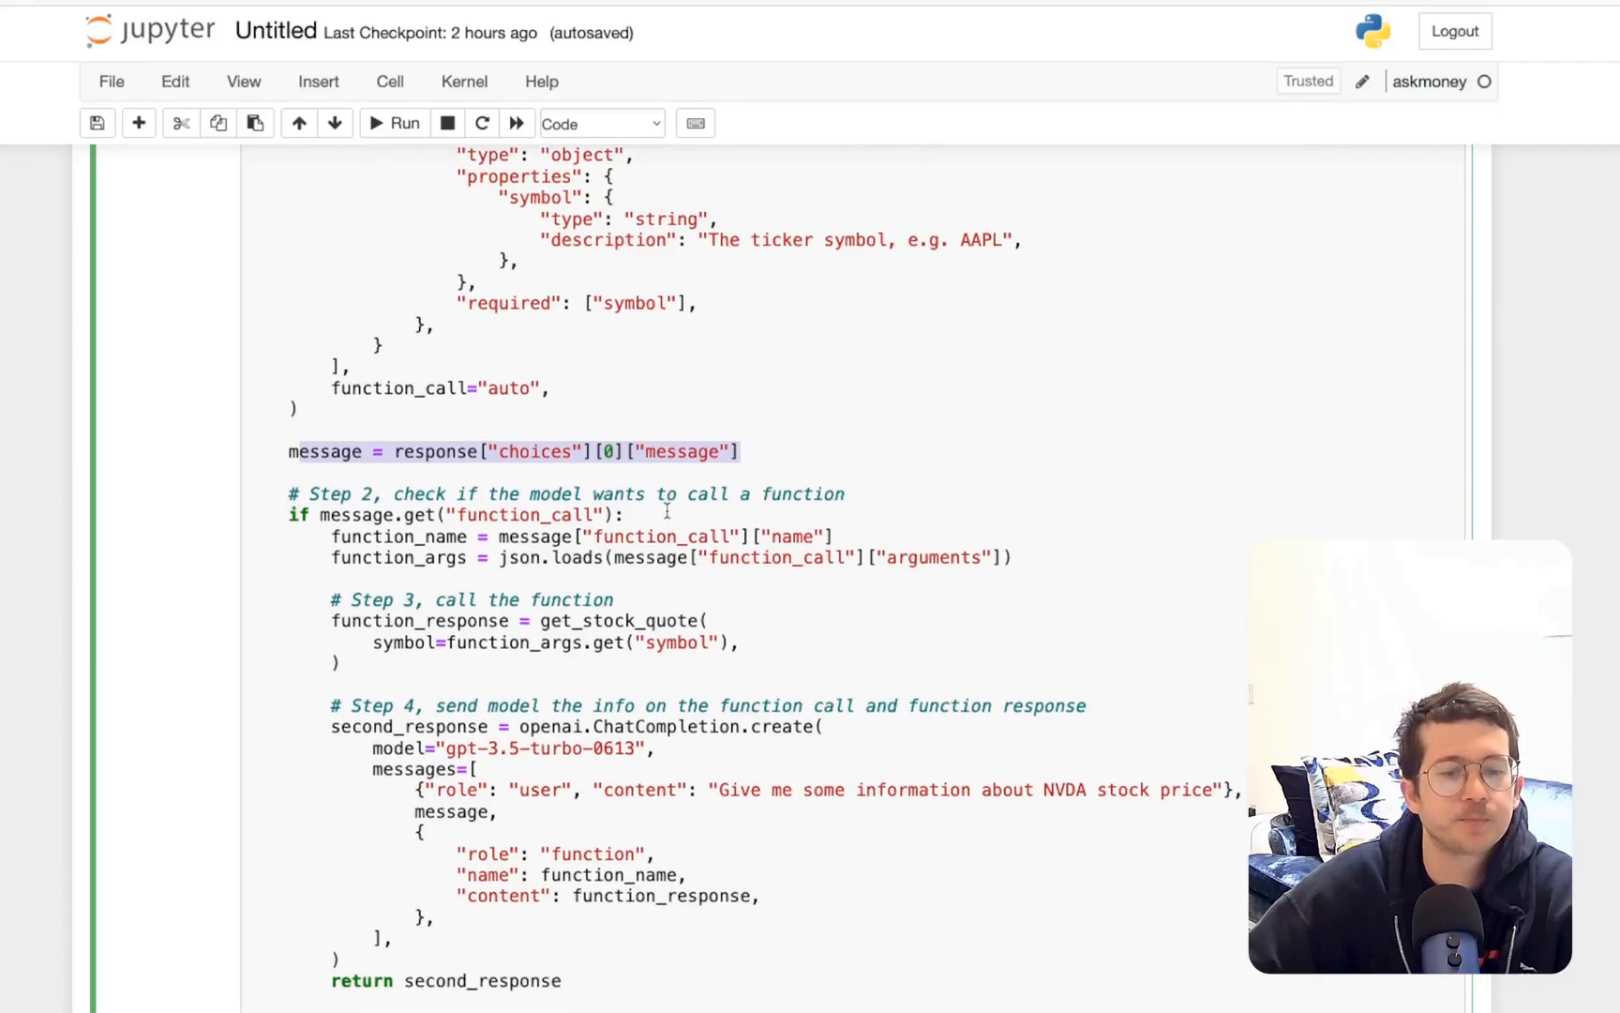
scroll("down", 3)
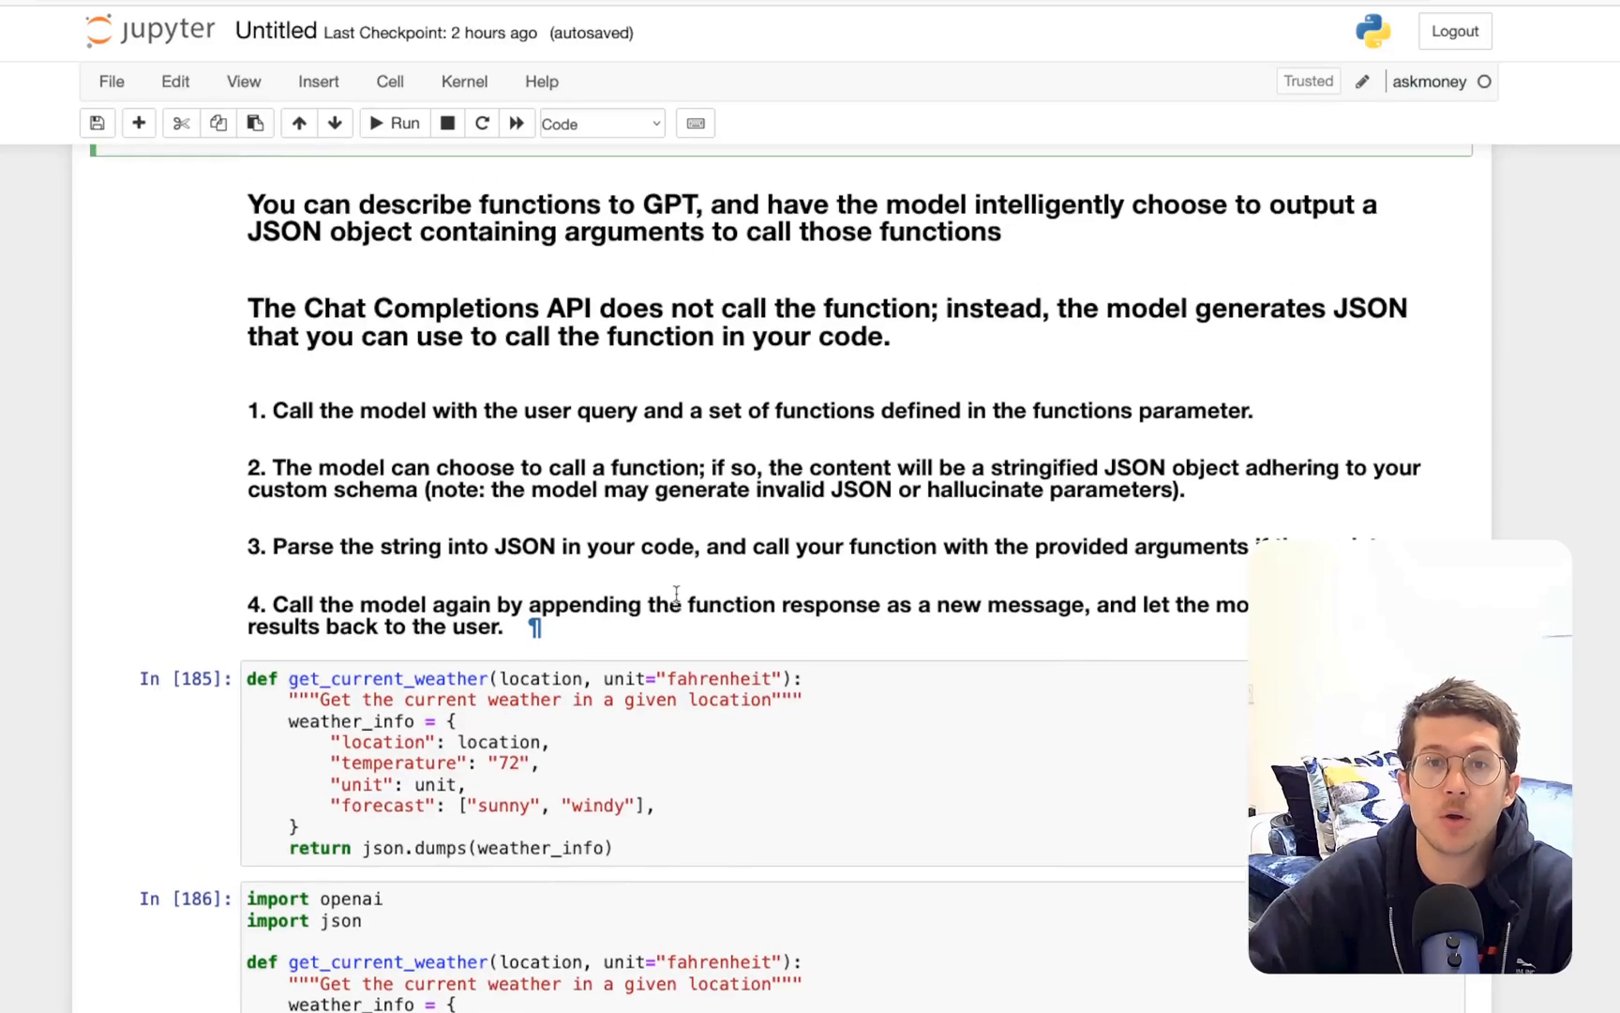
scroll("down", 3)
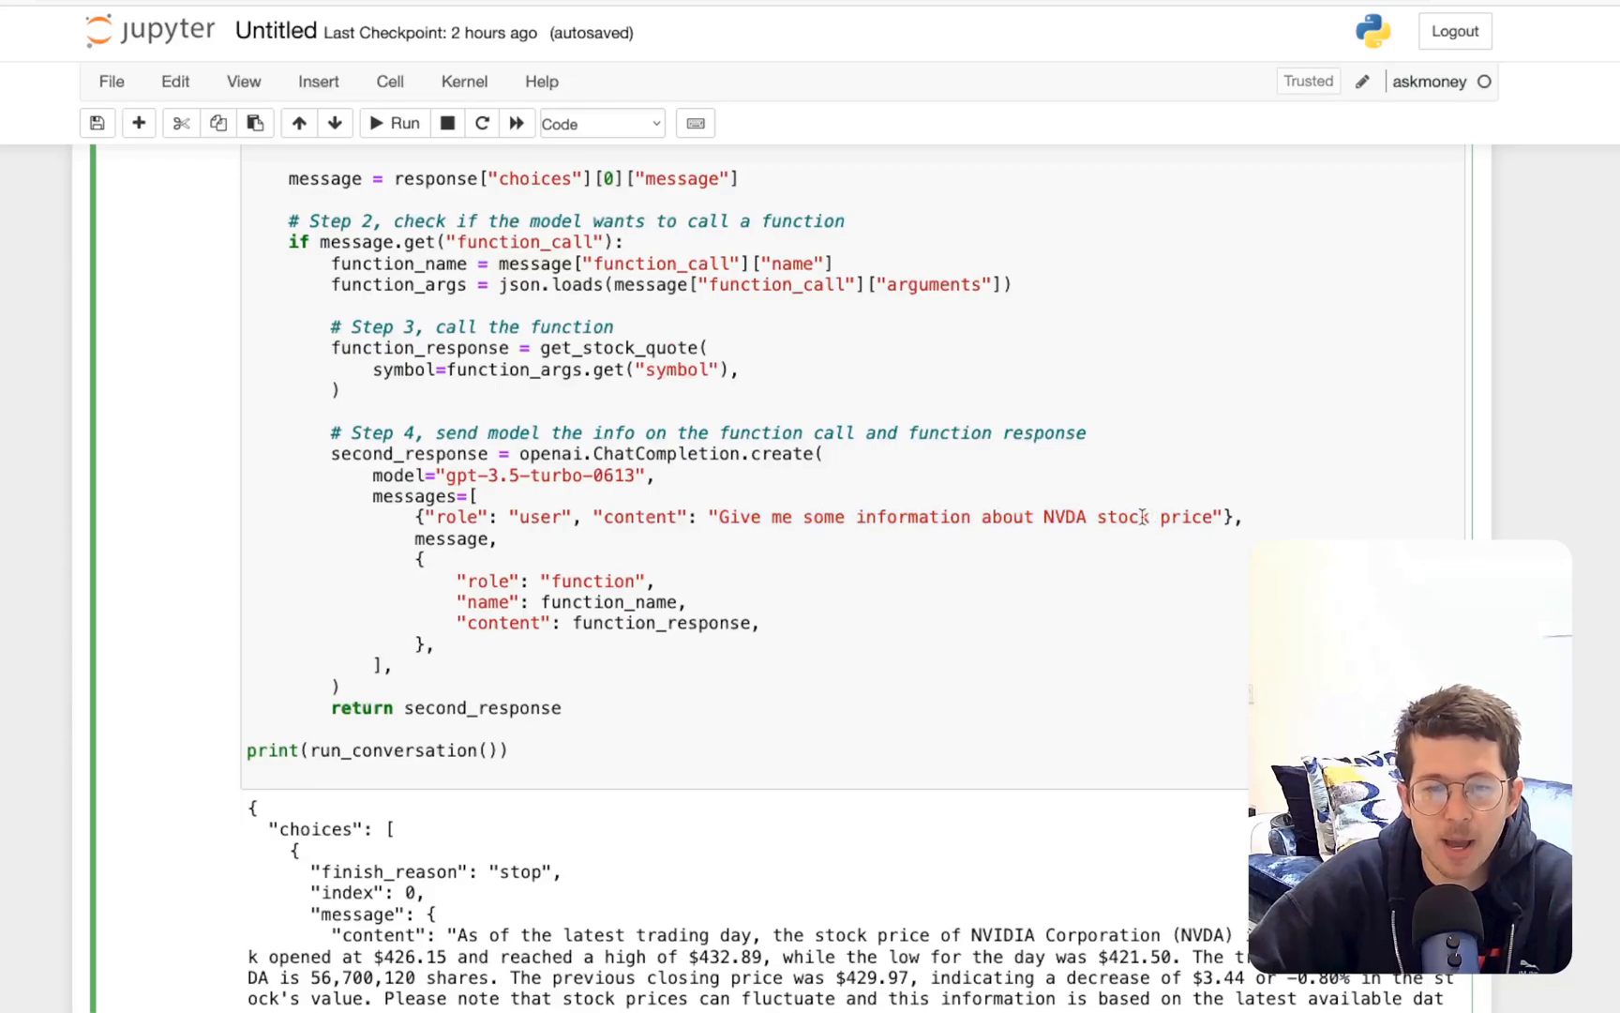
Scroll back up and switch to the ChatGPT web interface for comparison
scroll("up", 3)
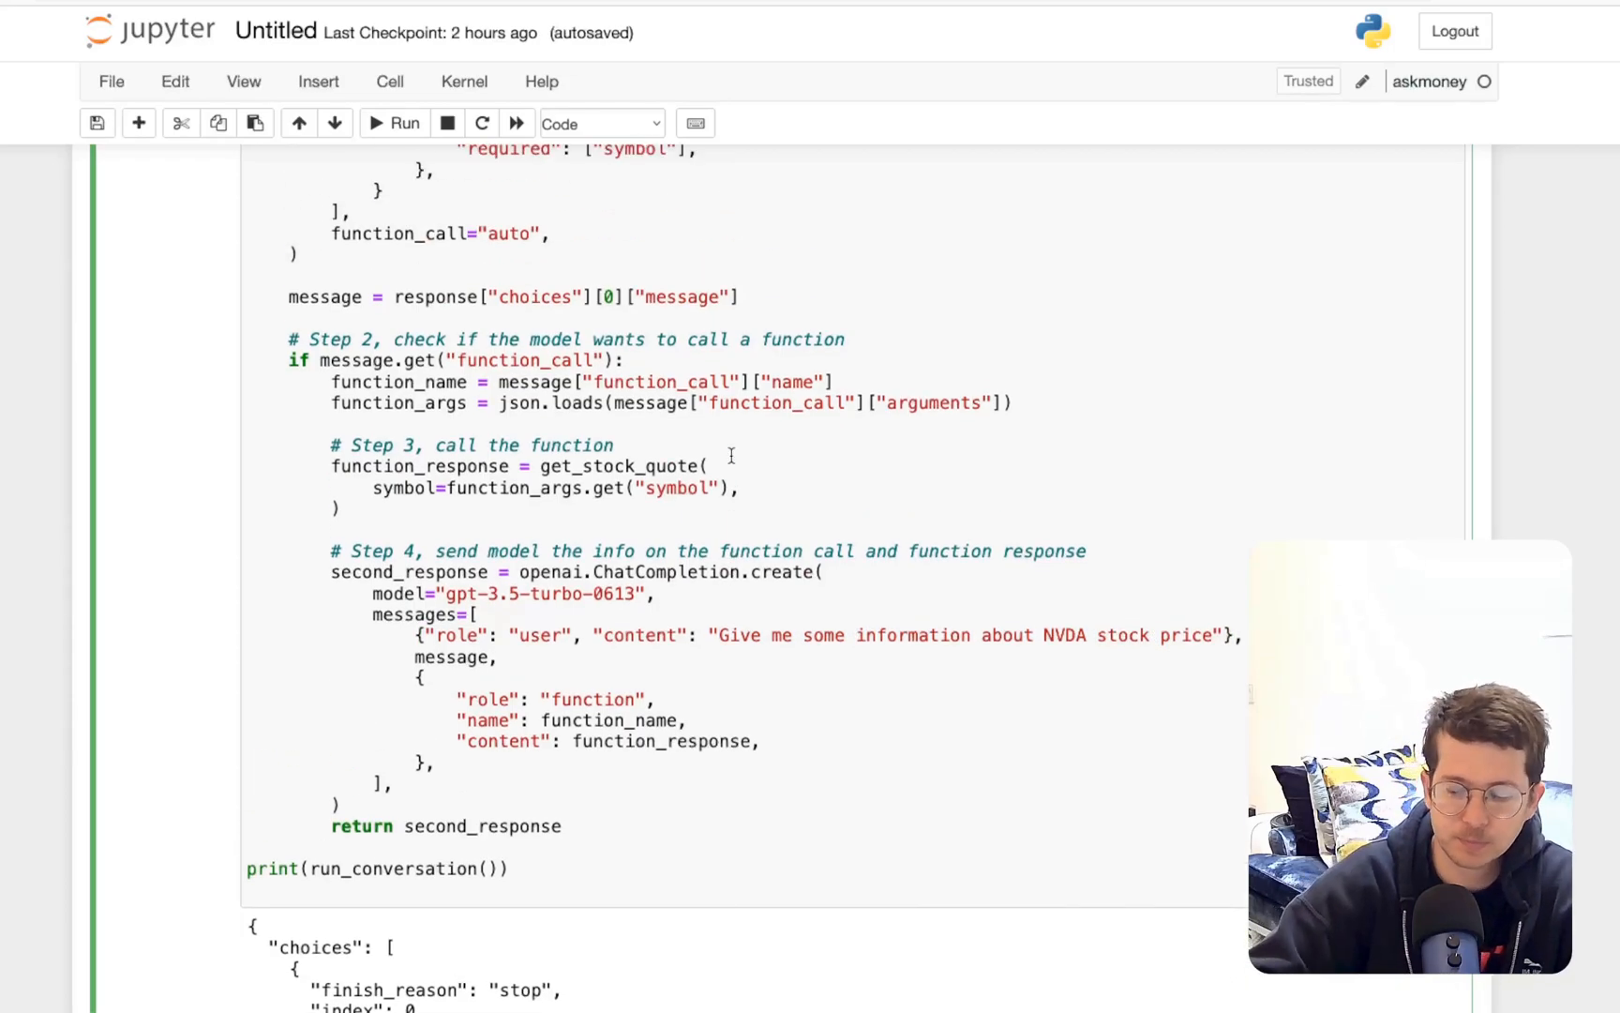
scroll("up", 3)
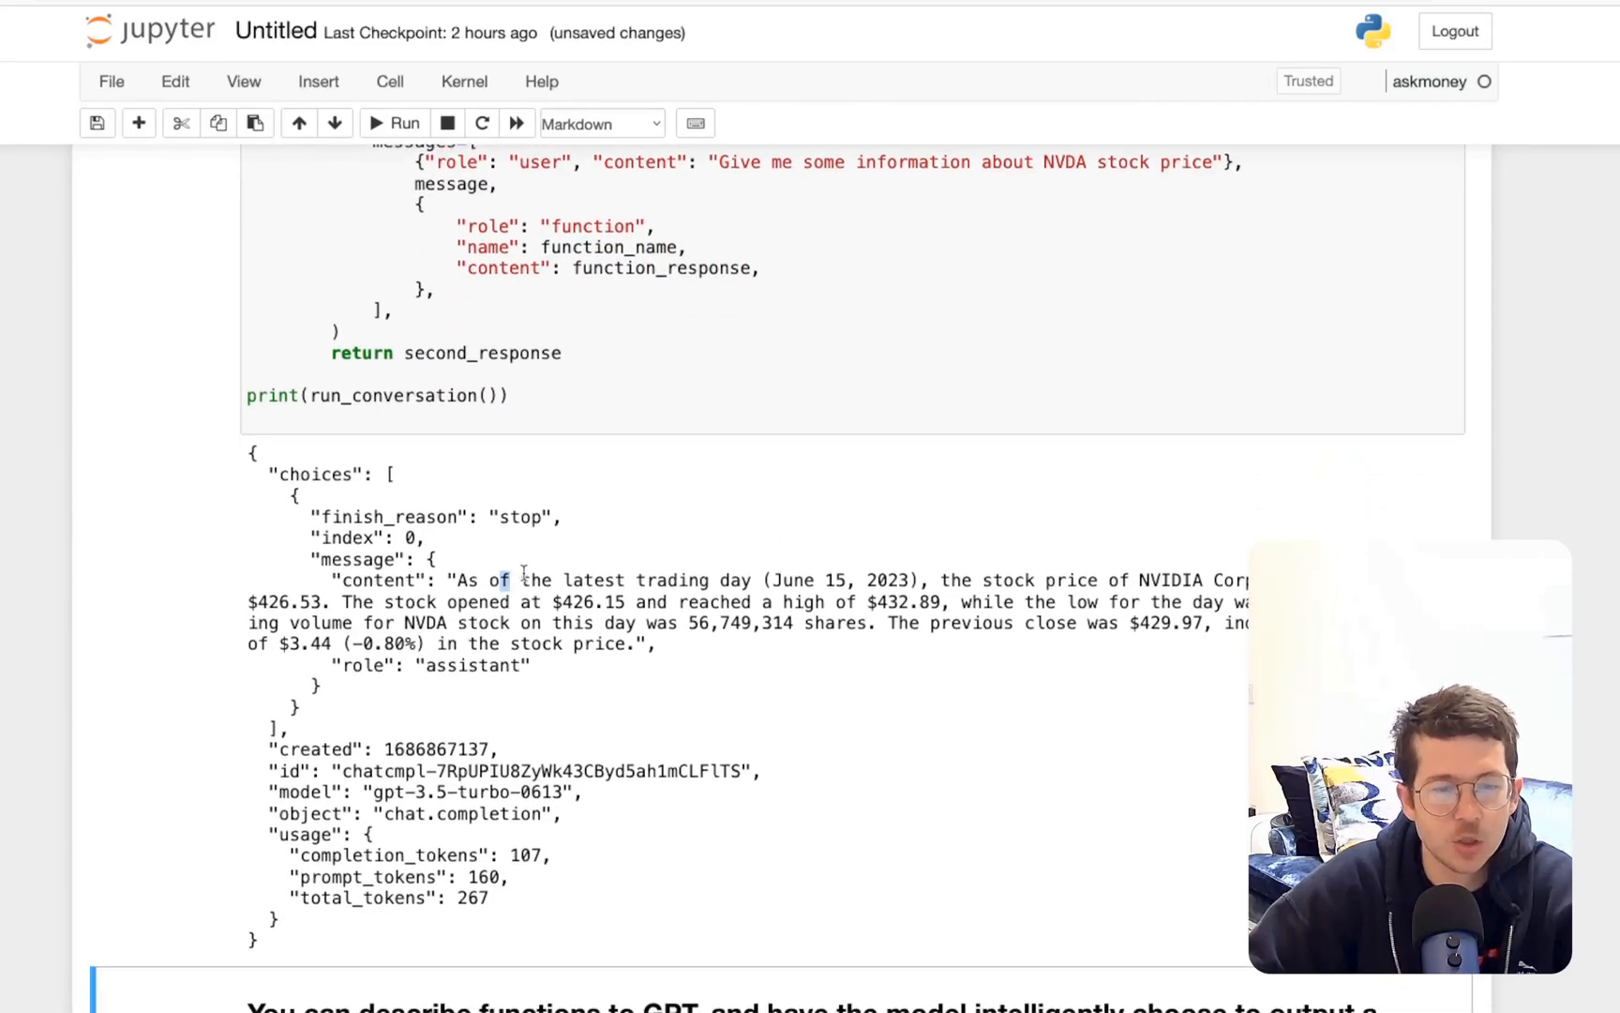
left_click(599, 122)
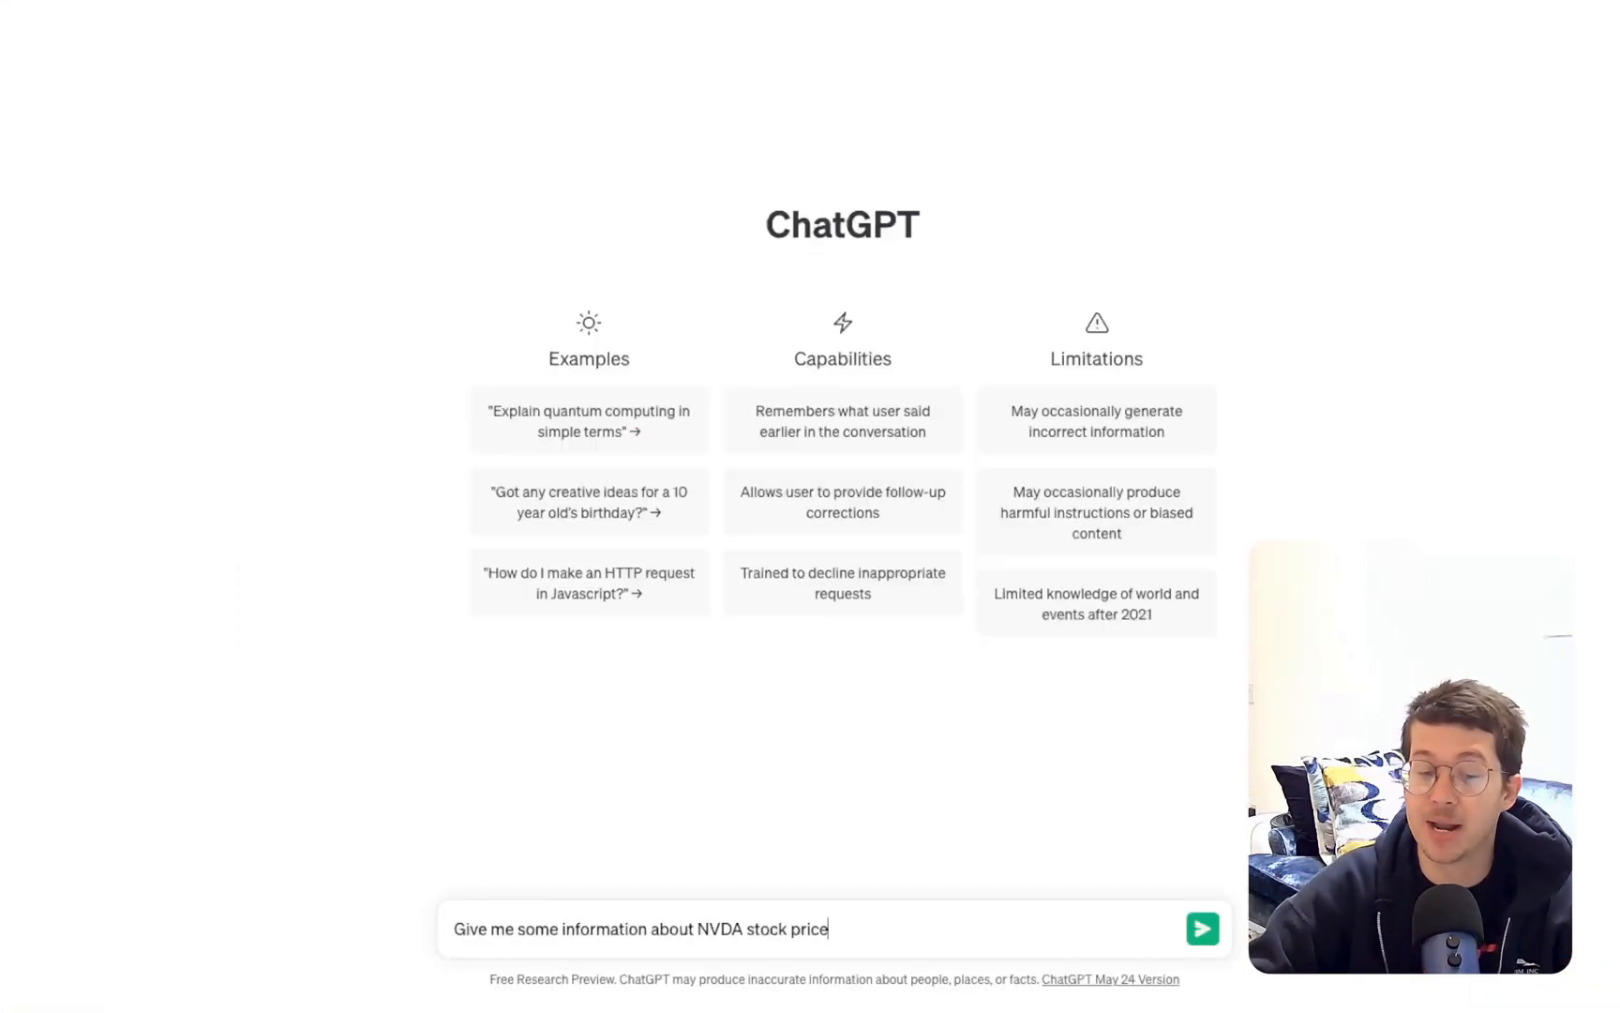
Send 'Give me some information about NVDA stock price' to ChatGPT
left_click(1201, 928)
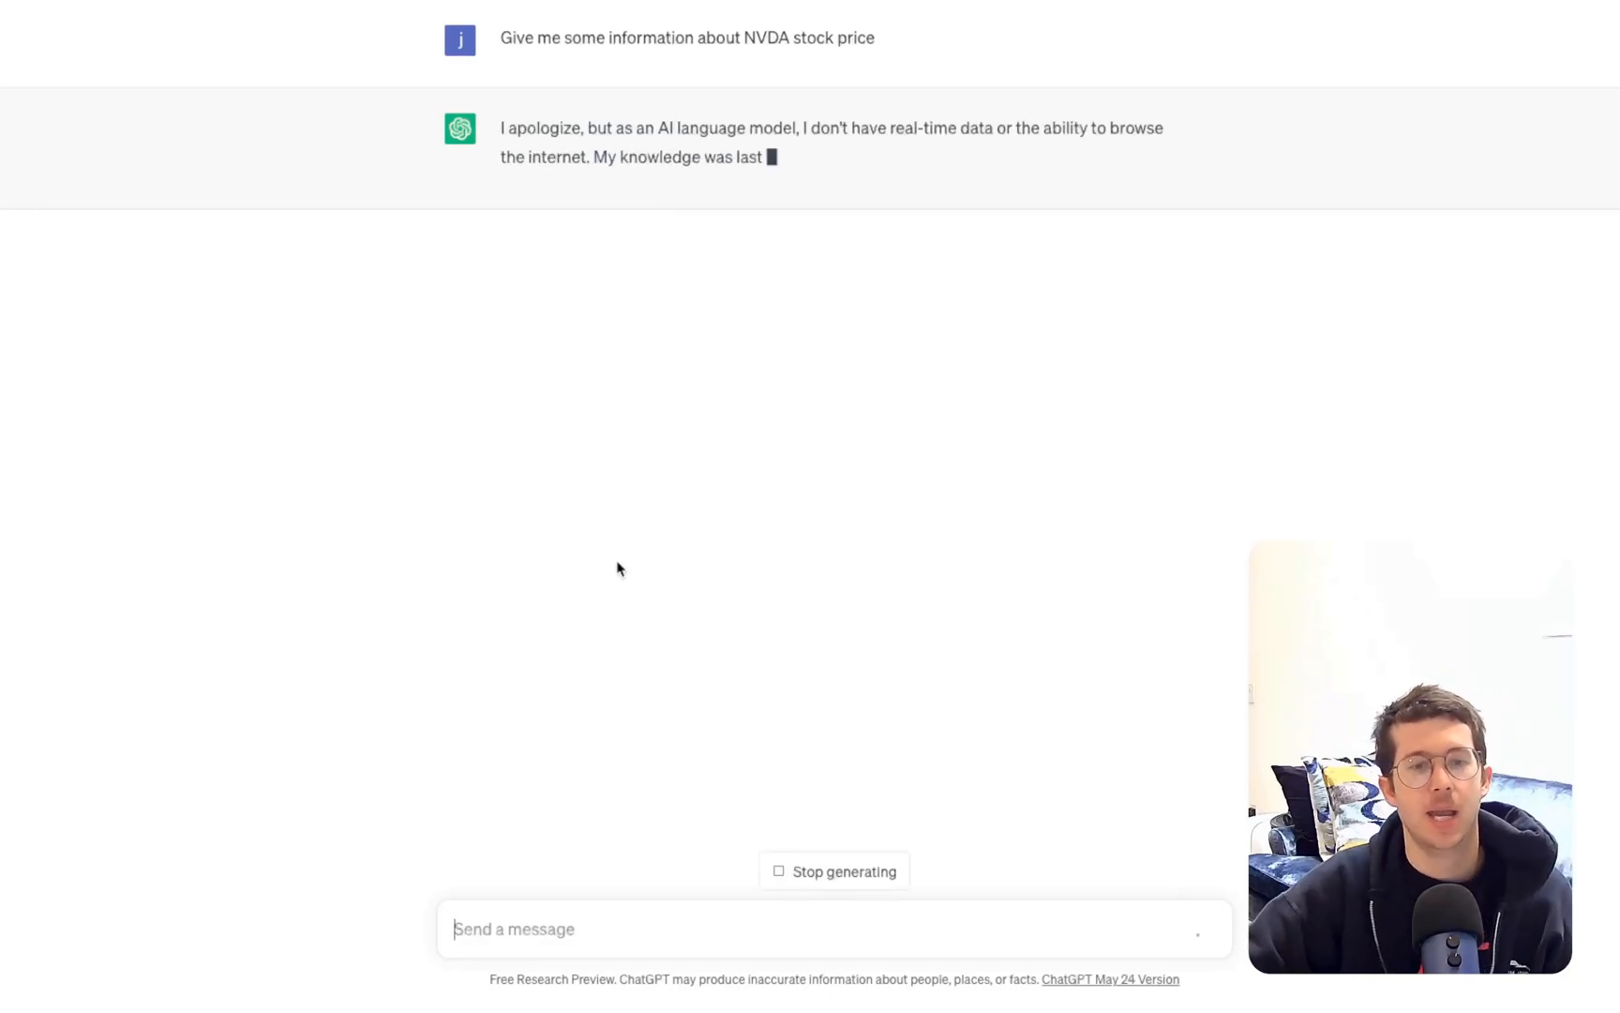